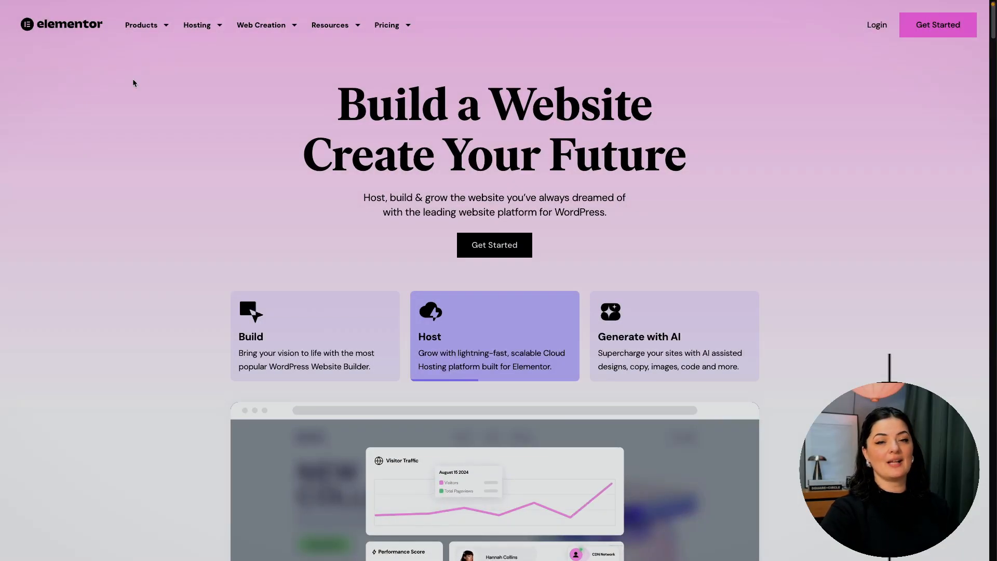
mouse_move(142, 41)
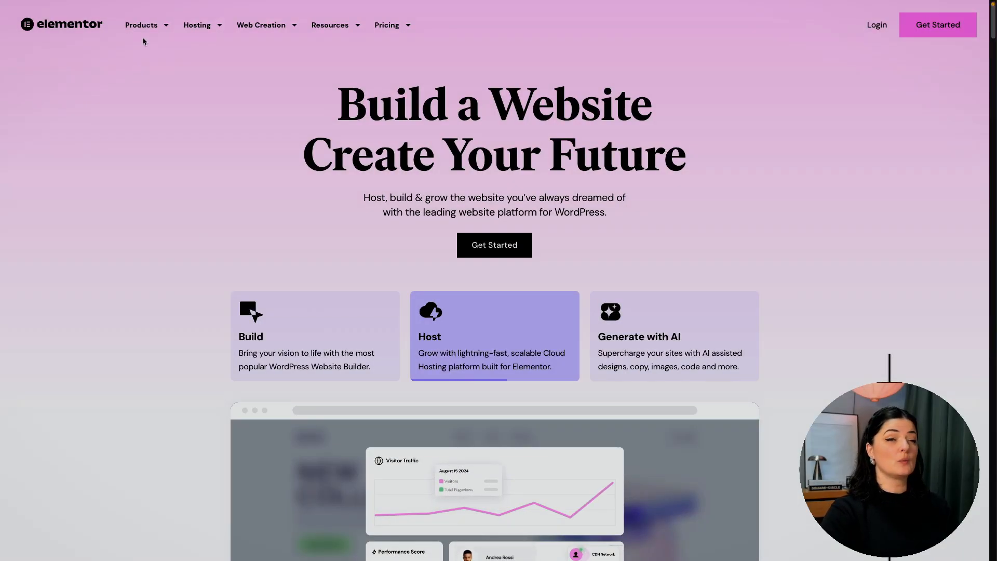
Navigate through the Products menu to the AI Site Planner page
click(142, 25)
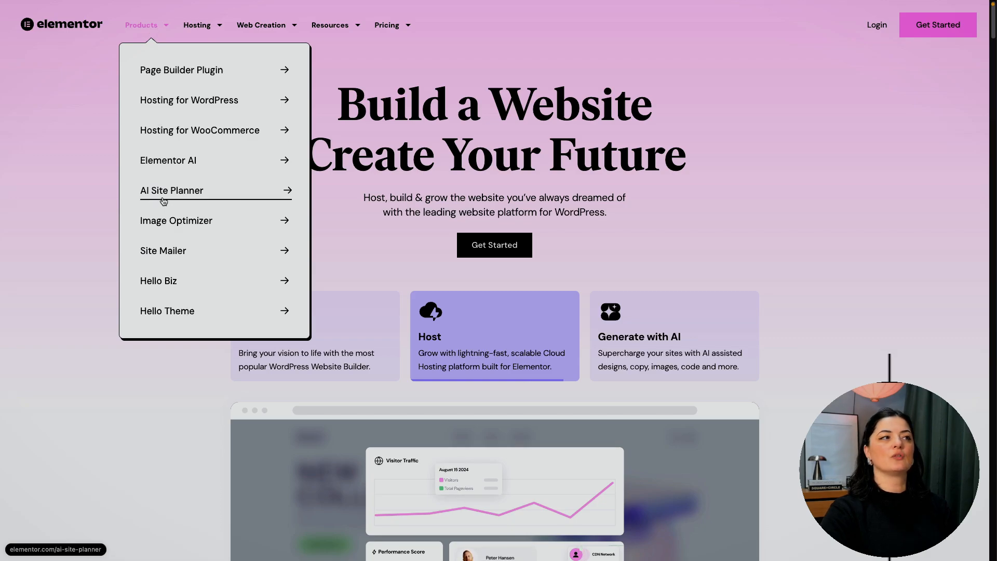
click(172, 191)
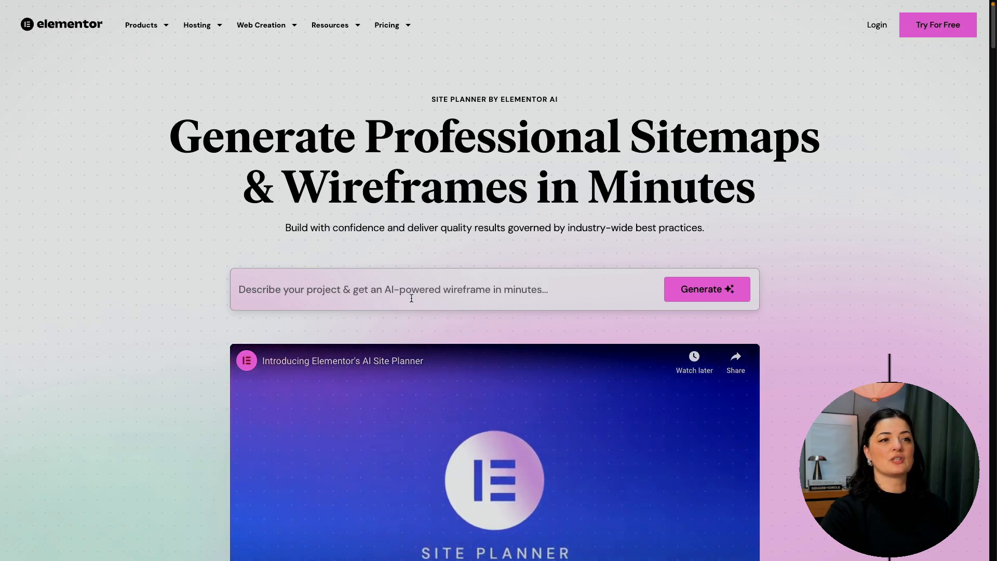
Enter the project description 'landing page for a water bottle' in the prompt field
click(705, 288)
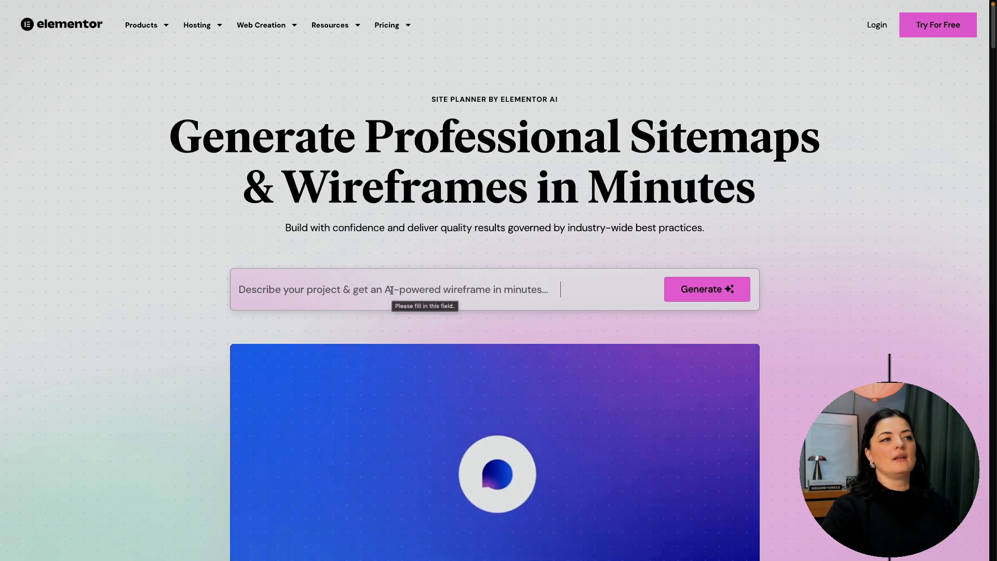
click(391, 289)
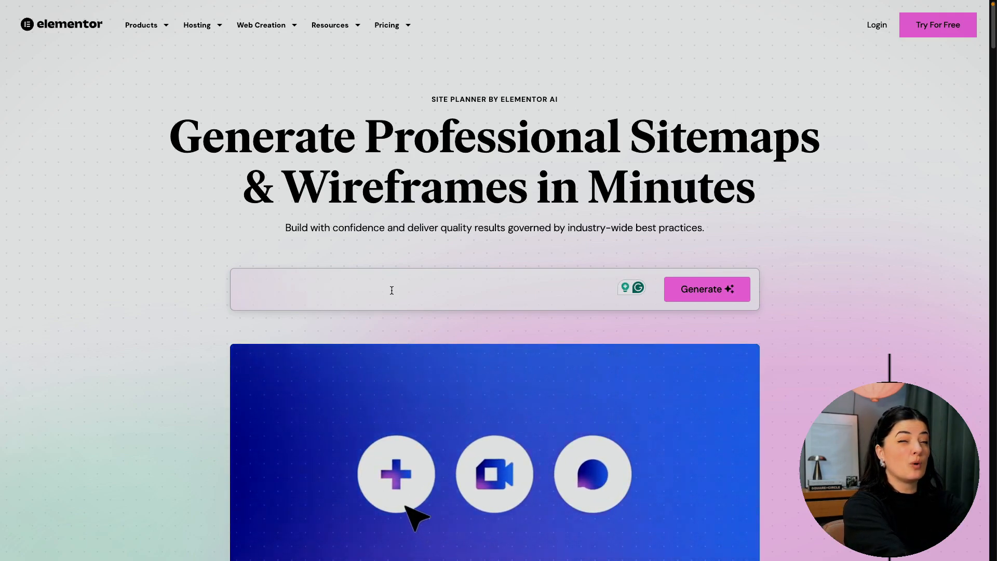
text(landing)
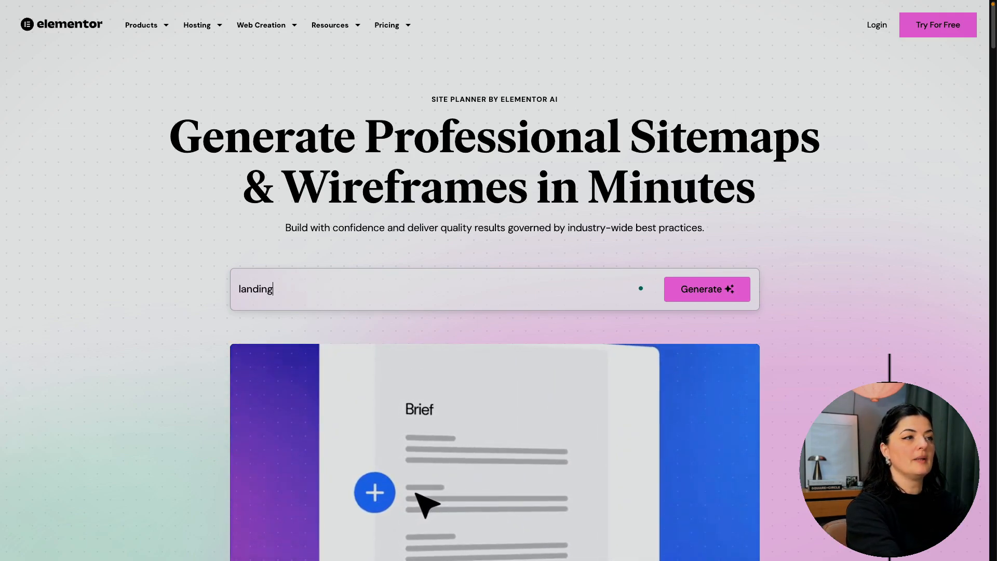
text(page for a water bottle)
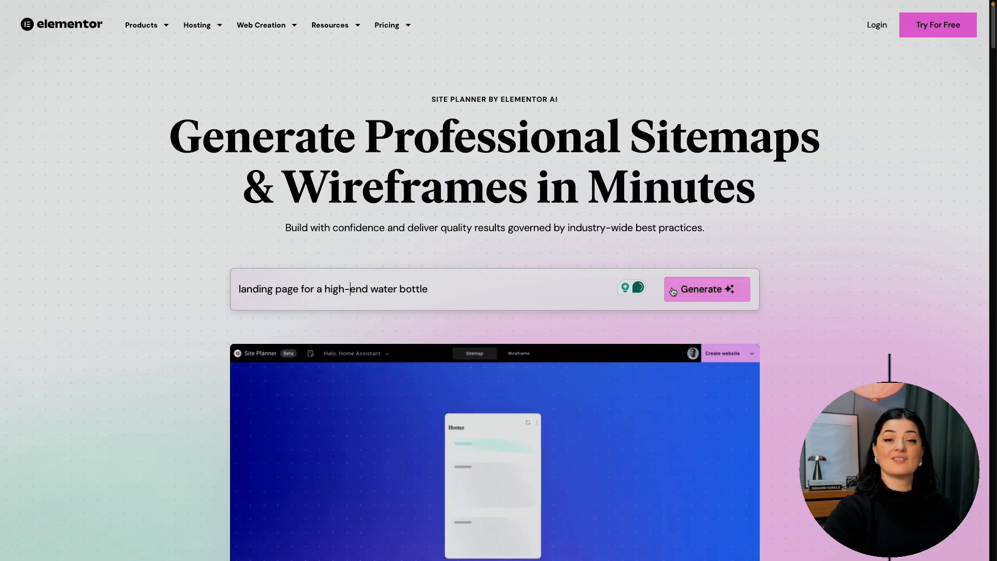
Generate the brief and answer the client question with 'crystal waters'
click(706, 289)
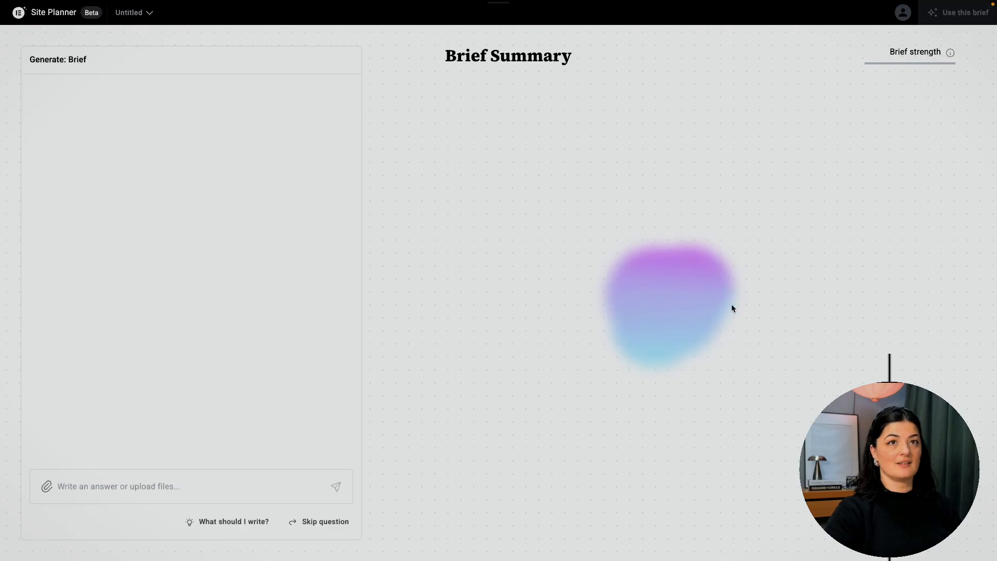
click(335, 486)
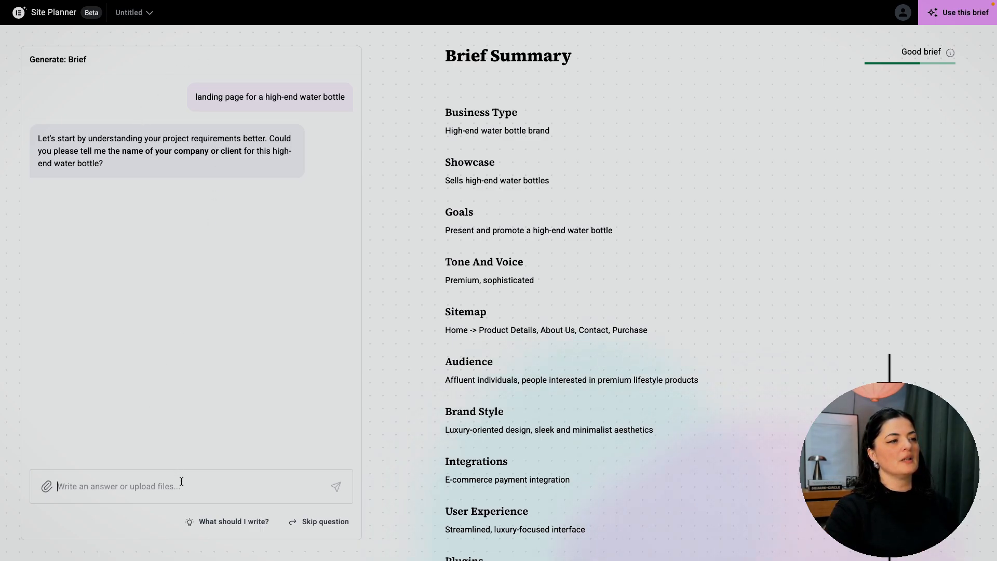
text(crystal wa)
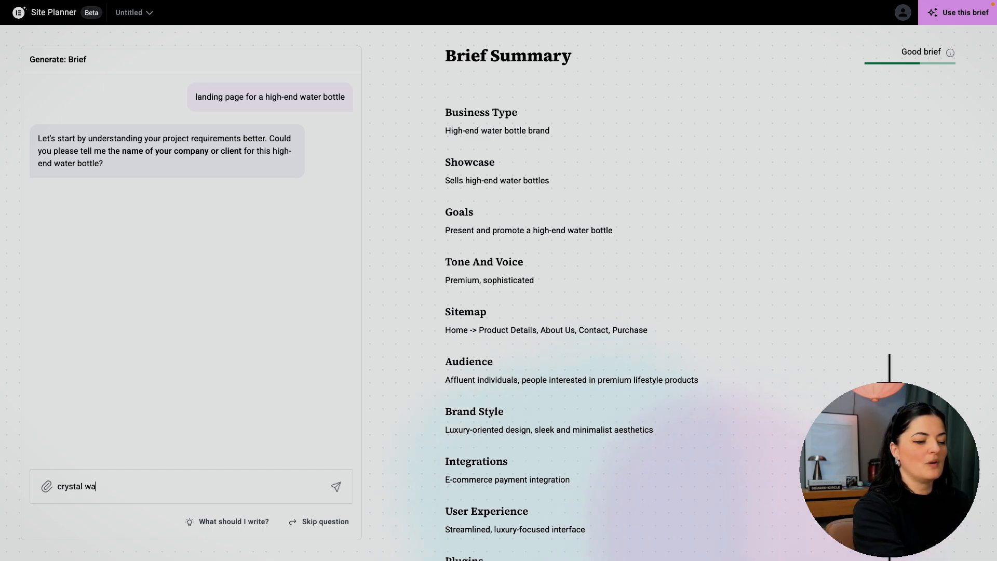
click(335, 487)
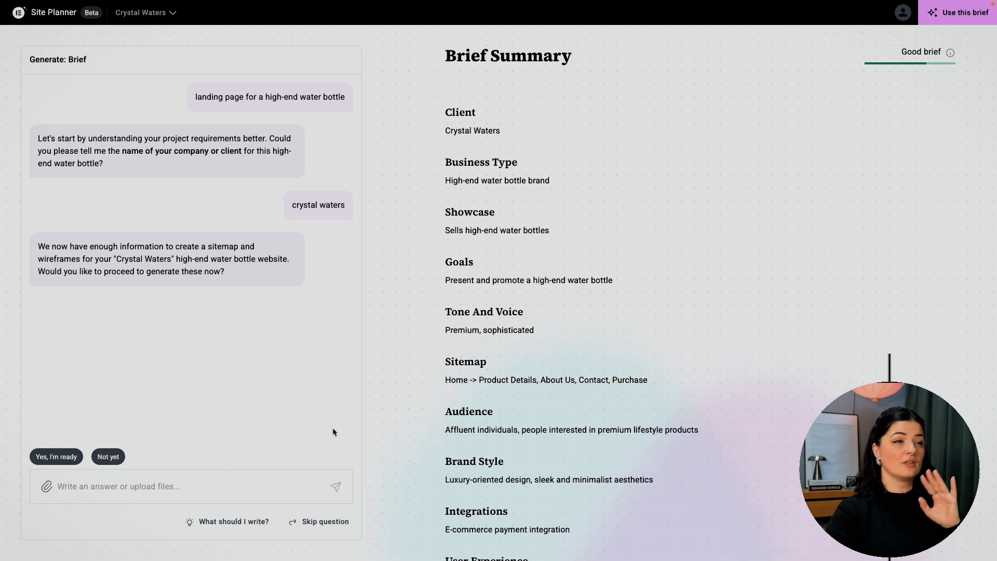
mouse_move(527, 311)
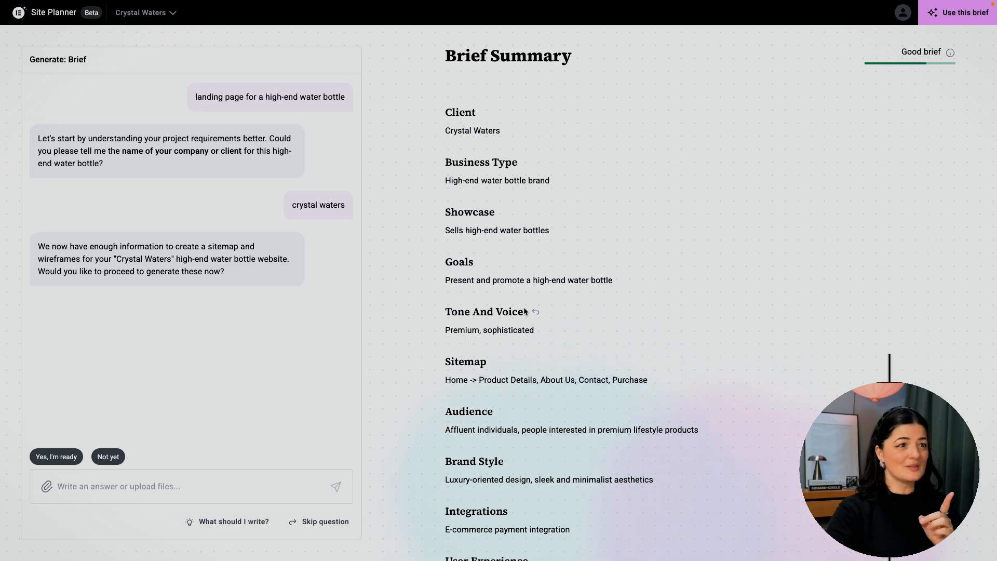
mouse_move(467, 261)
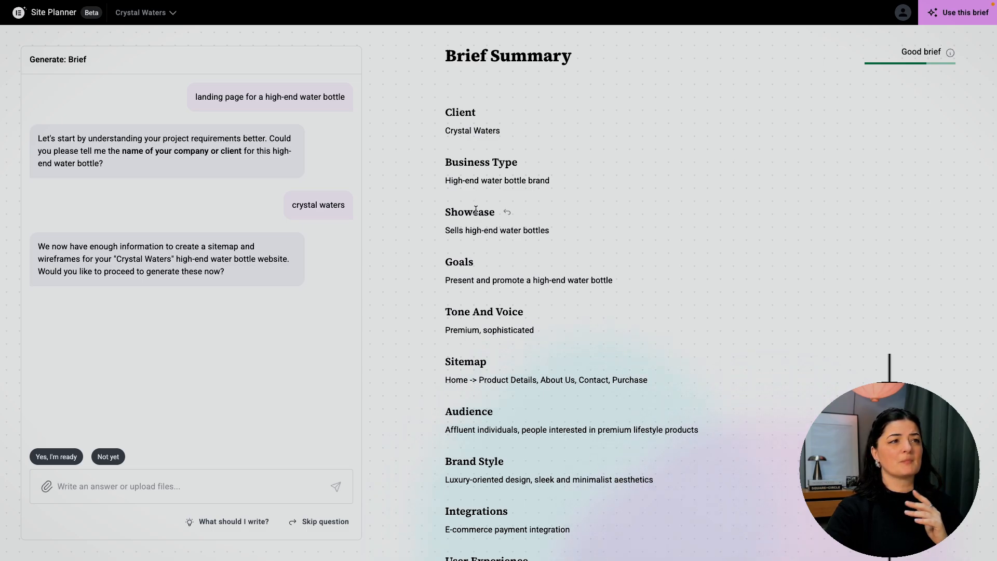
mouse_move(507, 212)
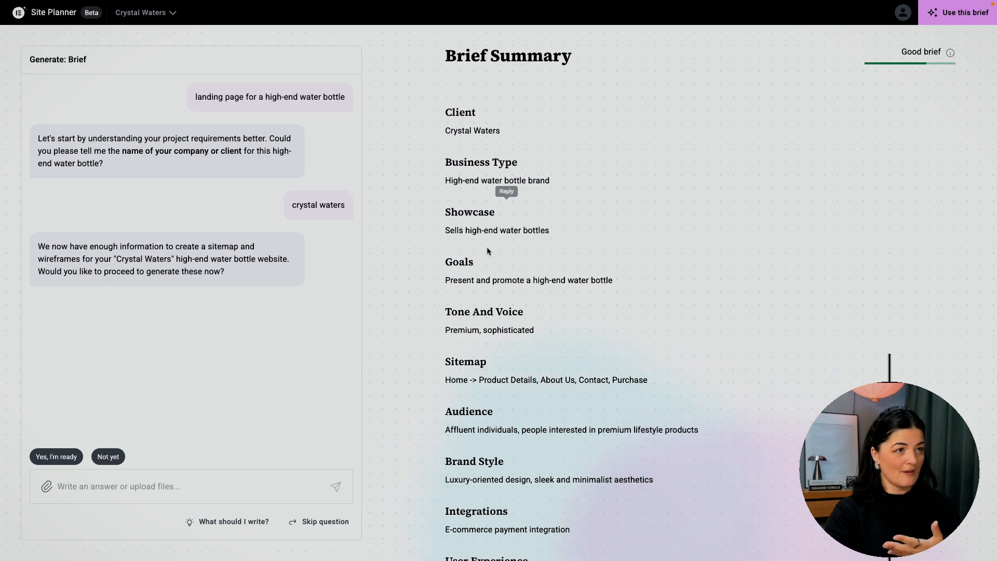
mouse_move(499, 300)
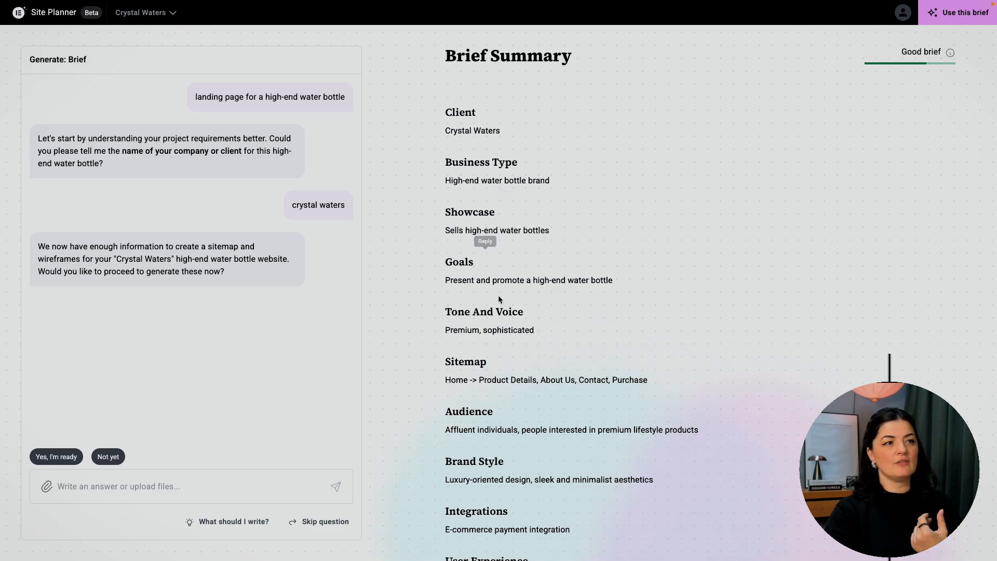
mouse_move(487, 330)
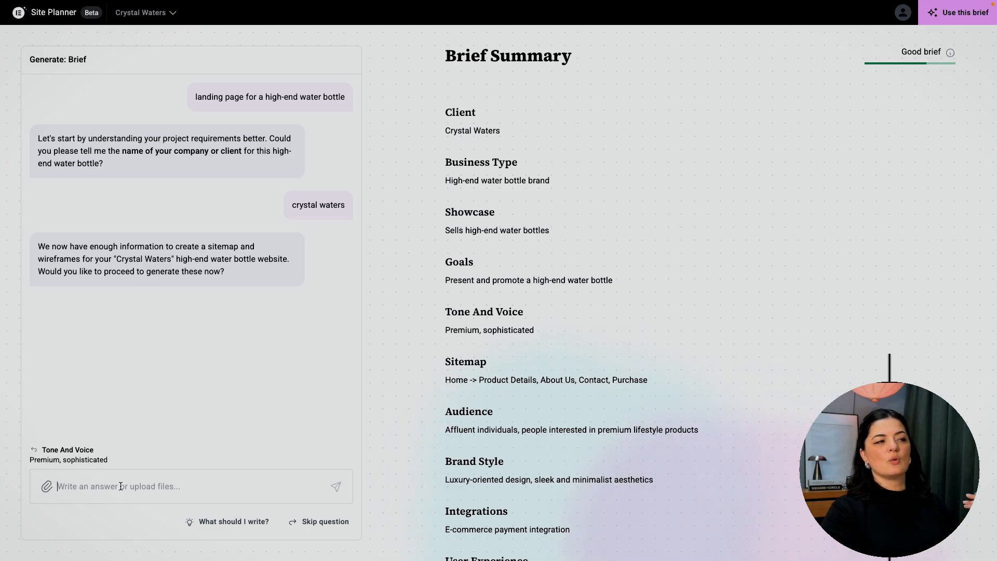
Request other tone options and pick Modern & Edgy as the brief's tone
text(give me some pt)
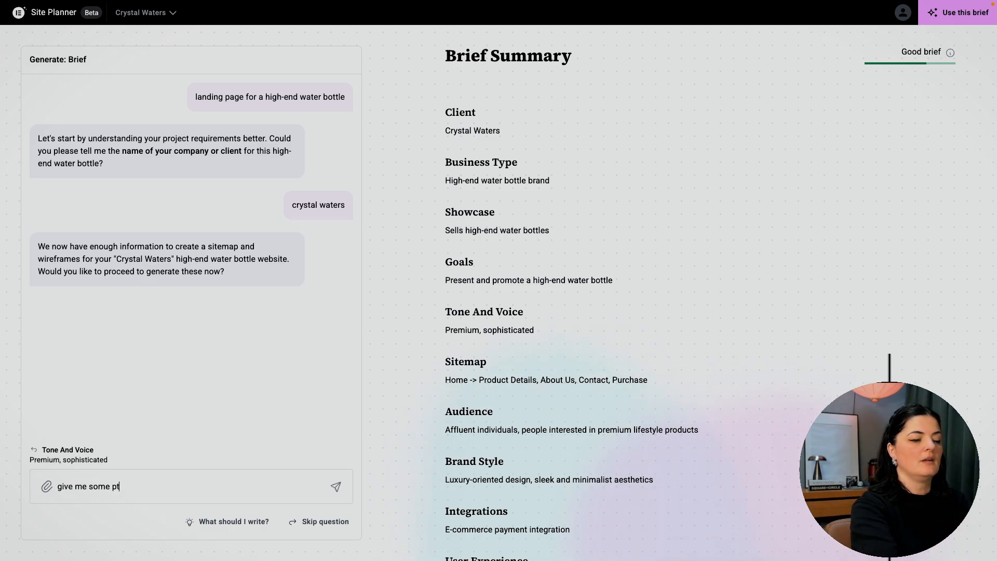
click(335, 487)
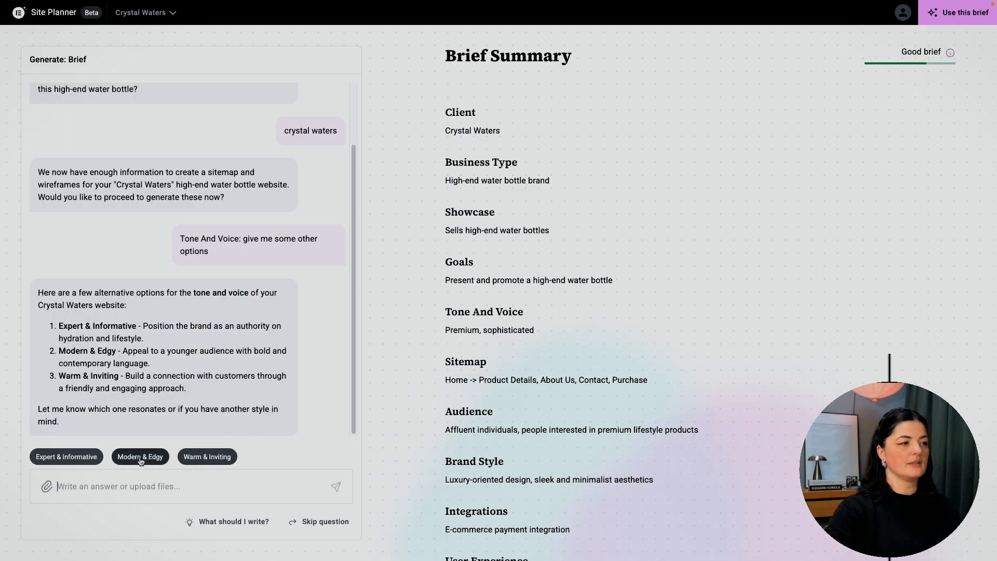
click(140, 456)
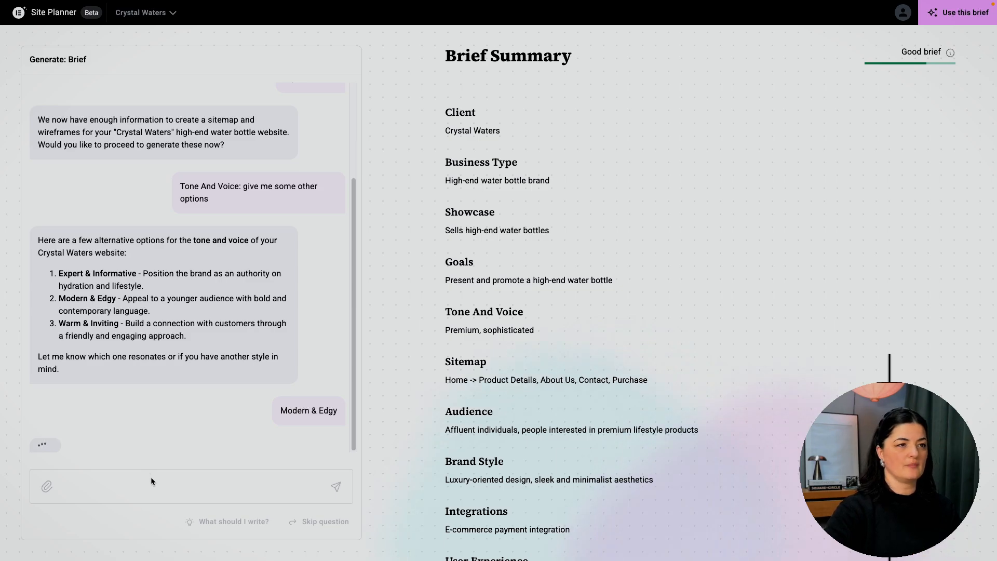
click(309, 411)
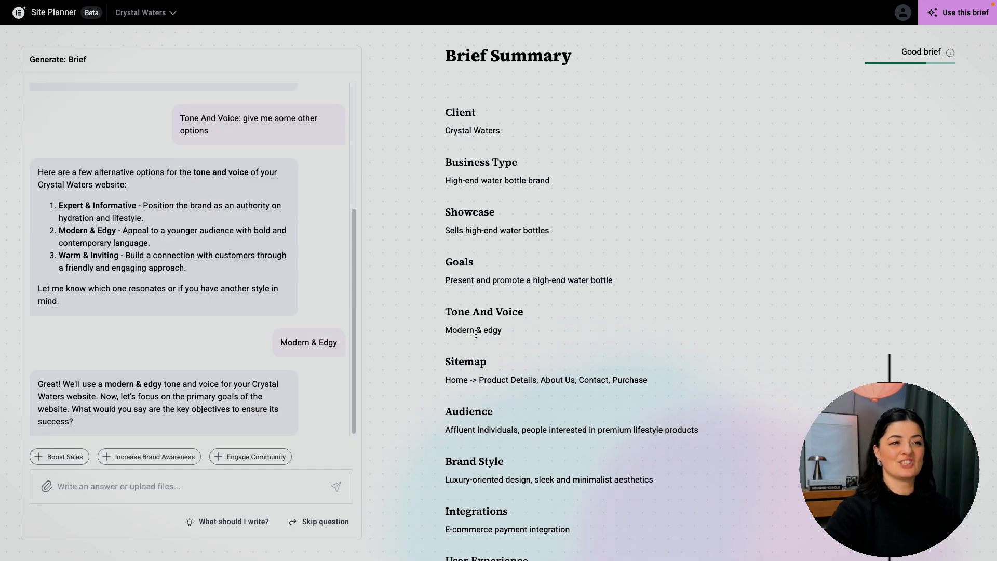
mouse_move(509, 324)
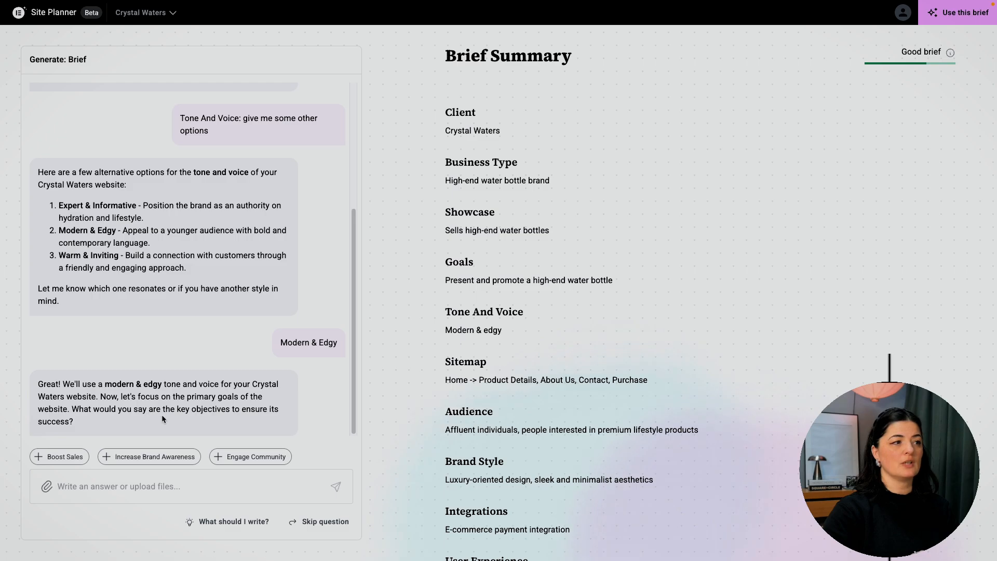
mouse_move(260, 422)
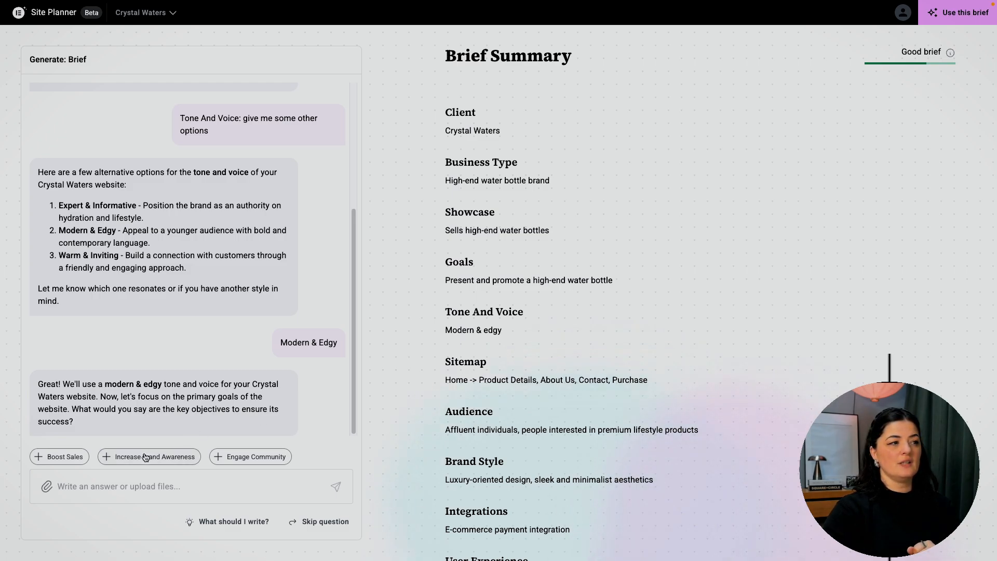
Submit Increase Brand Awareness, Engage Community and Boost Sales as the website goals
click(149, 456)
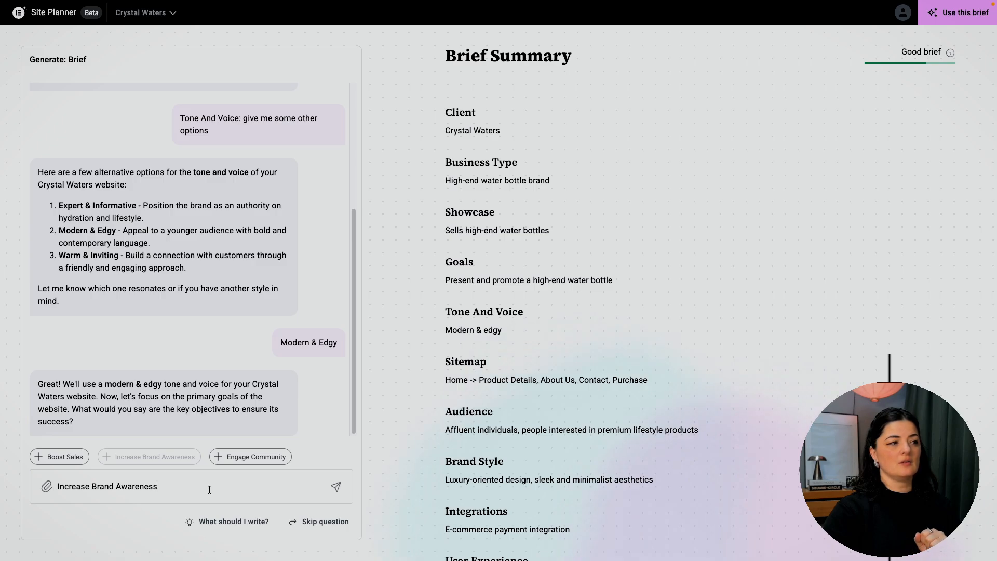
click(250, 456)
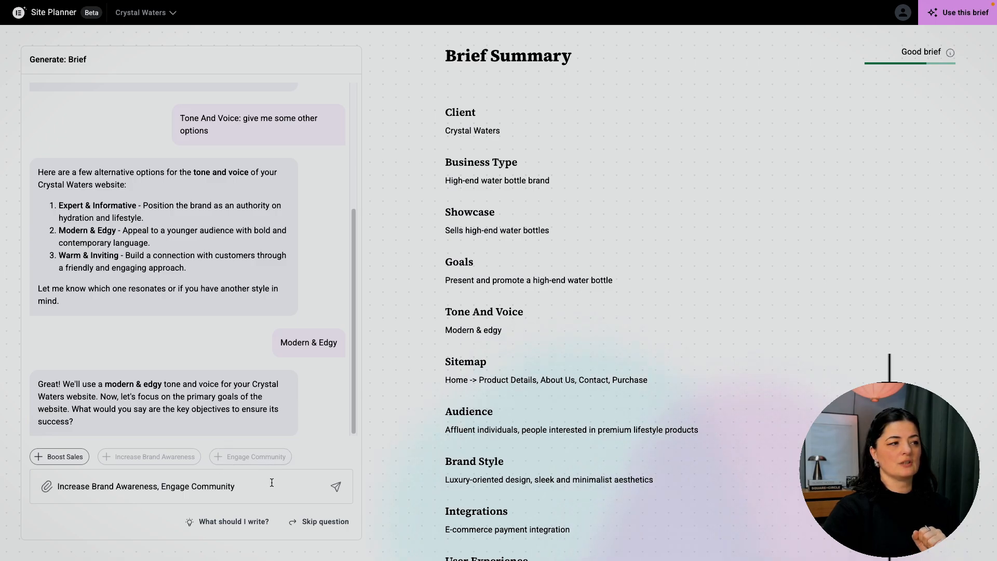
click(59, 456)
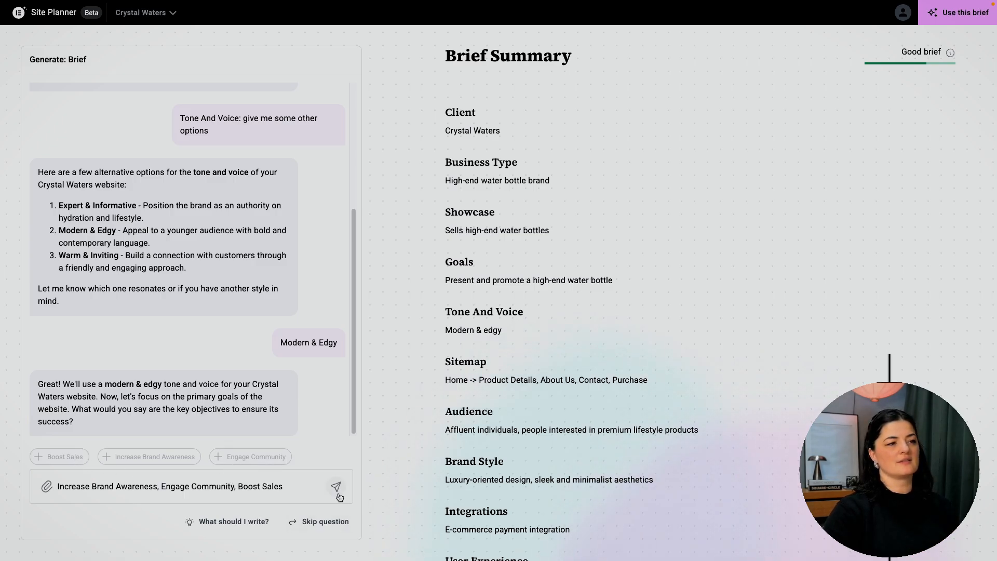
click(336, 486)
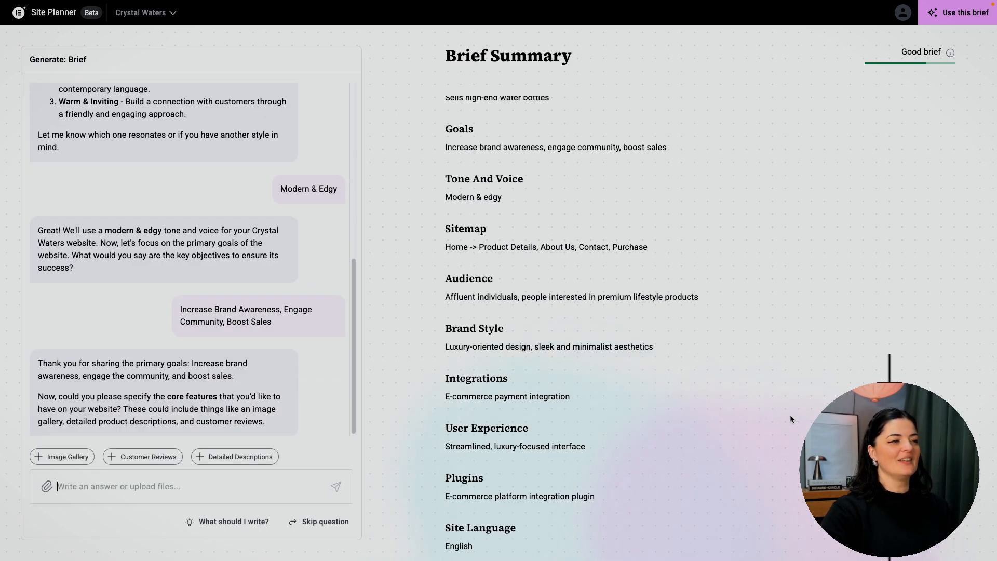
scroll(up, 3)
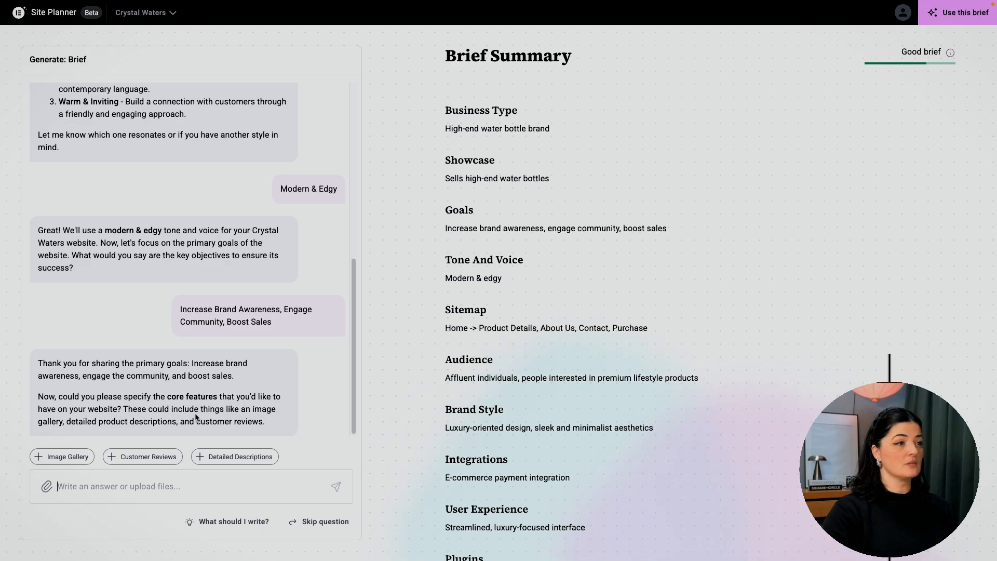
mouse_move(144, 431)
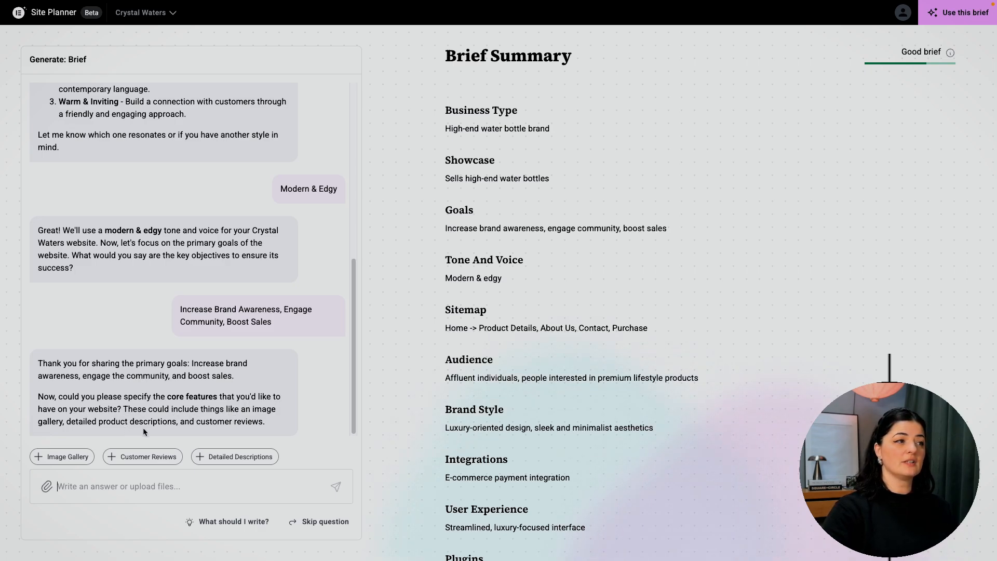
Submit Customer Reviews, Image Gallery and Detailed Descriptions as core features
click(143, 456)
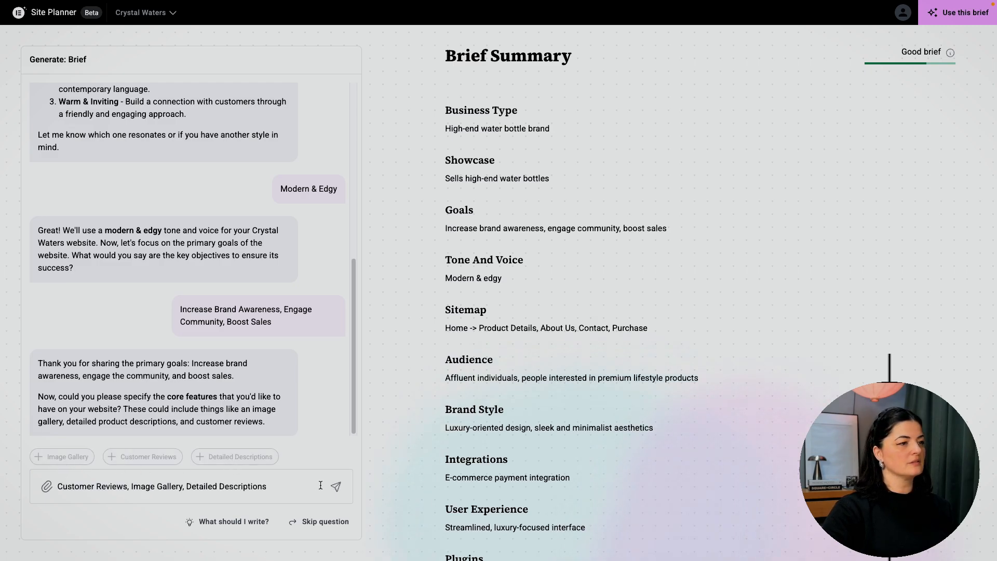
click(335, 486)
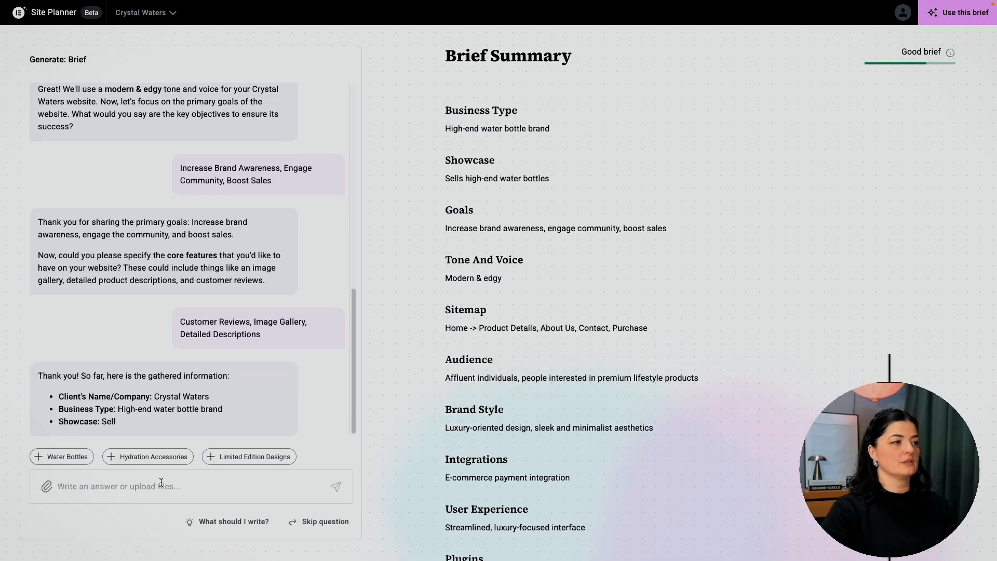
scroll(down, 3)
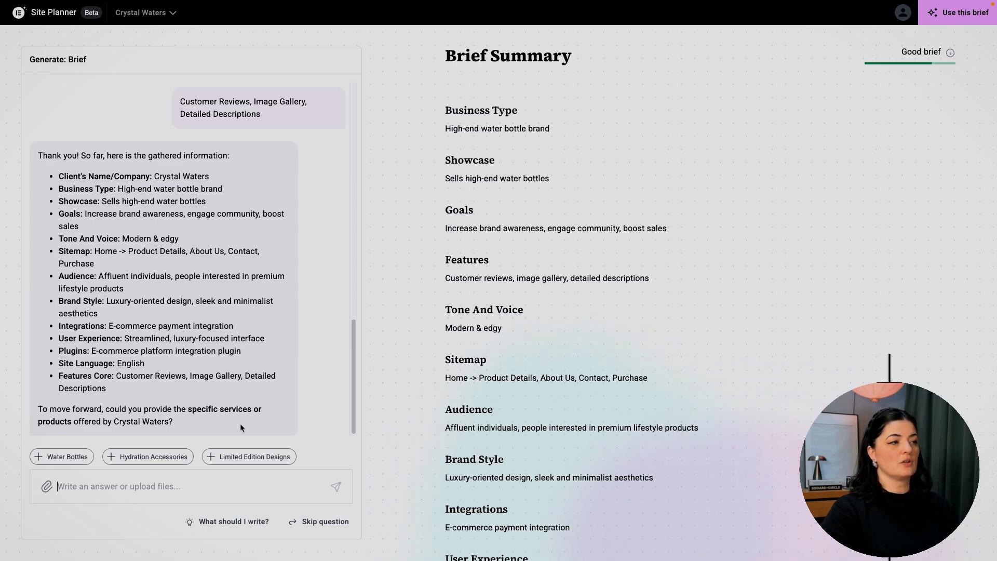
Submit Water Bottles, Limited Edition Designs and Hydration Accessories as the offered products
click(62, 456)
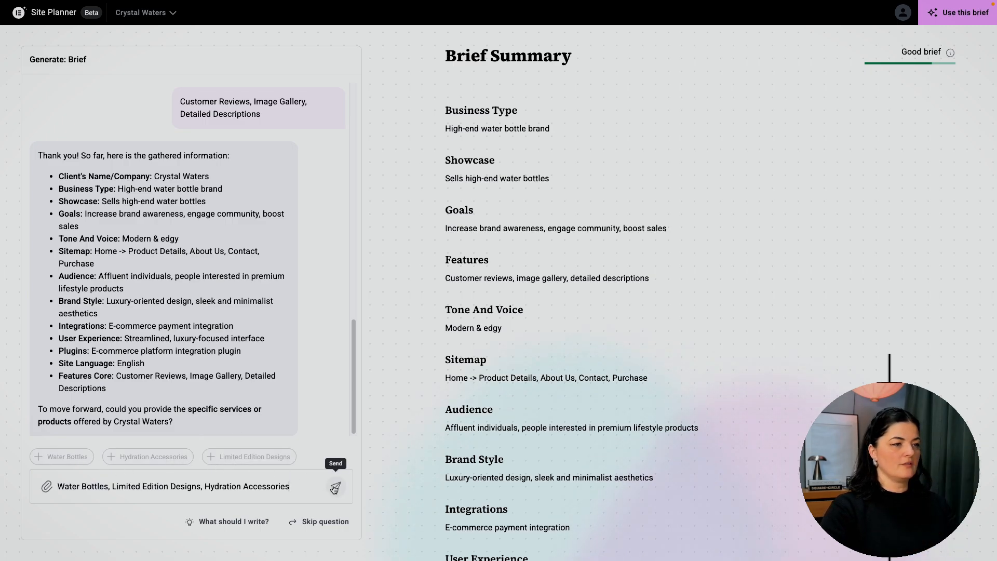
click(335, 487)
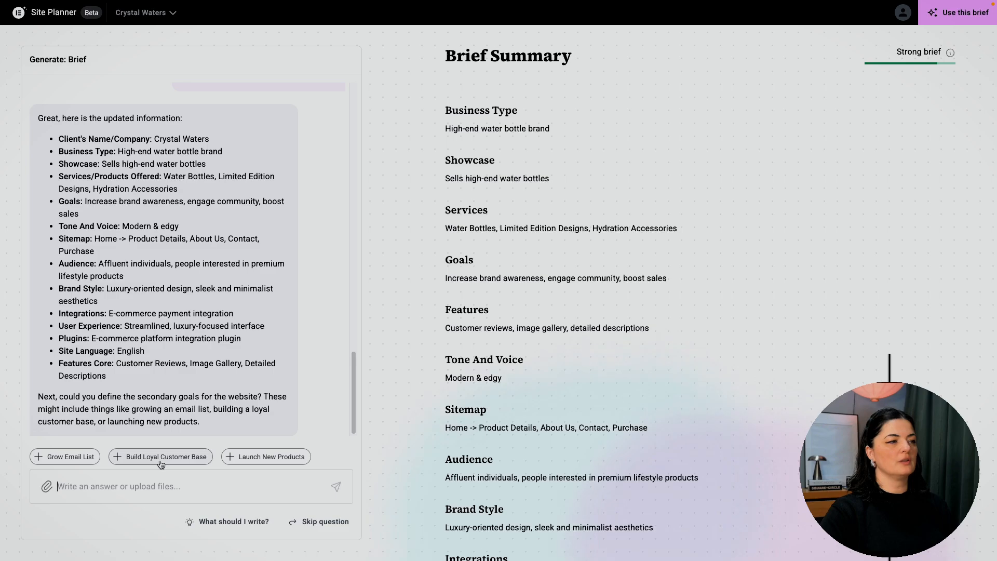
Pick loyal customer base, email list and new products goals, and choose English
click(160, 457)
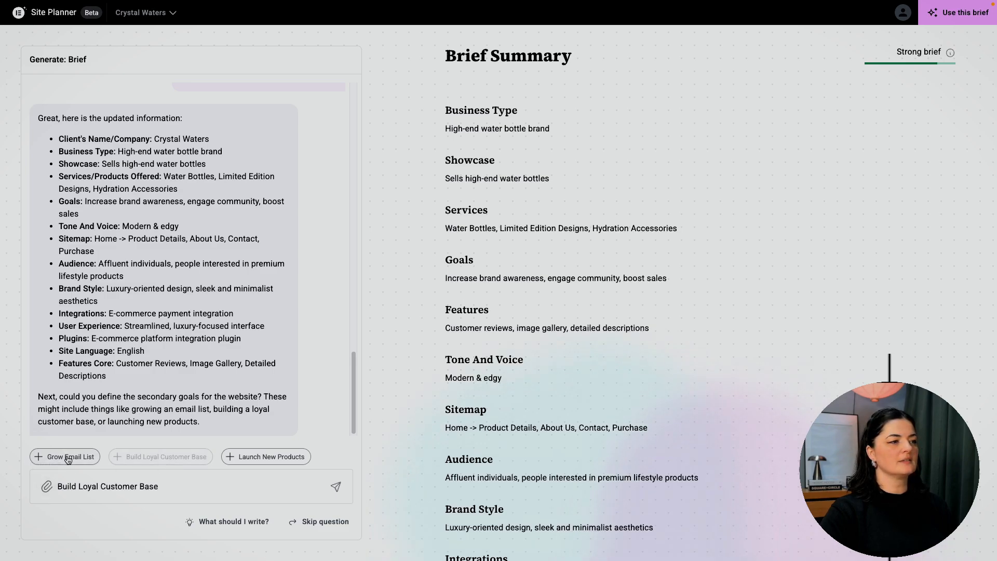
click(64, 456)
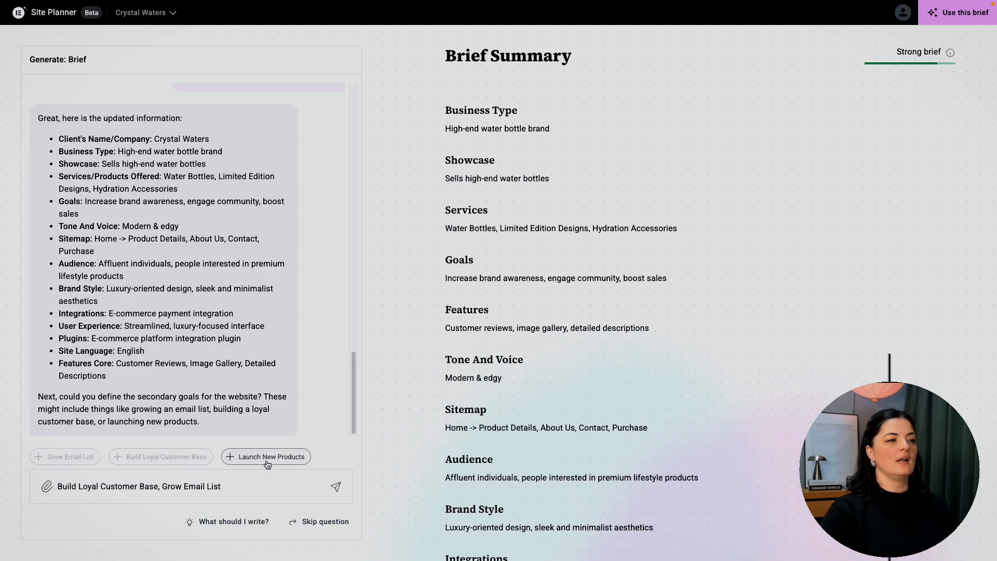
click(266, 457)
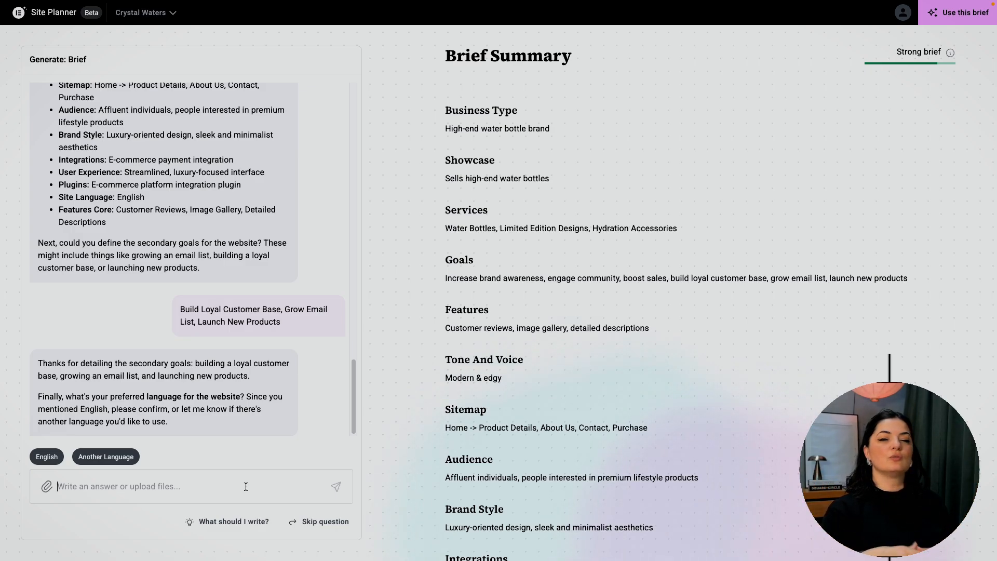
click(46, 457)
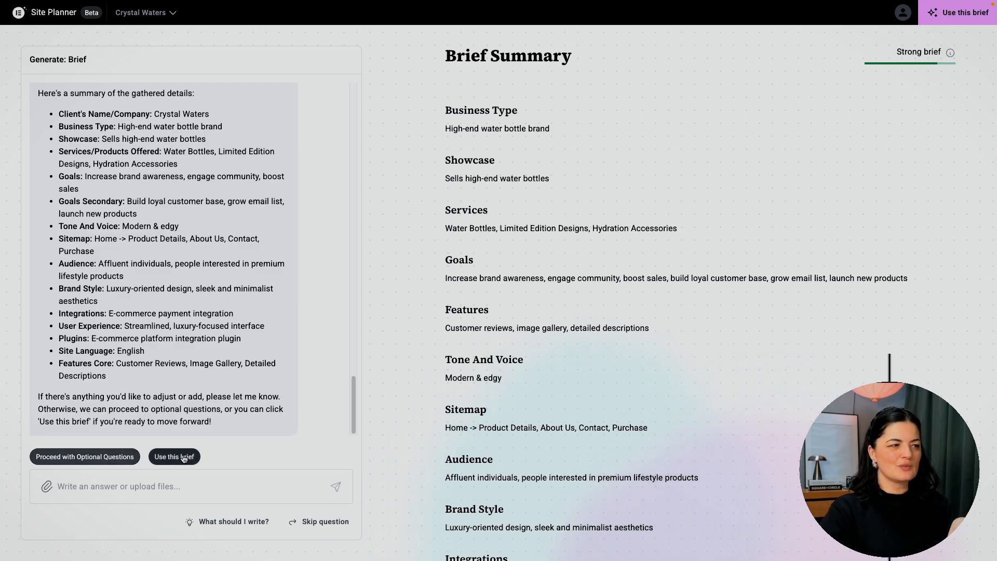
mouse_move(901, 73)
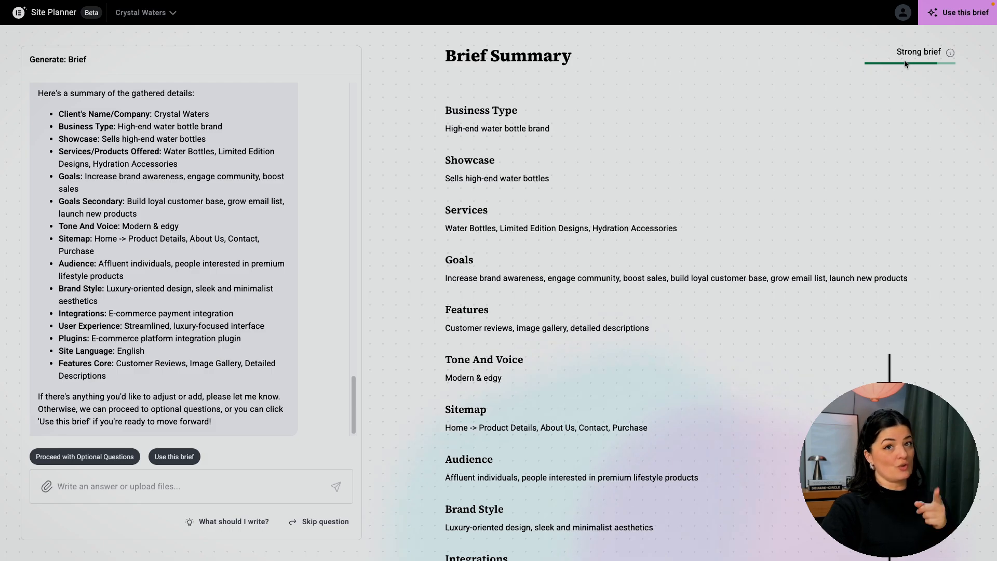
mouse_move(906, 78)
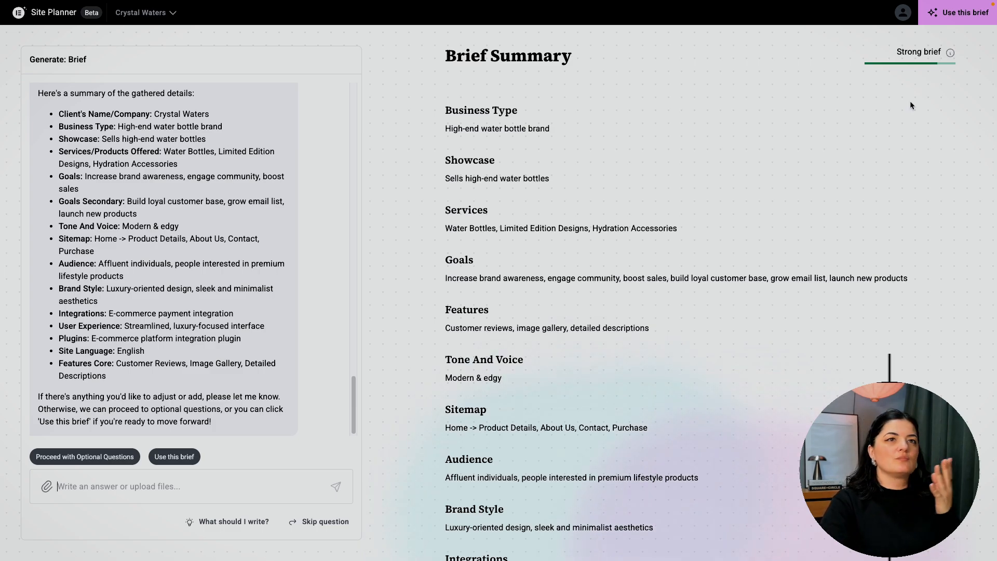
mouse_move(223, 440)
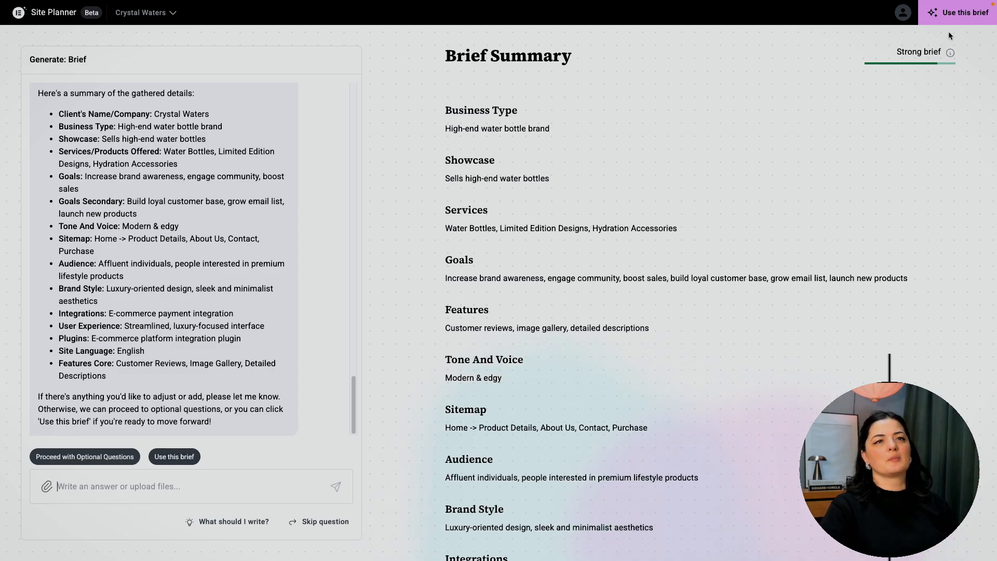
mouse_move(364, 401)
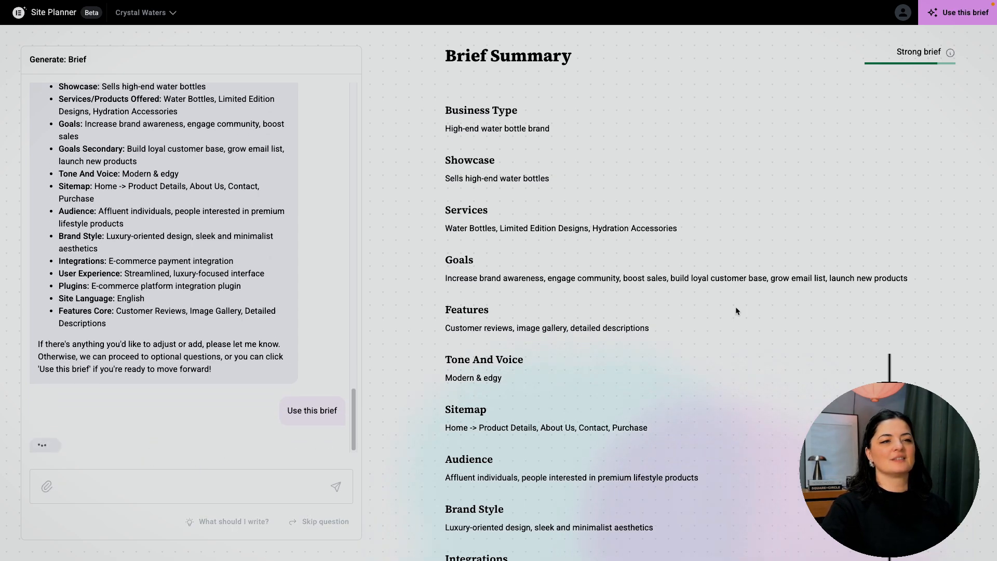
Accept the strong Crystal Waters brief with 'Use this brief'
click(312, 410)
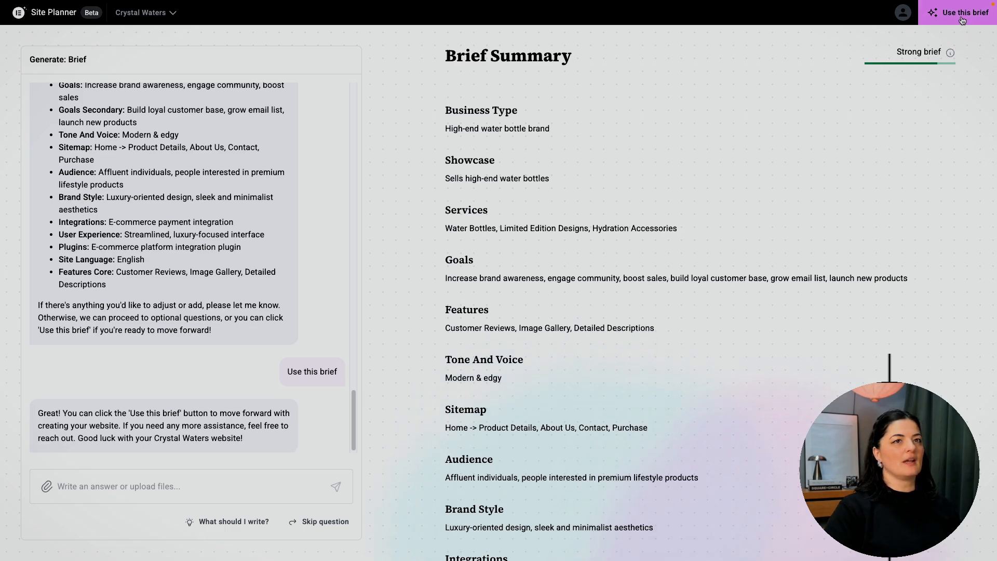
click(964, 12)
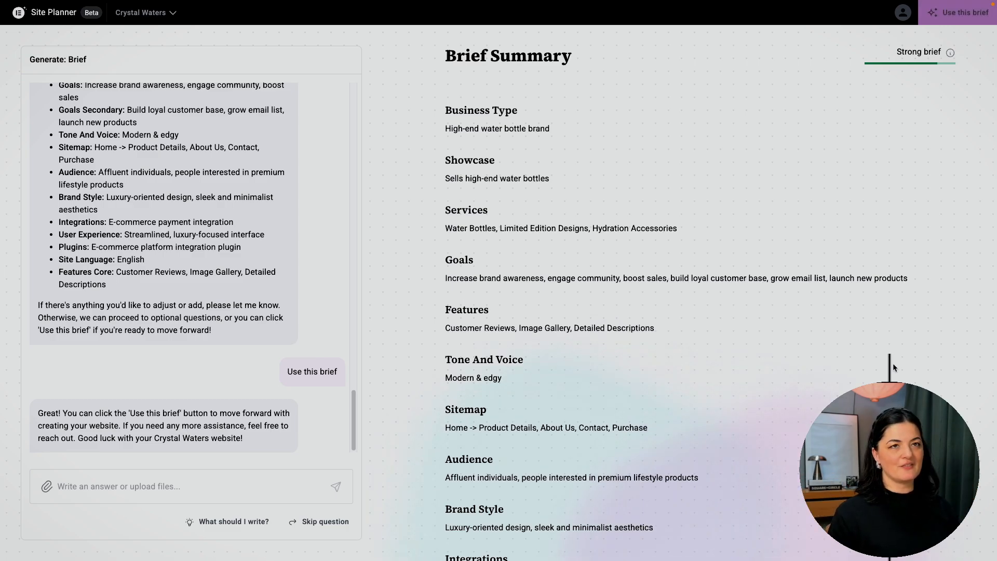
Review the generated sitemap of Home, Shop, Product Page, Cart and Checkout
click(311, 371)
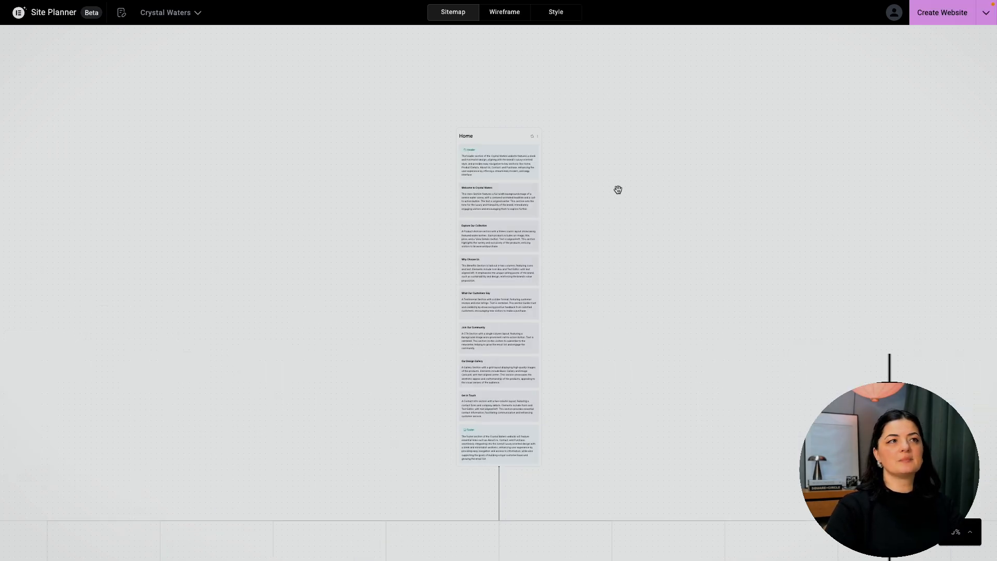
mouse_move(578, 155)
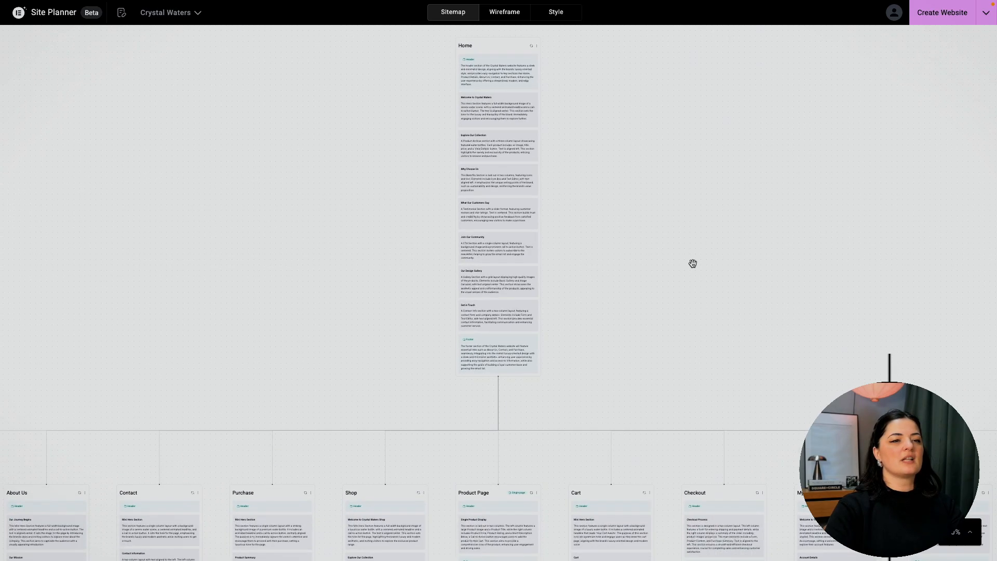
scroll(down, 3)
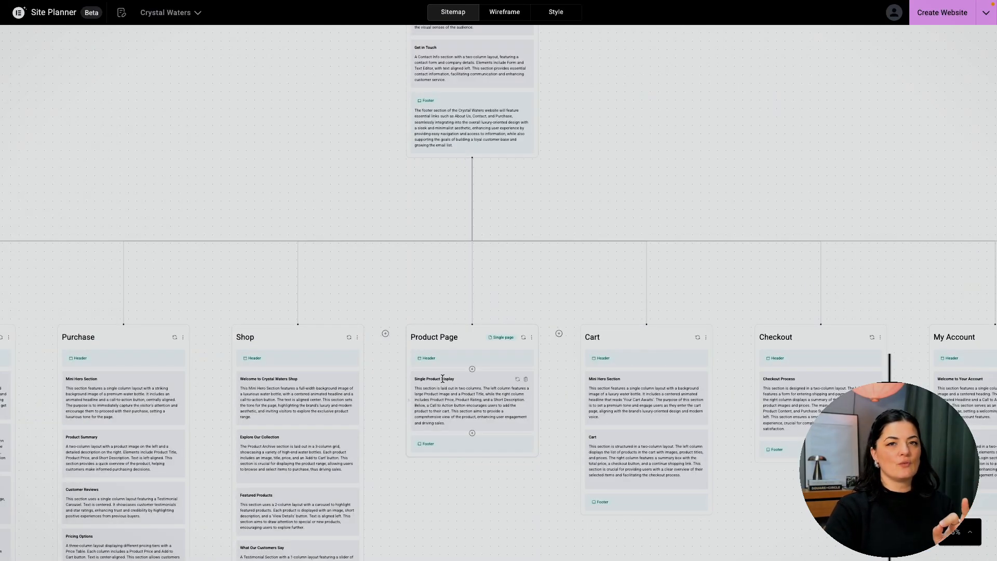
mouse_move(456, 353)
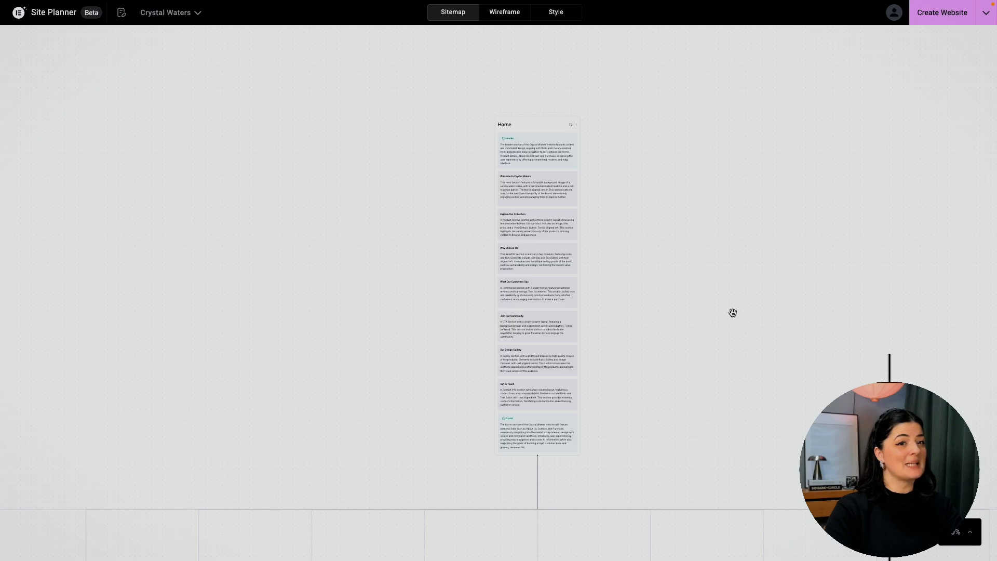
mouse_move(504, 12)
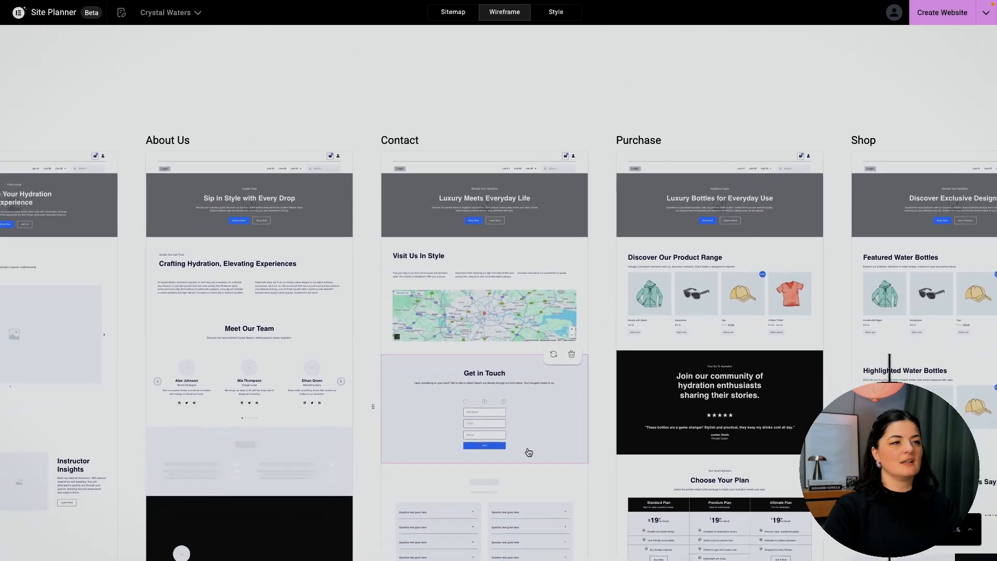
Scroll across the Crystal Waters page wireframes for Home, Product Details, About Us and Contact
scroll(left, 3)
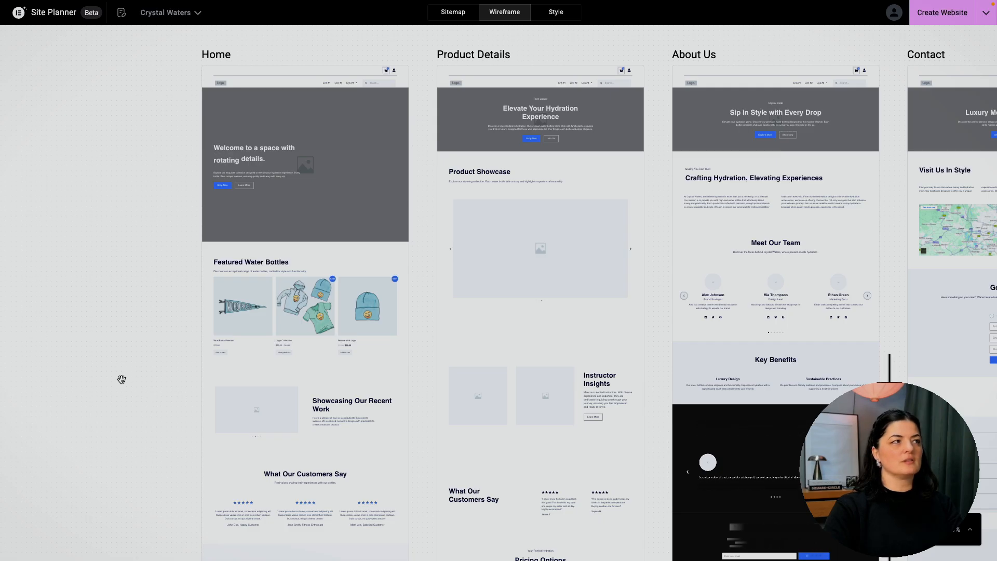
scroll(up, 3)
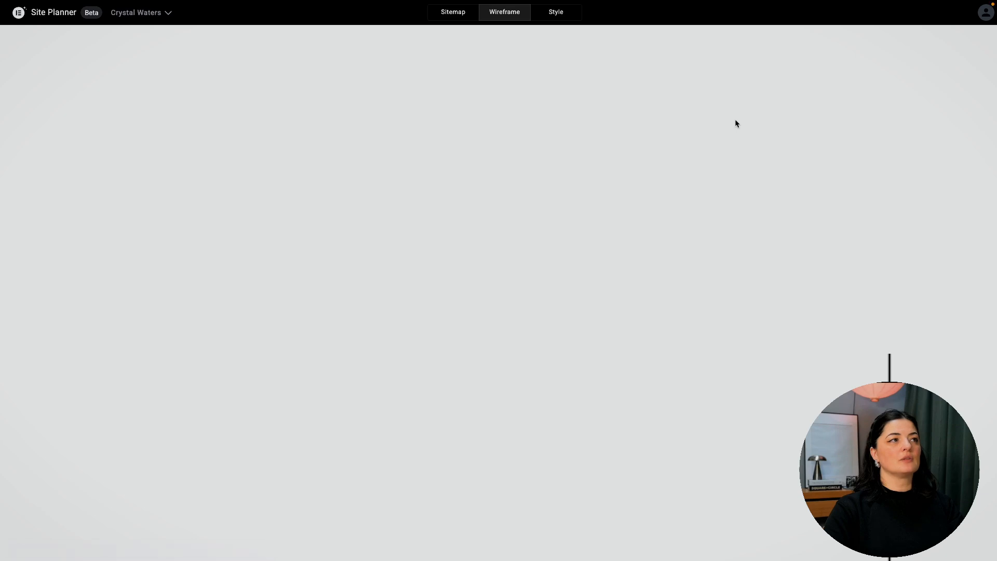
Share the Crystal Waters project with anyone with the link and copy the share link
click(986, 12)
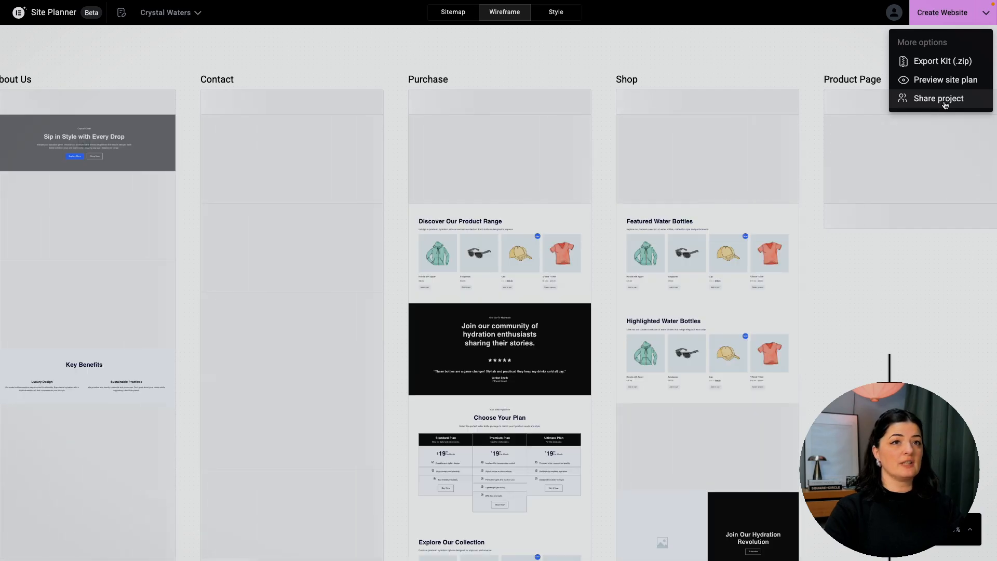
click(938, 98)
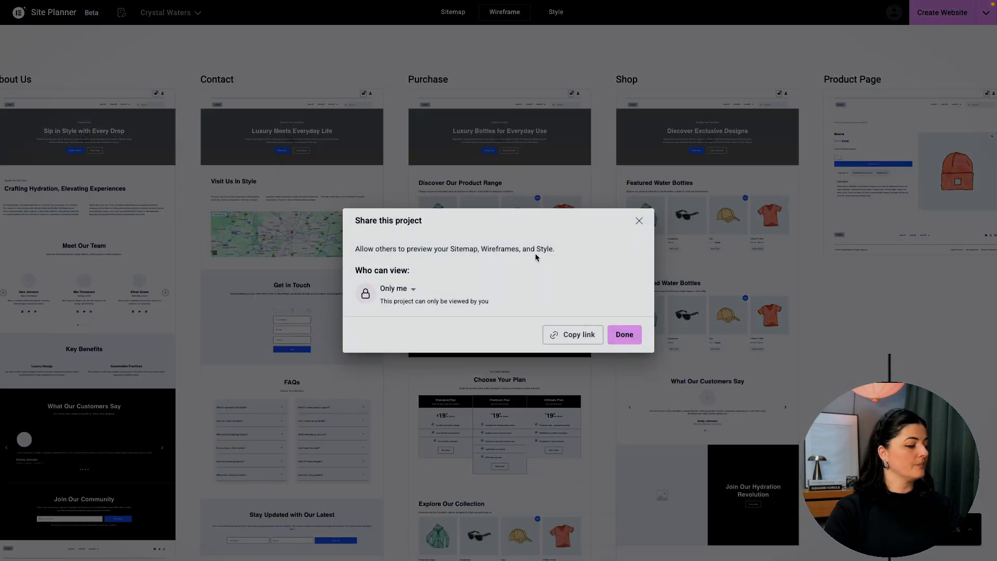
click(396, 288)
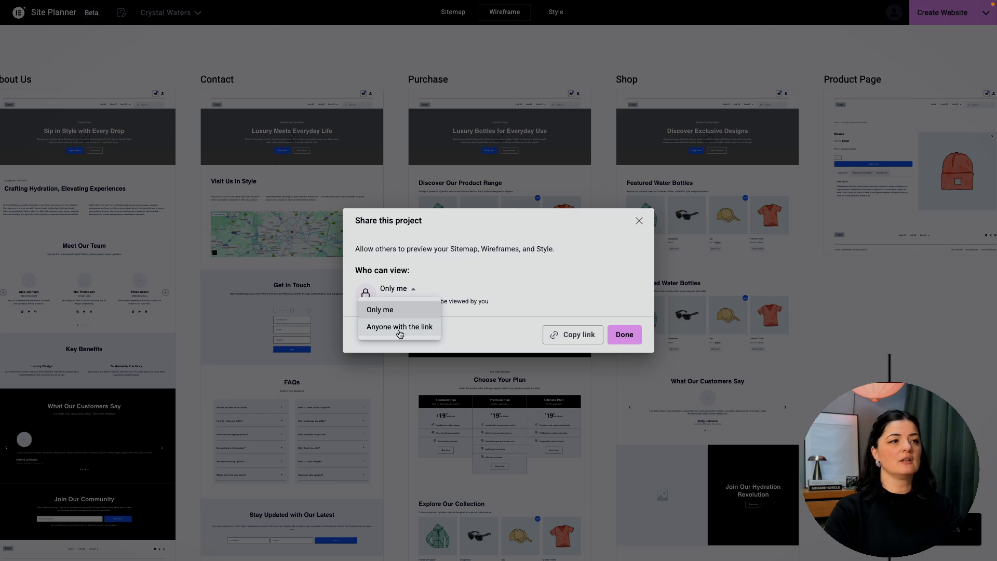
click(399, 326)
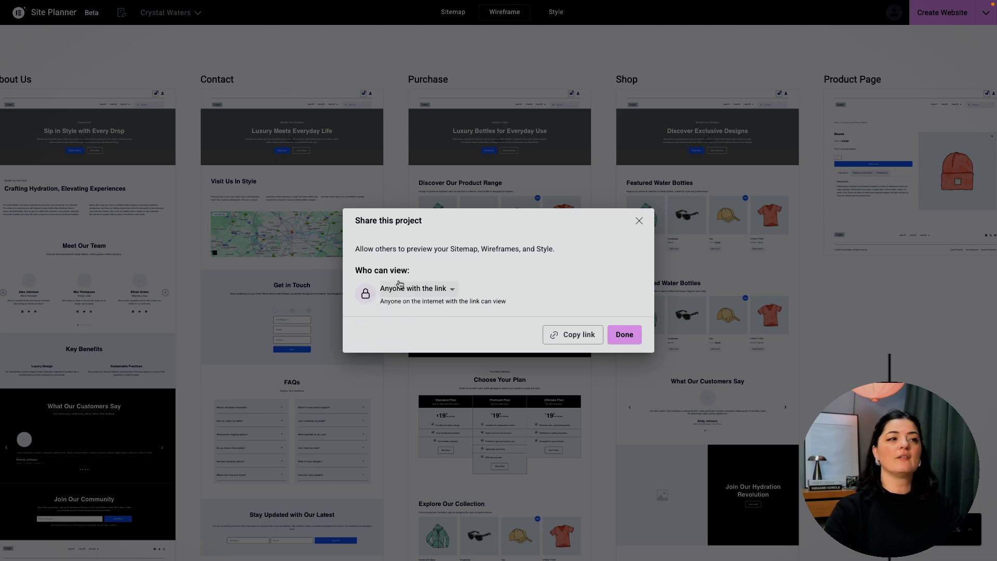
mouse_move(447, 297)
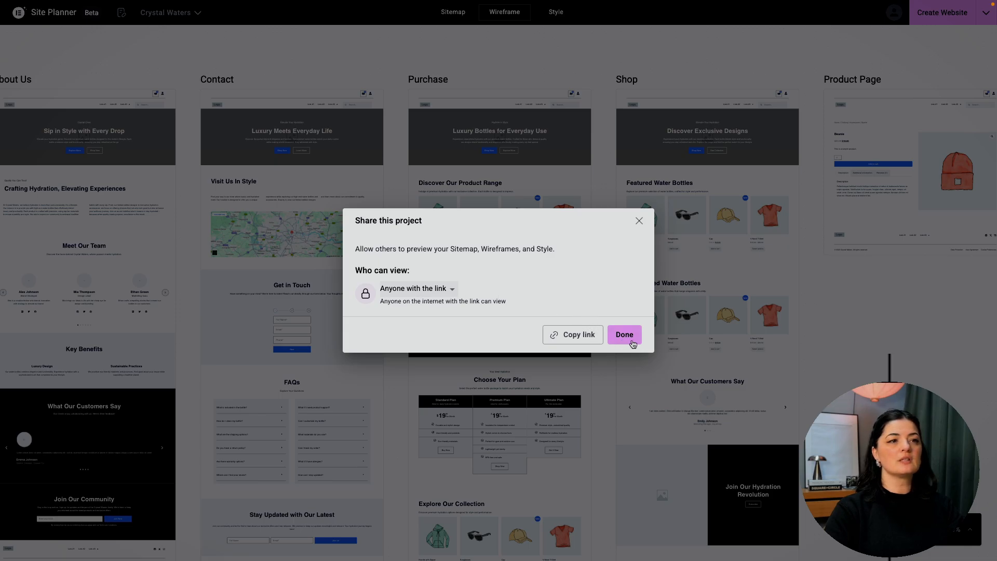
click(624, 333)
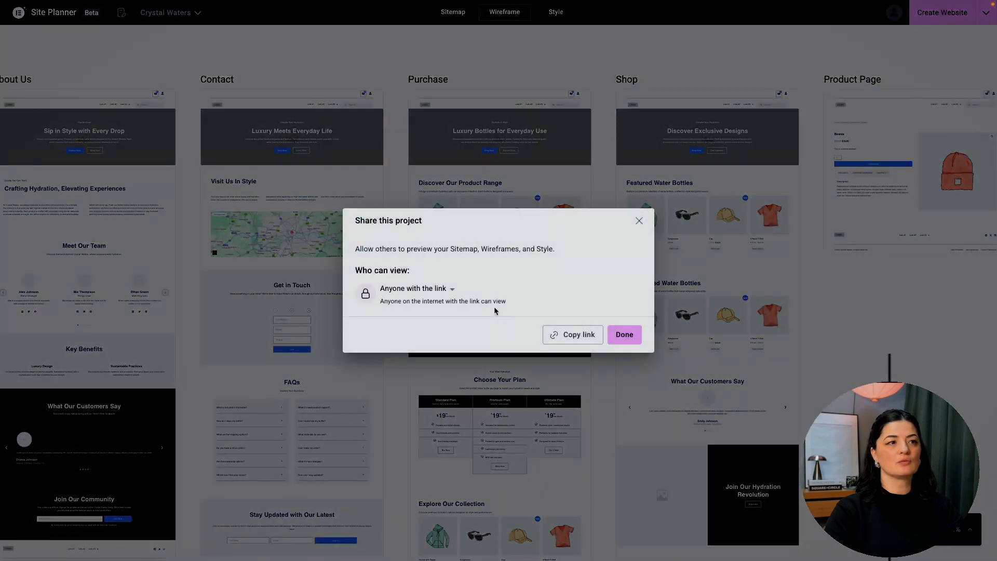
click(572, 335)
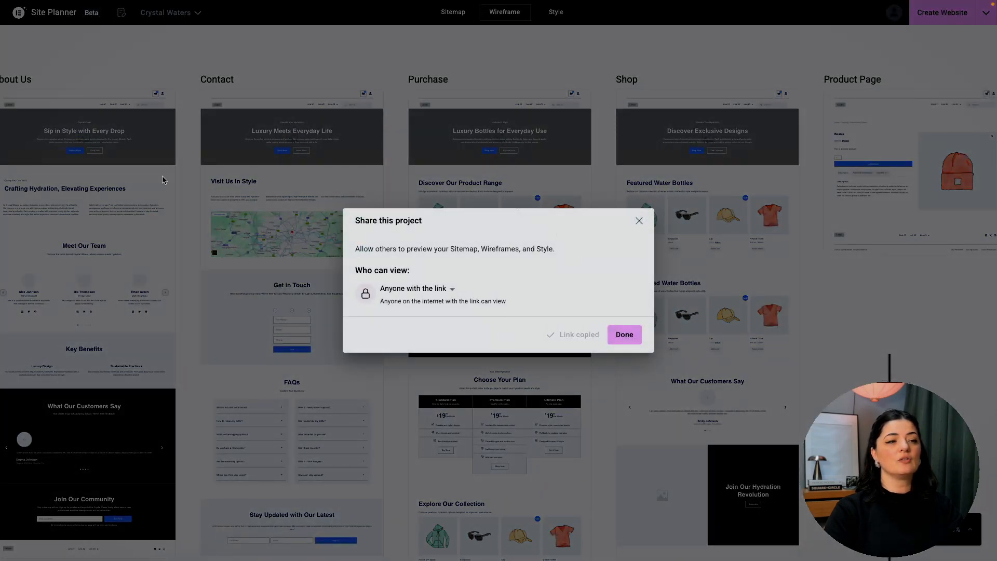
mouse_move(651, 61)
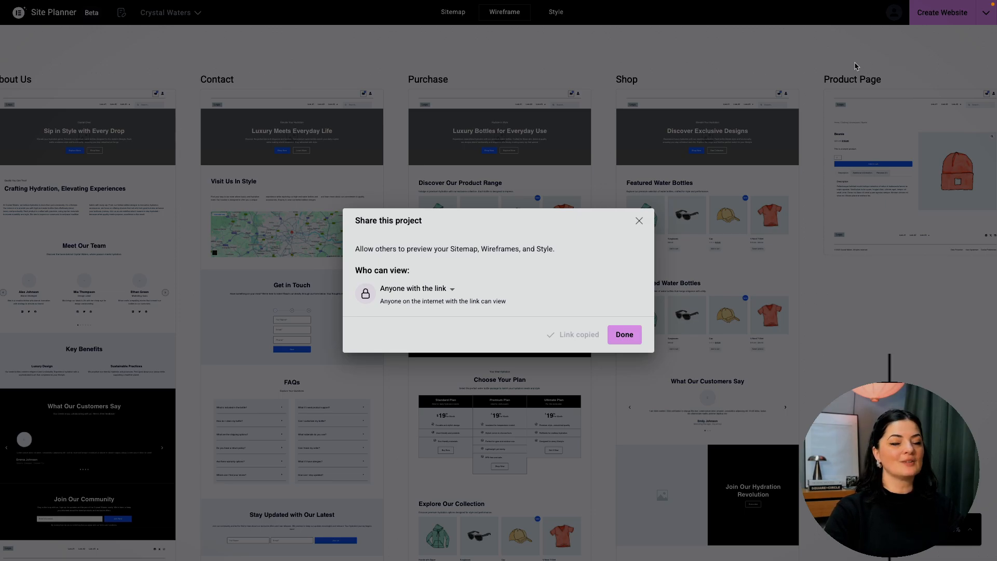
mouse_move(714, 244)
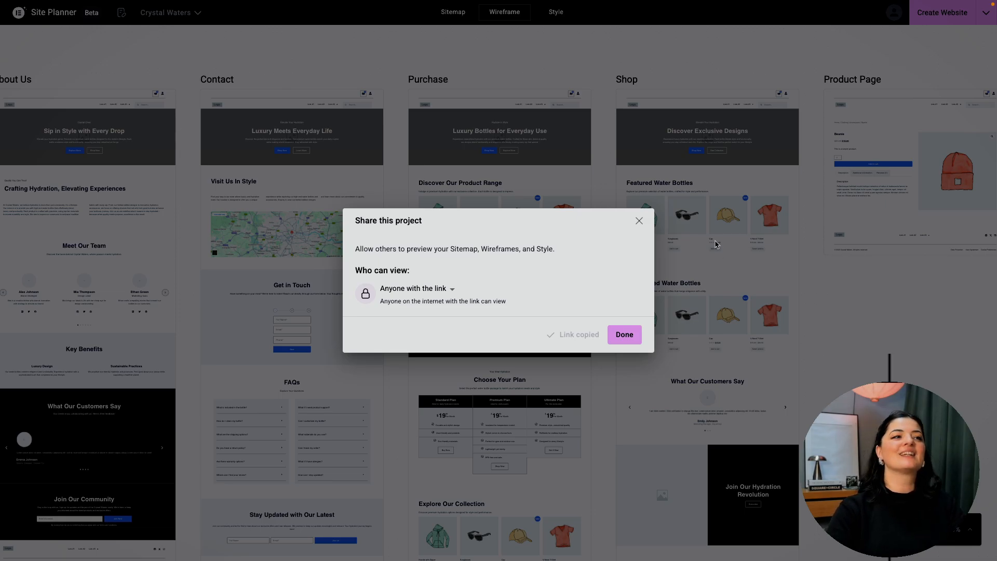
Generate the Crystal Waters website kit from the plan and download the finished kit
click(623, 334)
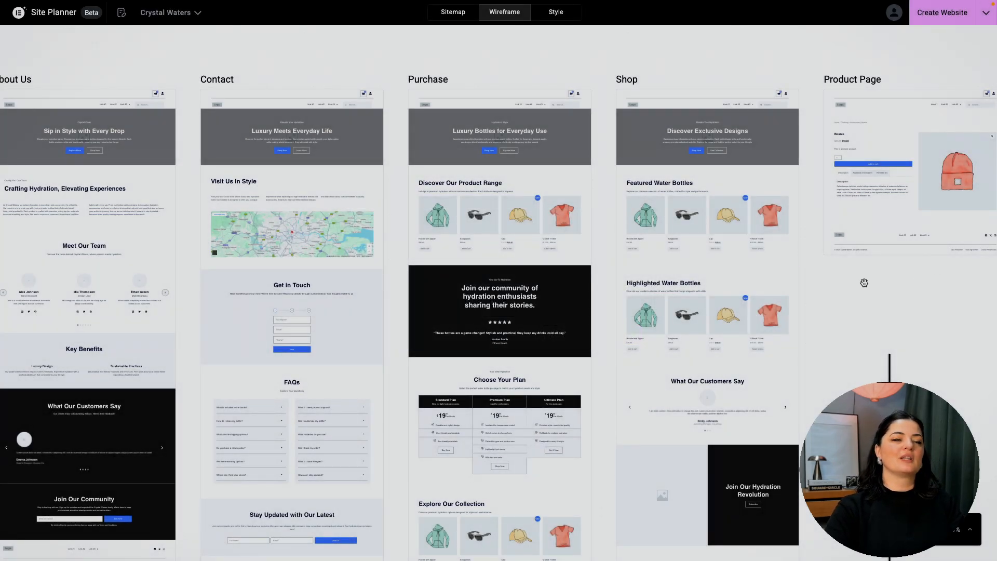
mouse_move(968, 31)
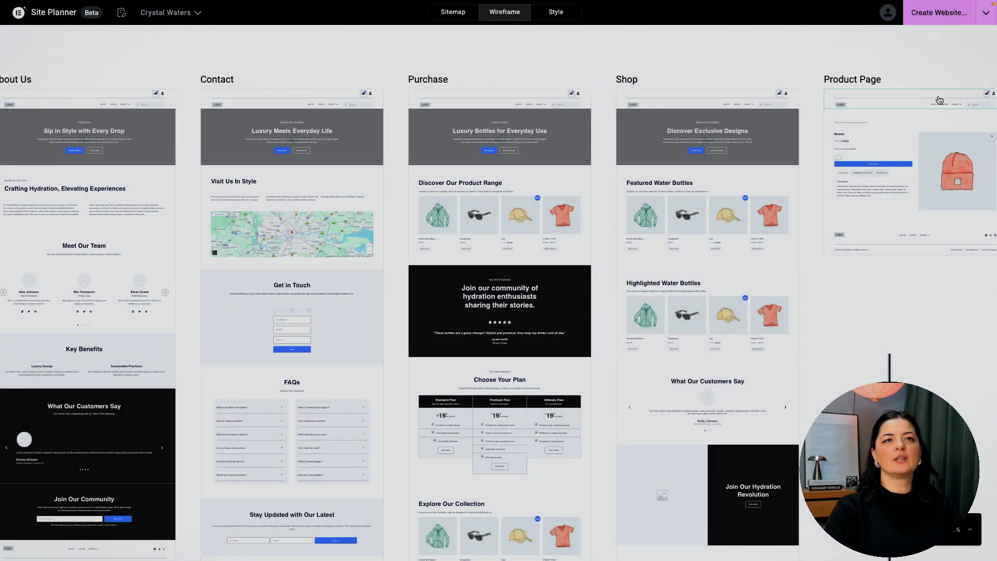
click(941, 12)
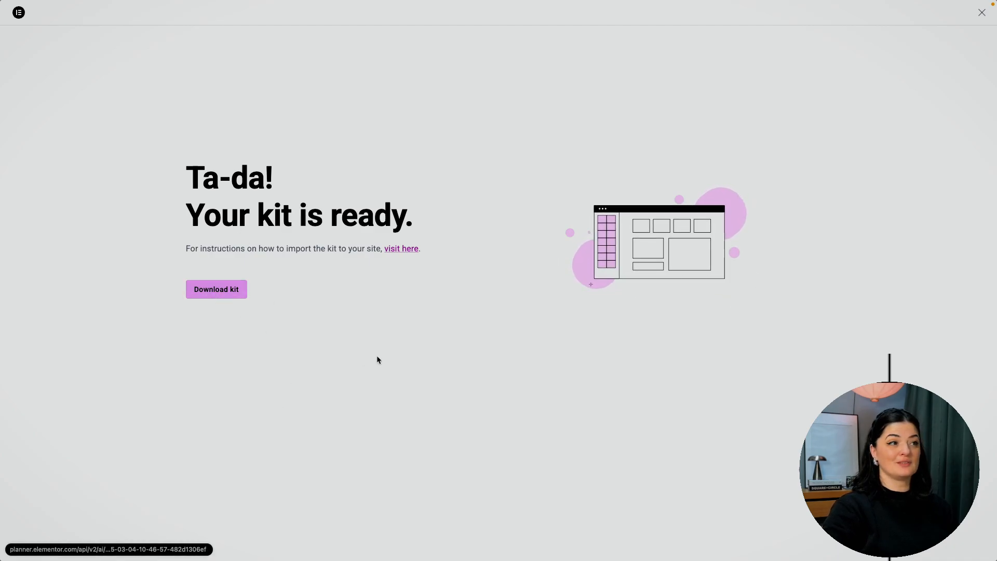
click(215, 289)
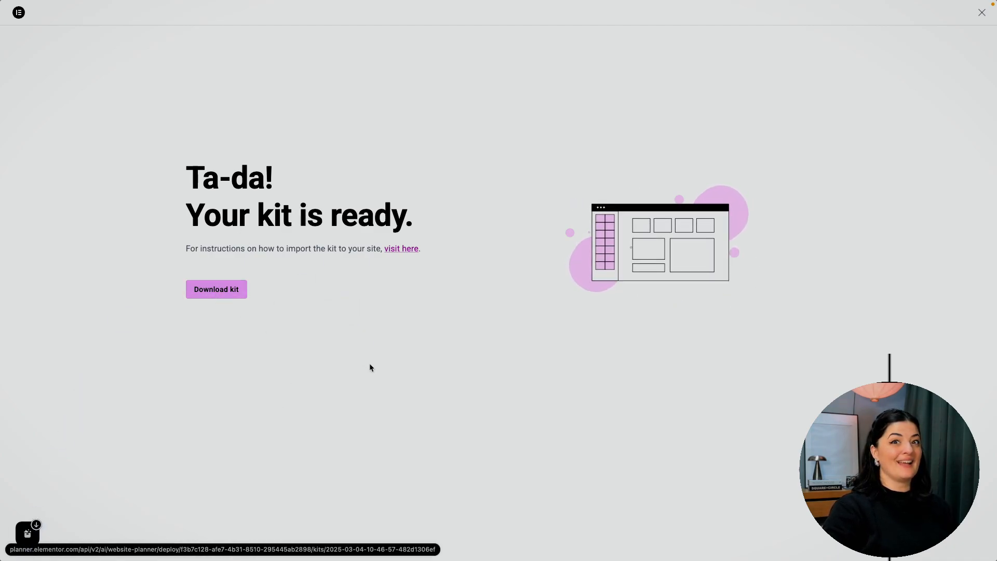
mouse_move(651, 410)
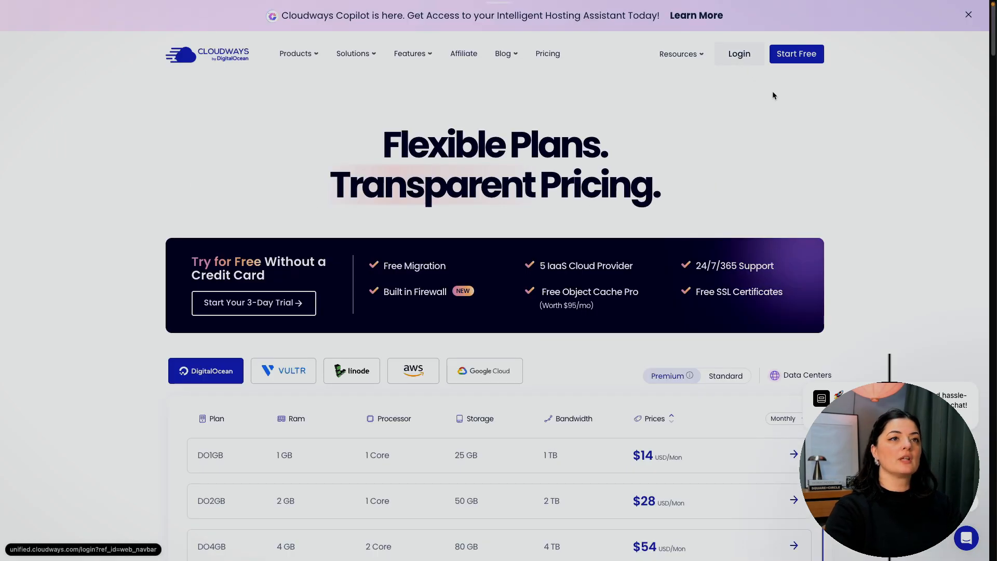
Log in to the Cloudways hosting account
click(738, 54)
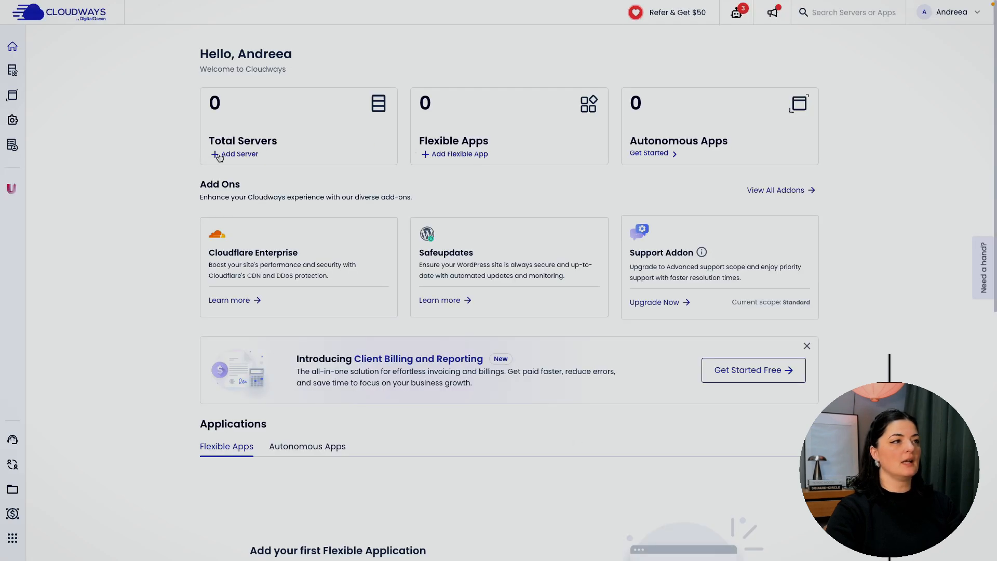
mouse_move(221, 164)
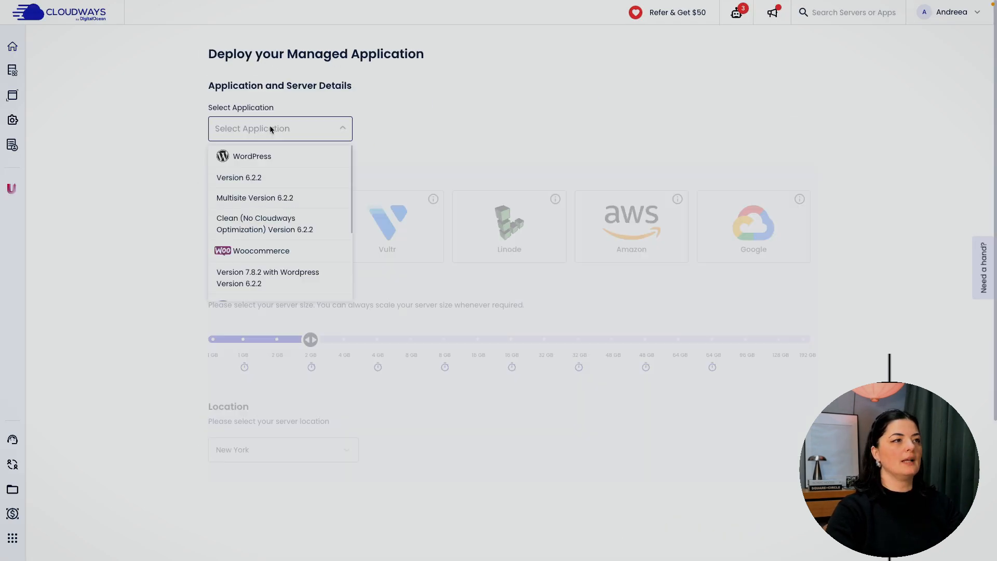
Launch a WordPress 6.2.2 server 'ai planner landing page' on 2 GB DigitalOcean in Frankfurt
click(238, 178)
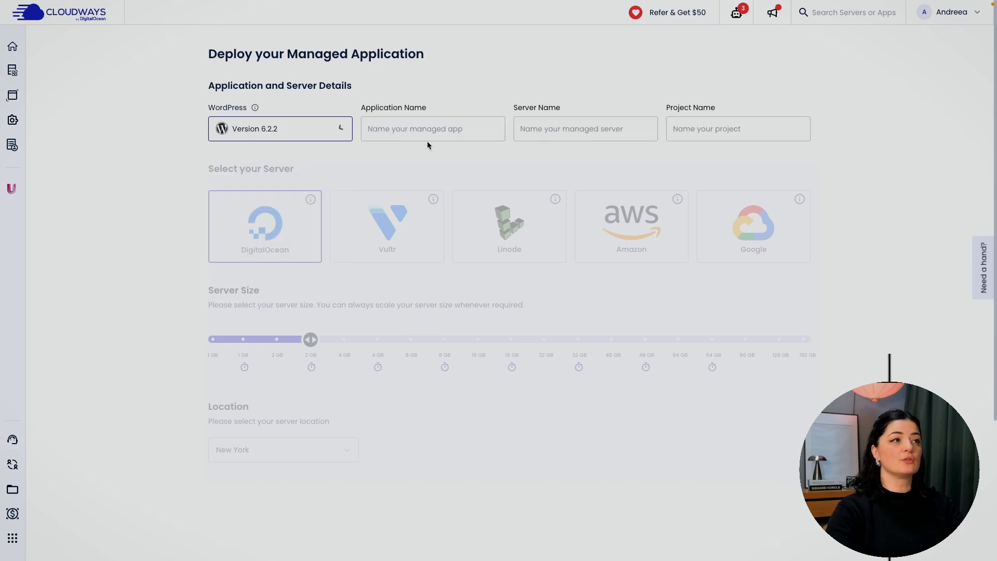
click(433, 128)
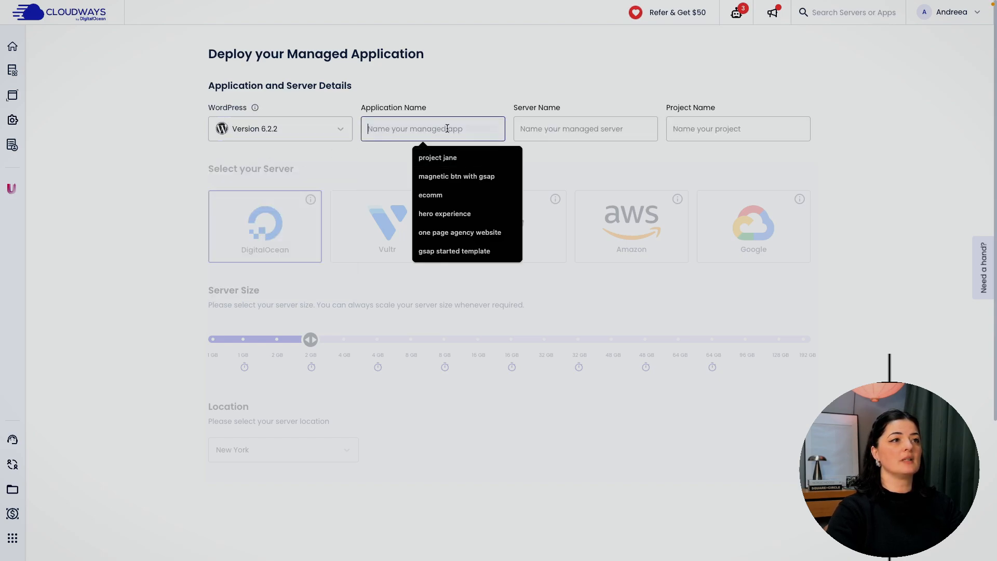
text(ai planner website)
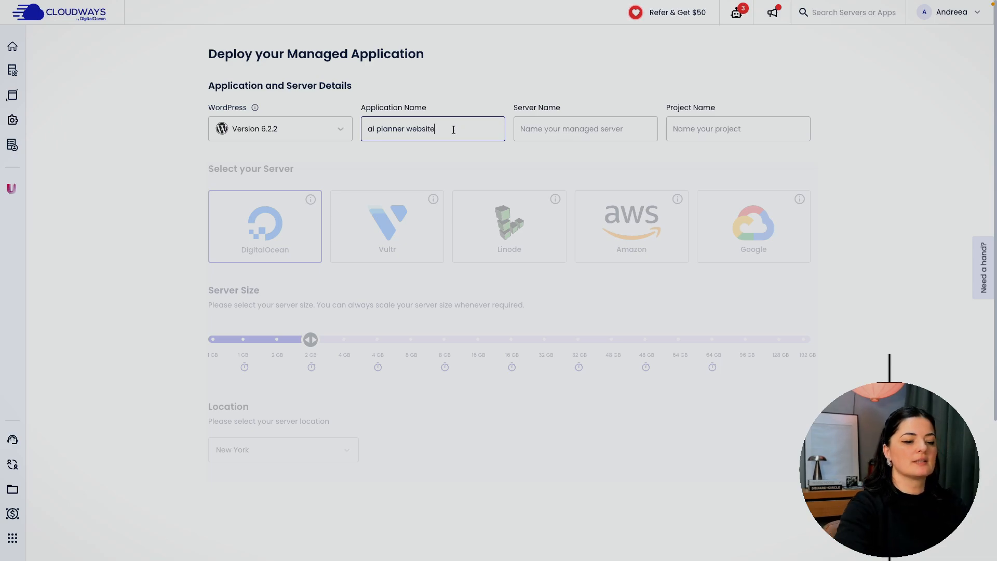
text(landing page)
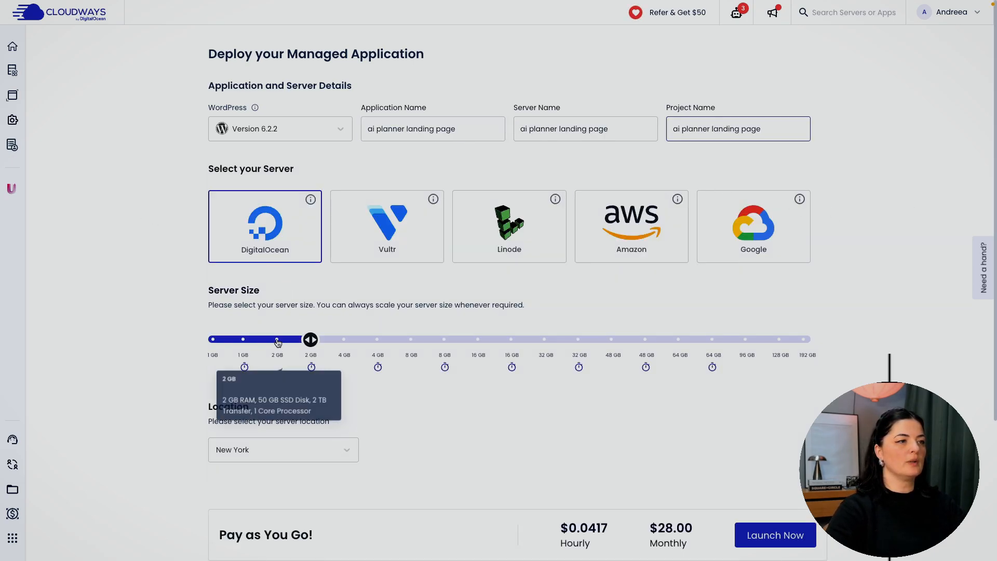
click(282, 449)
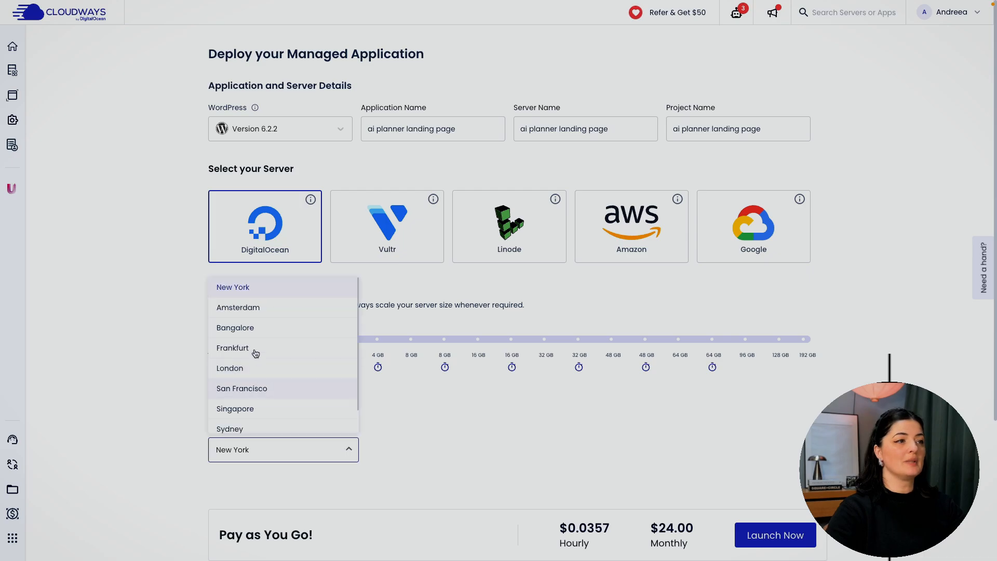
click(233, 348)
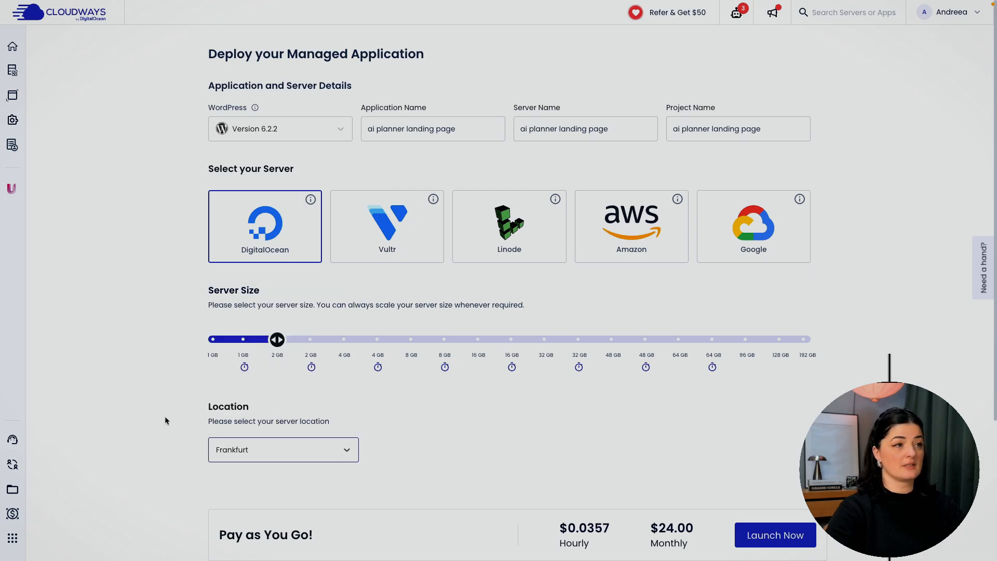
scroll(down, 3)
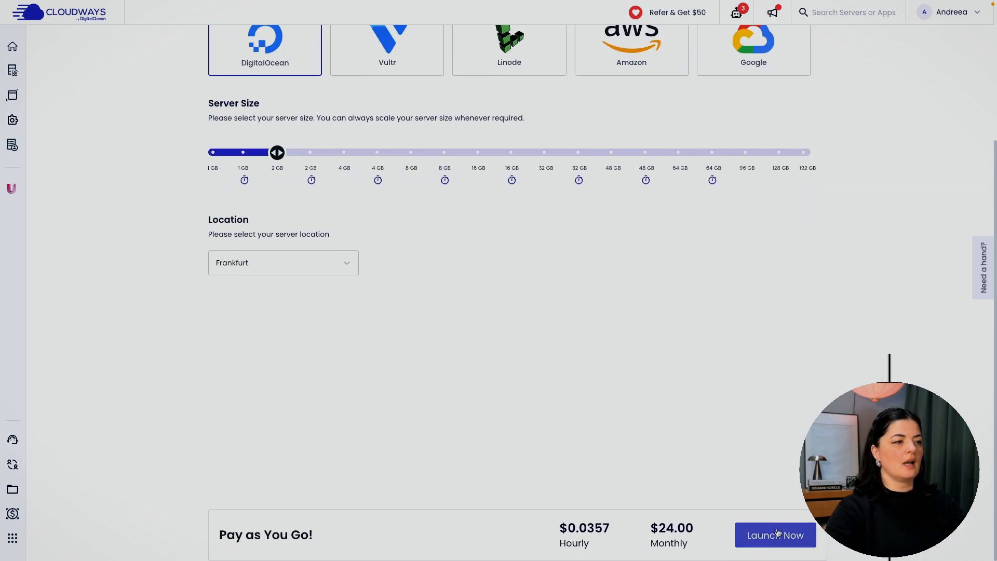
scroll(up, 3)
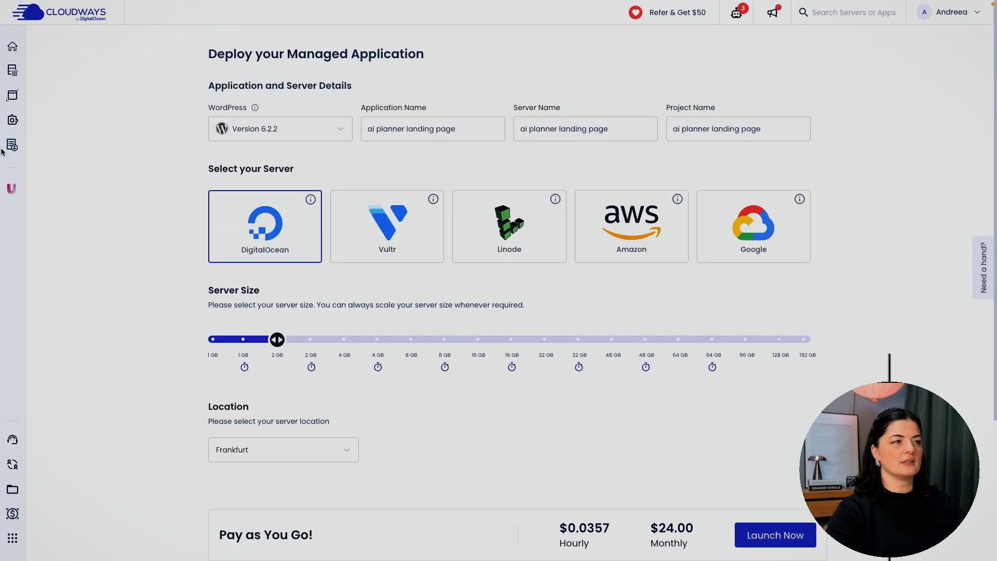
click(774, 535)
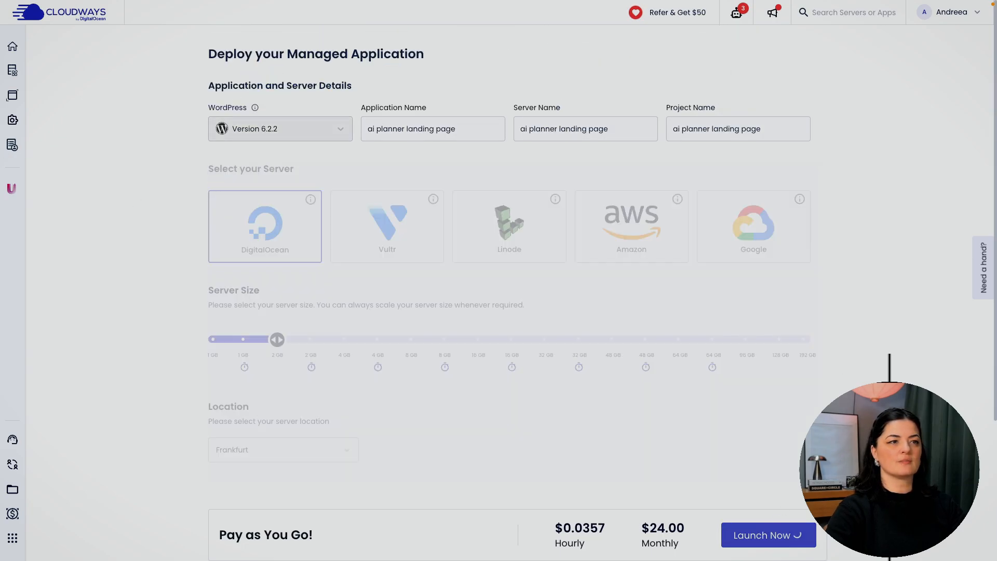
click(768, 535)
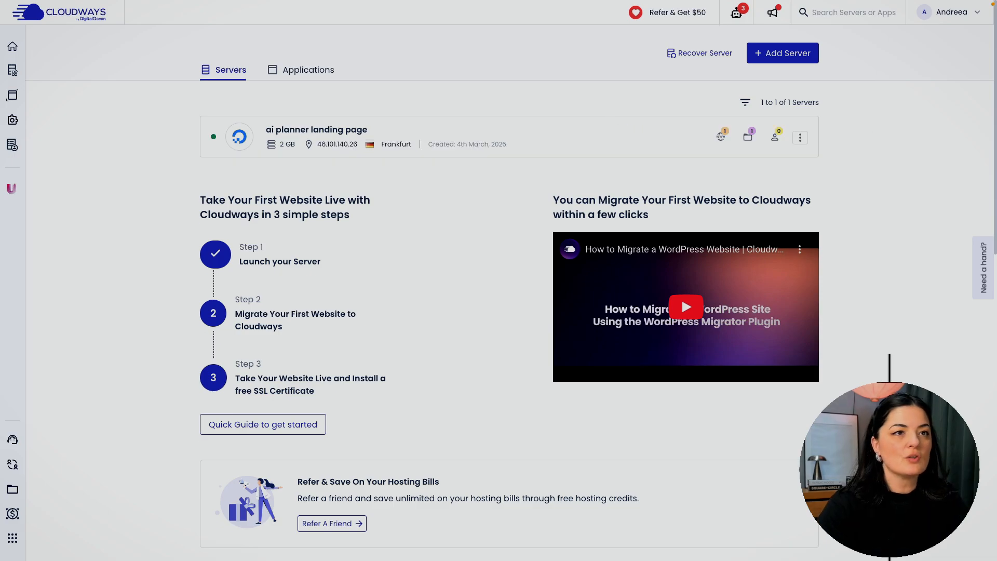
mouse_move(836, 182)
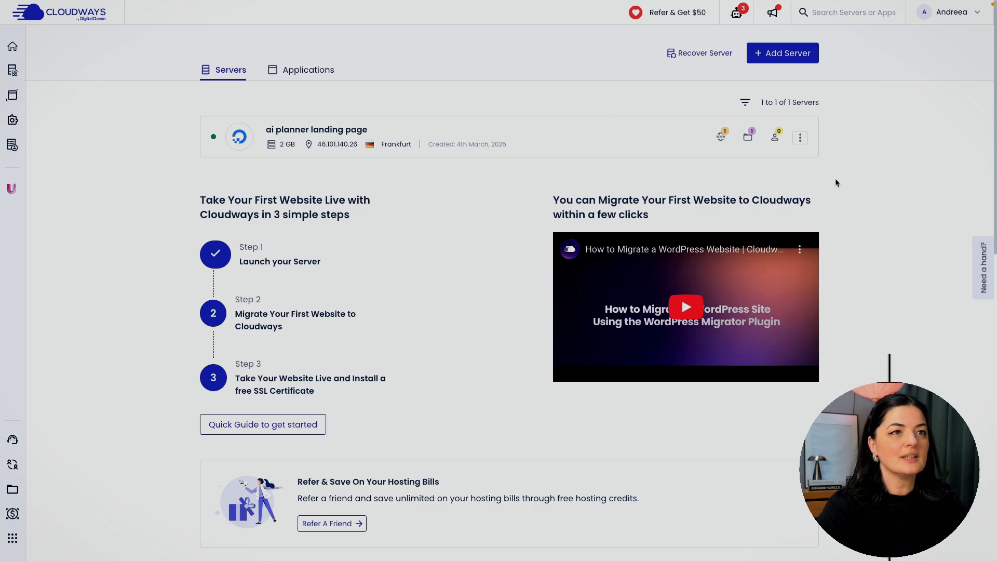
Open the new server's WordPress application to view its admin access details
click(800, 137)
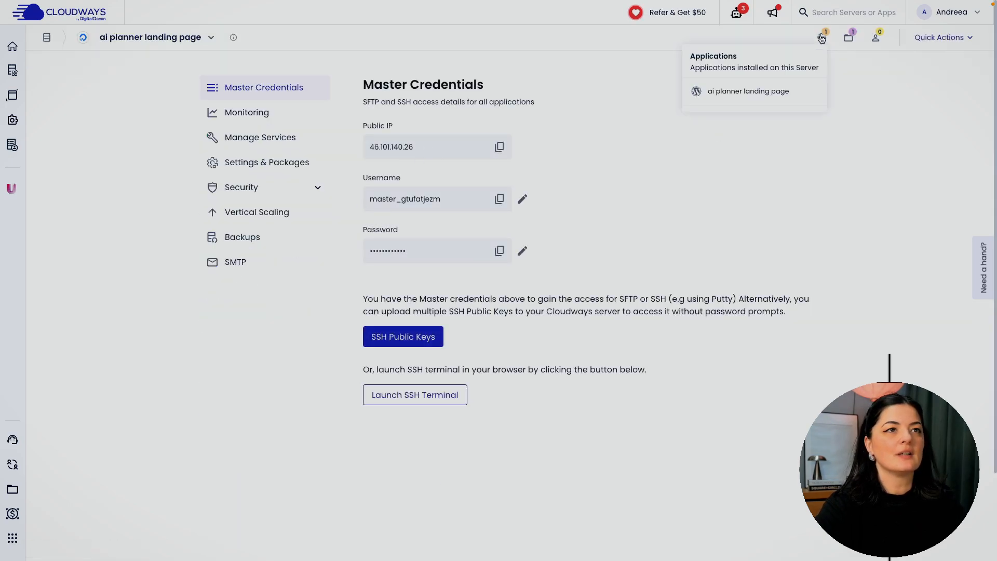
click(748, 90)
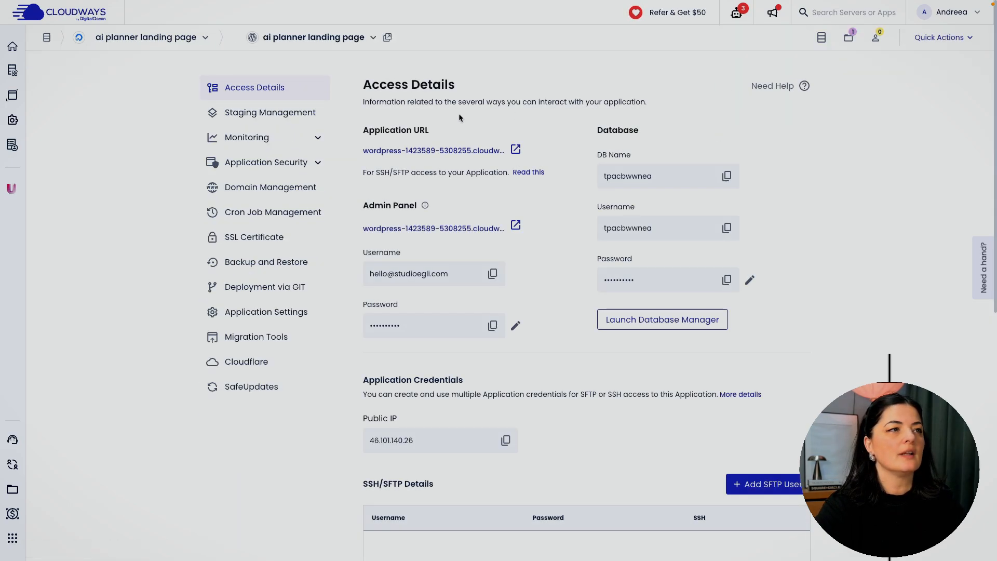
mouse_move(493, 325)
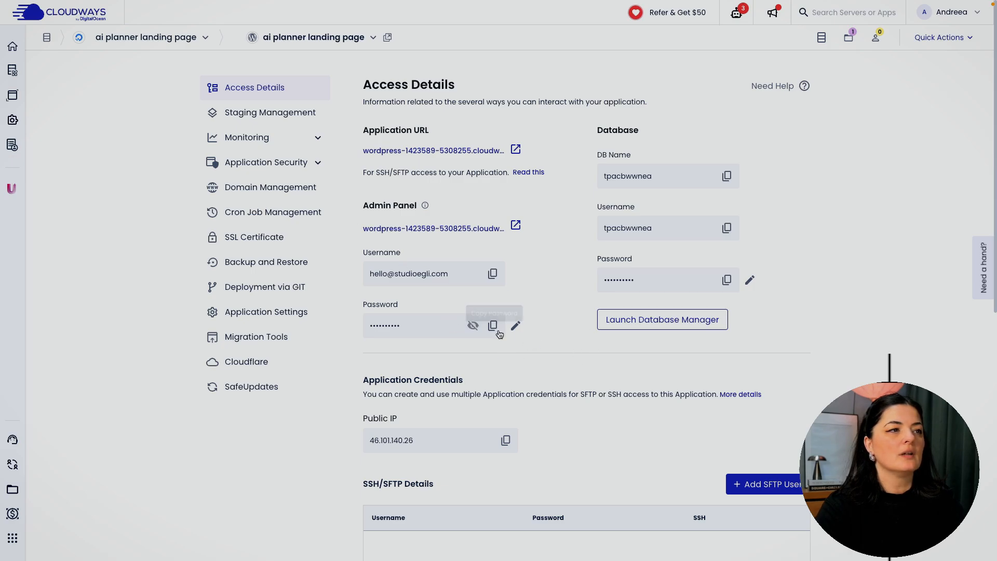
mouse_move(404, 241)
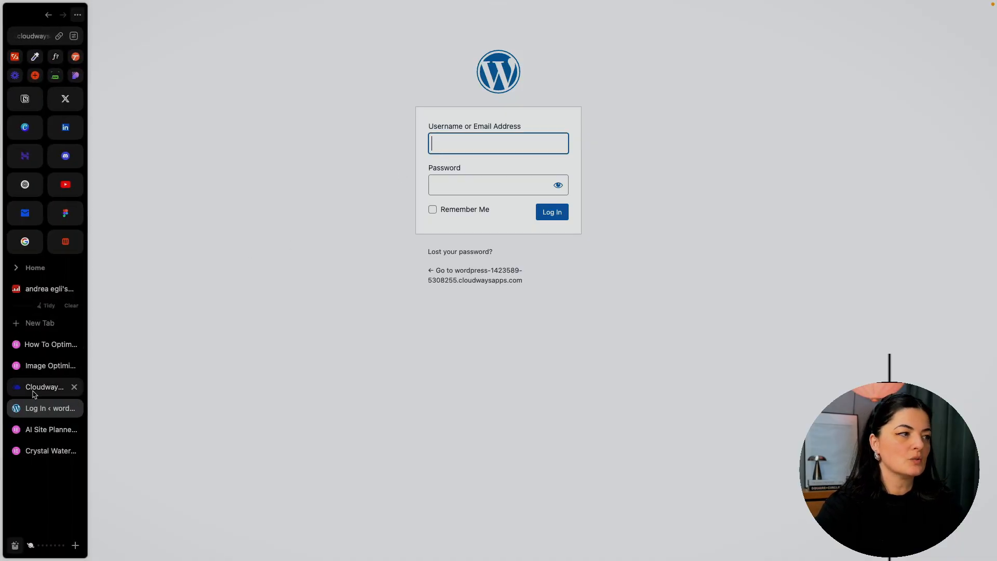
Log in to WordPress admin, dismiss the Object Cache Pro notice, and go to Add New Plugin
click(43, 386)
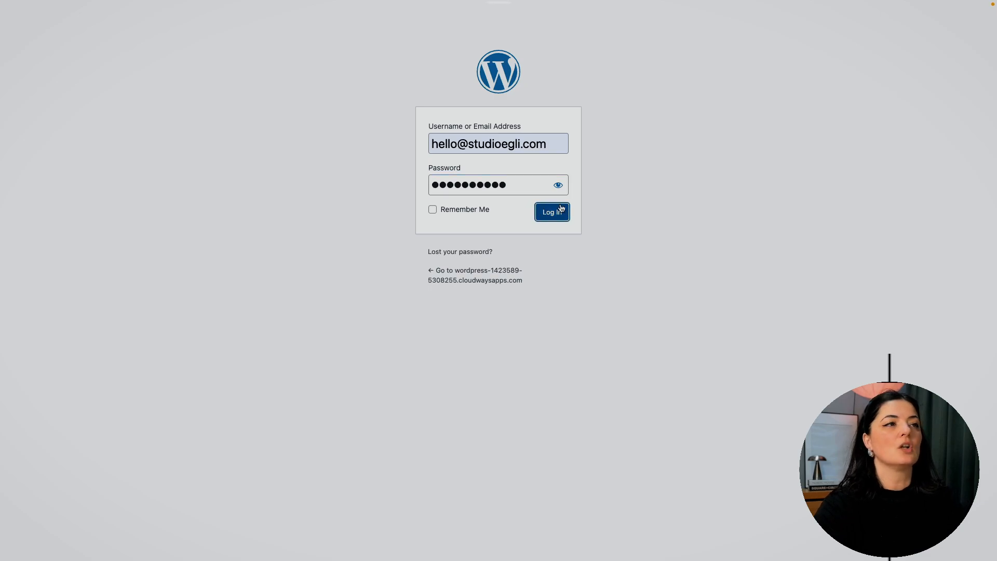
click(551, 211)
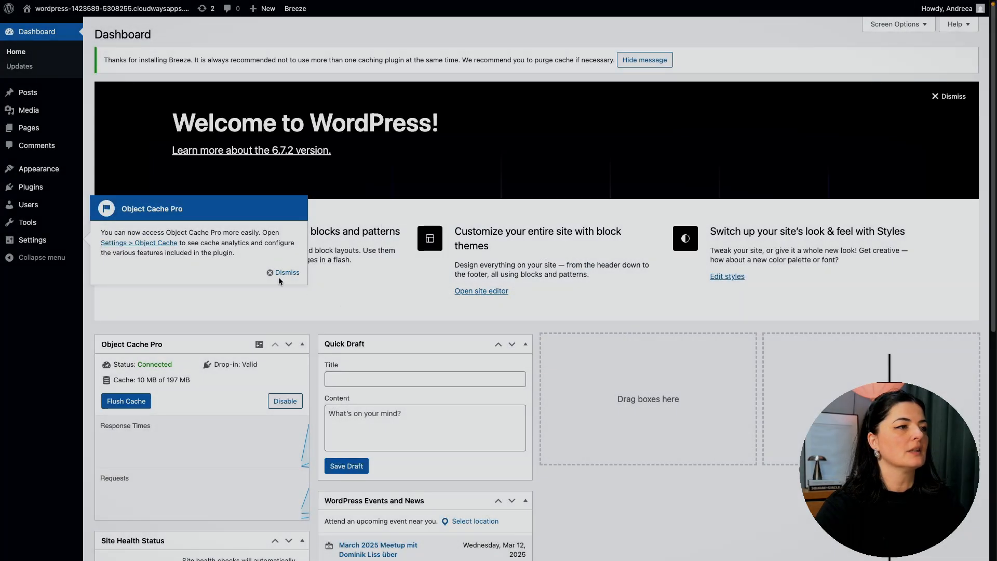
click(287, 272)
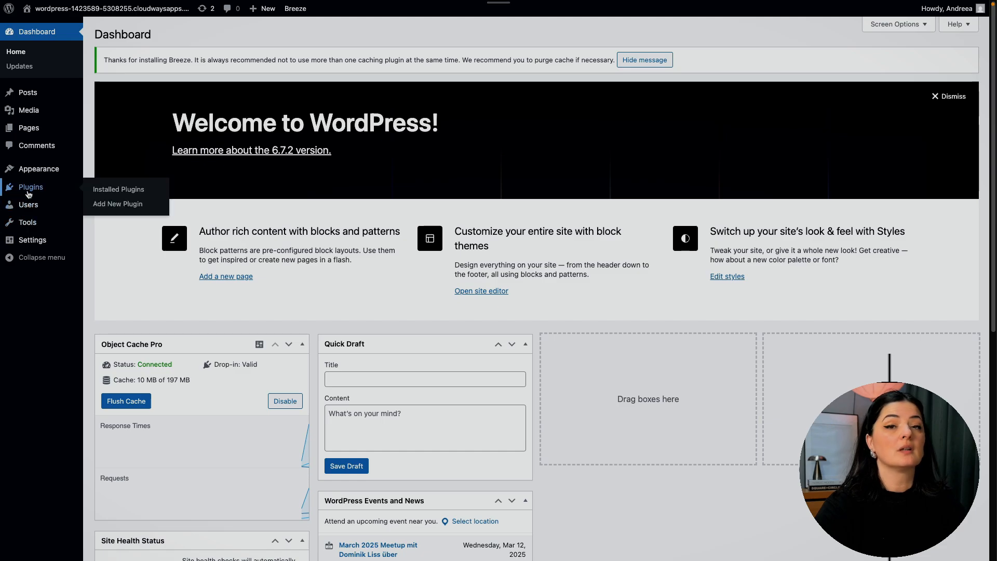
click(118, 189)
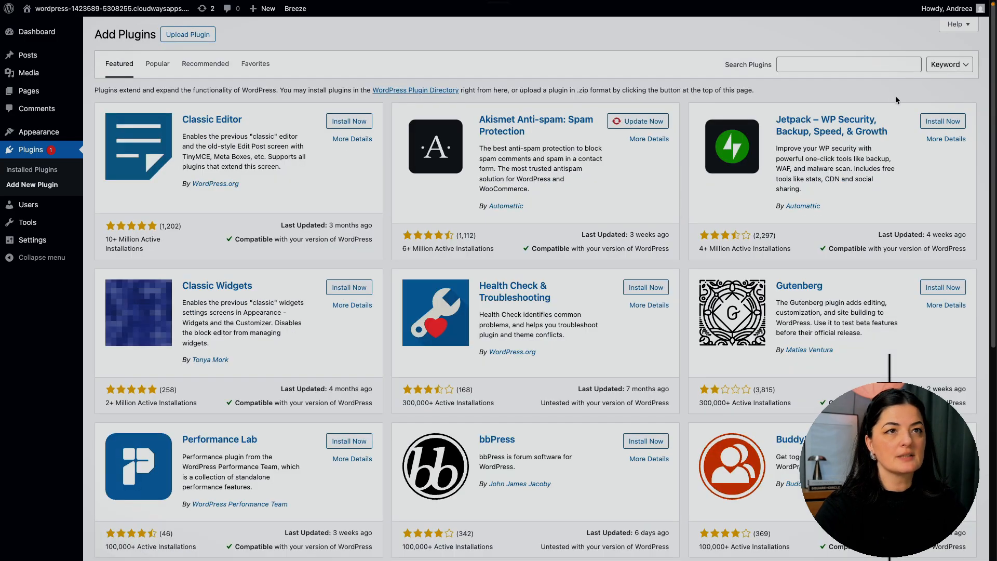
Search 'elem', install and activate Elementor Website Builder, and skip account connection
text(elementor)
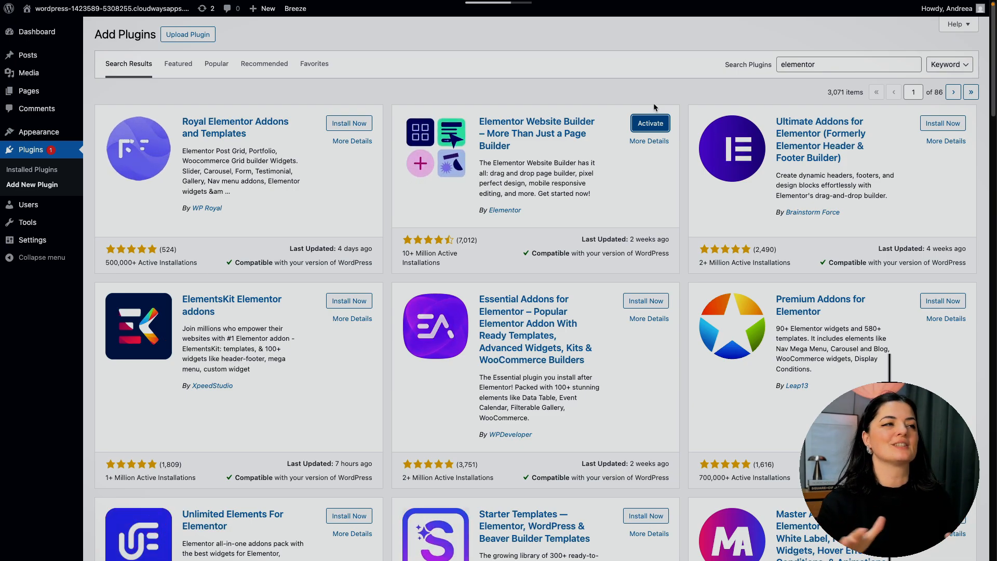
click(649, 123)
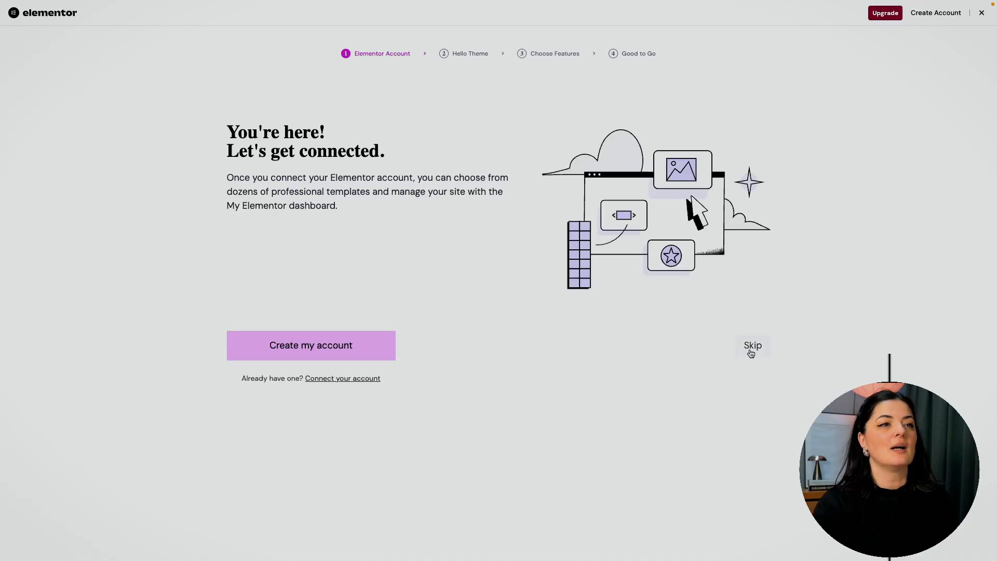
click(753, 345)
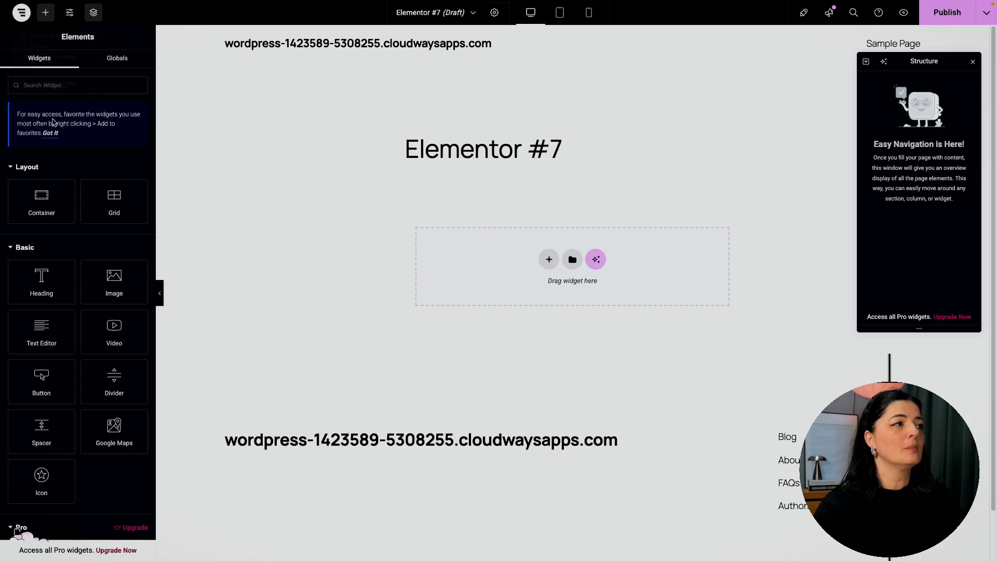
mouse_move(261, 103)
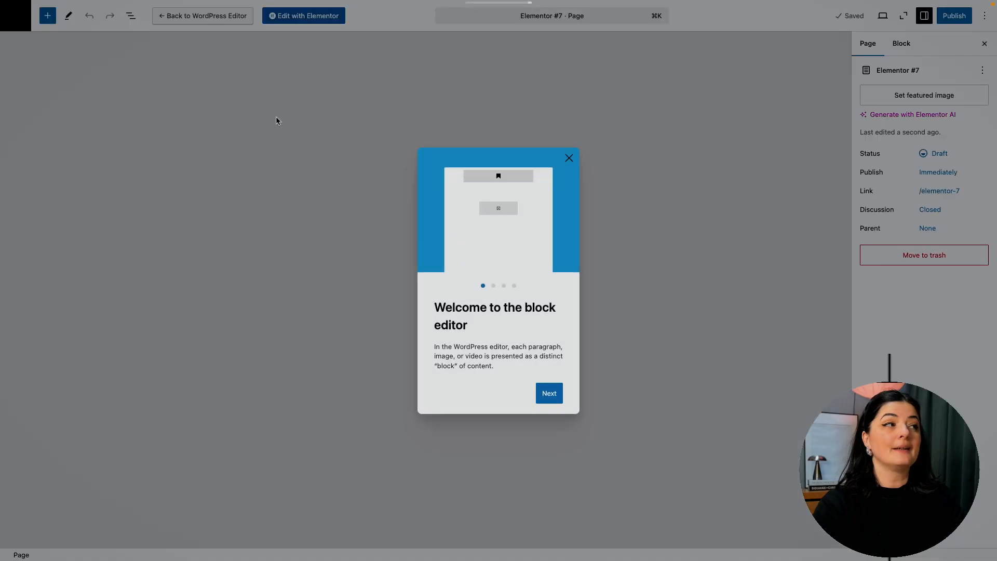
click(568, 157)
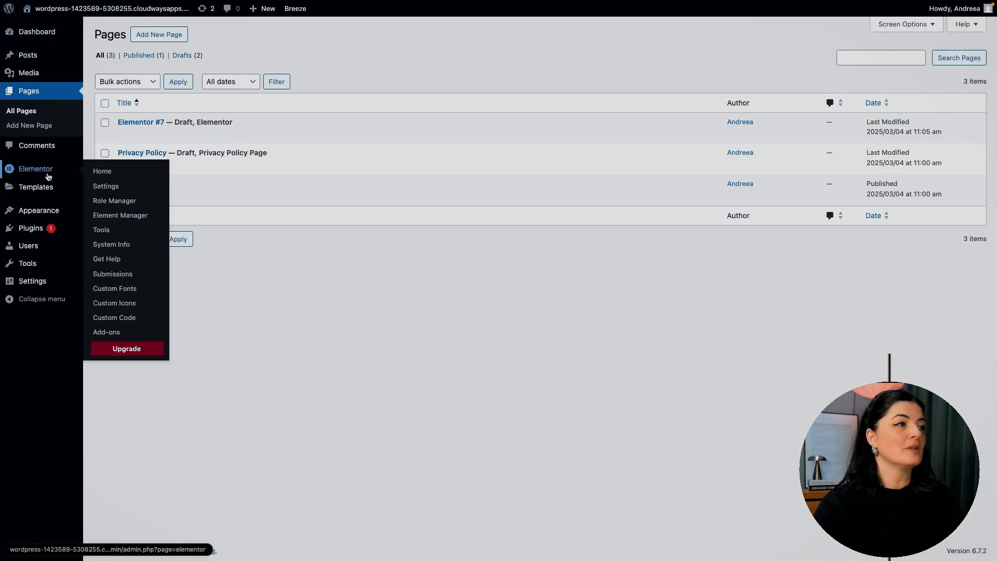
Install the Hello Elementor theme from Add New Theme and activate it
click(106, 186)
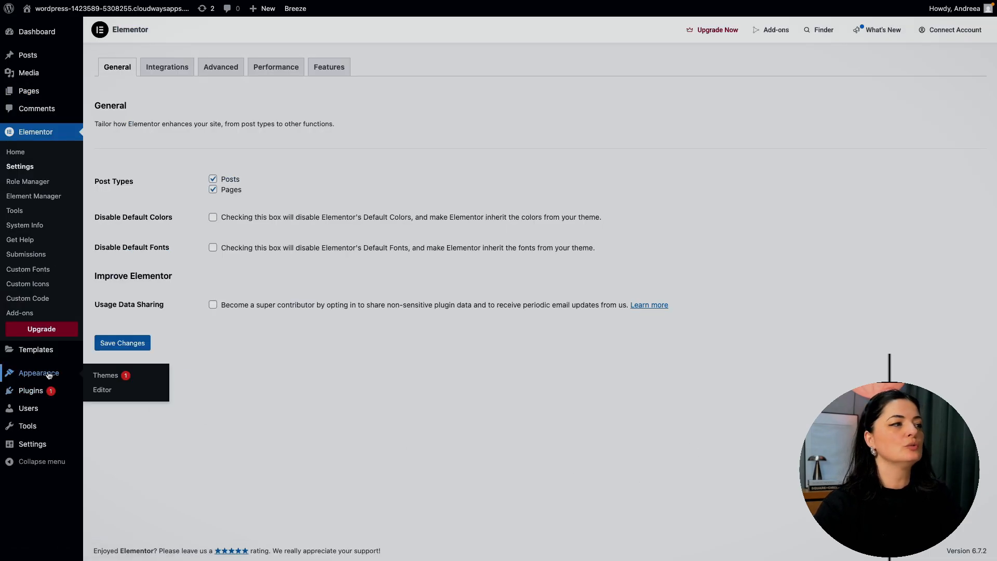
click(105, 375)
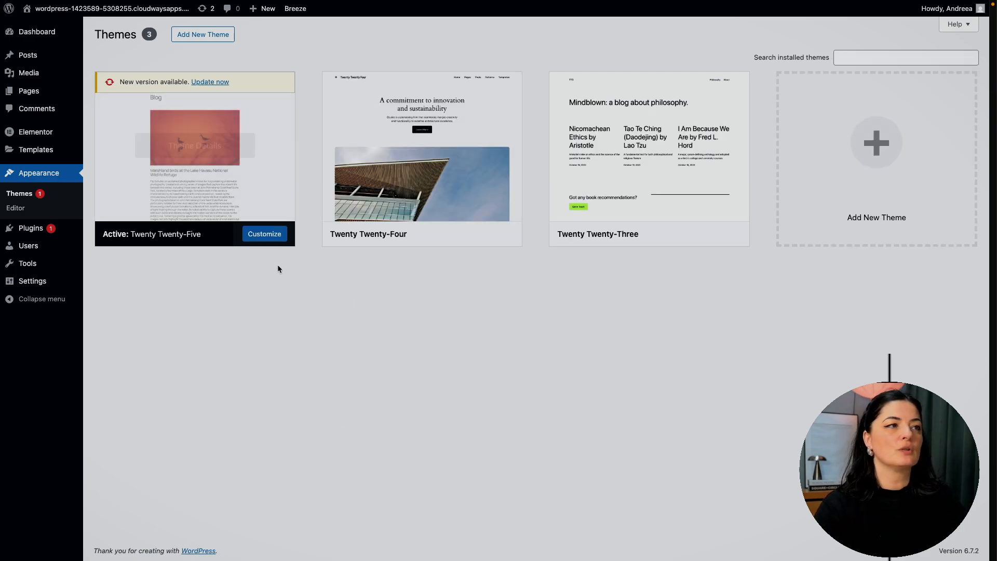
mouse_move(625, 473)
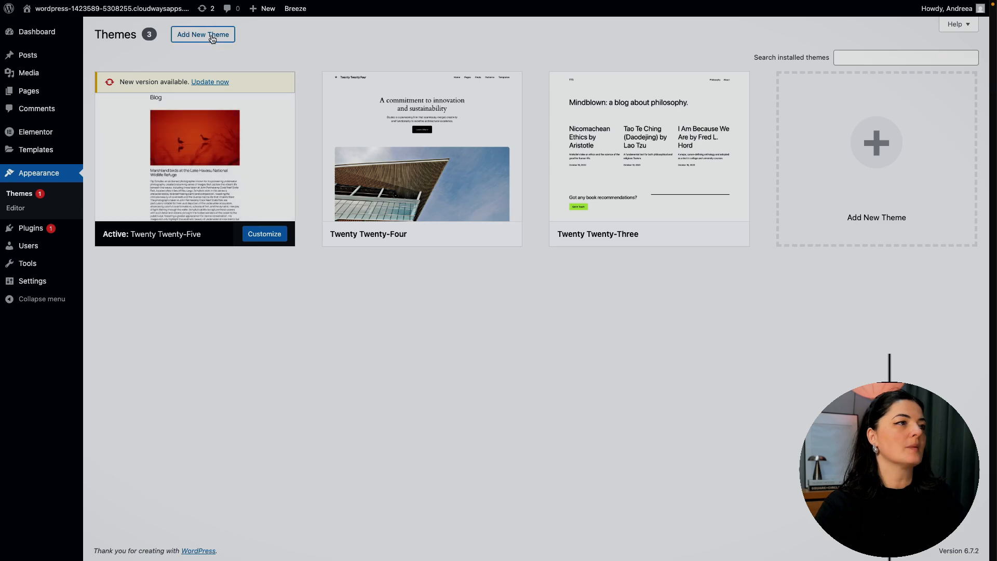
click(202, 34)
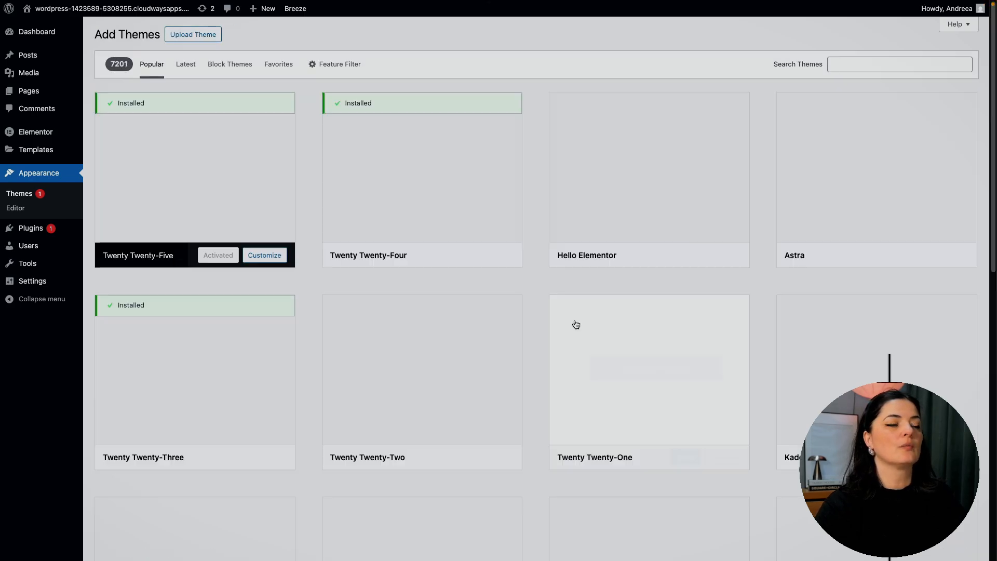
click(670, 255)
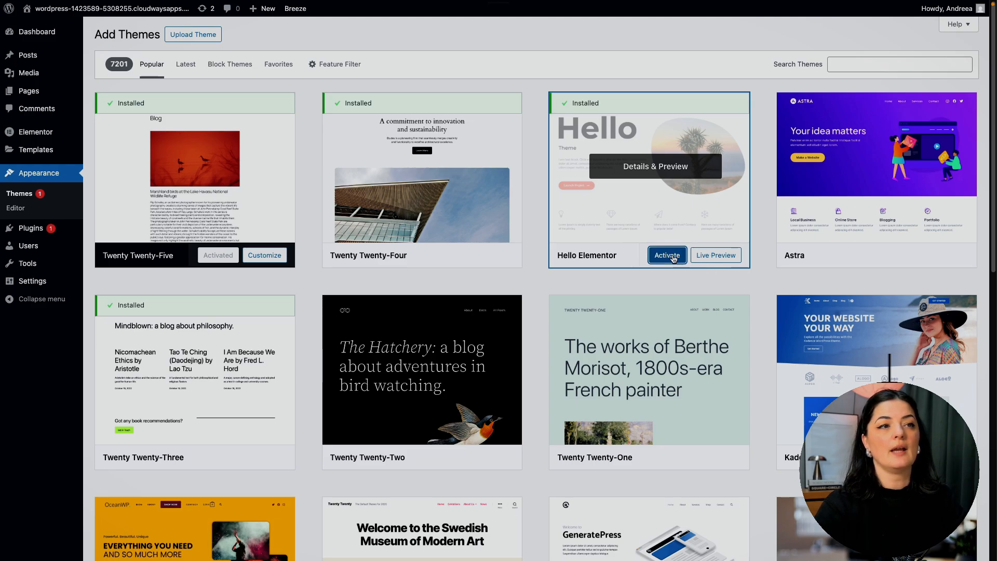
click(666, 255)
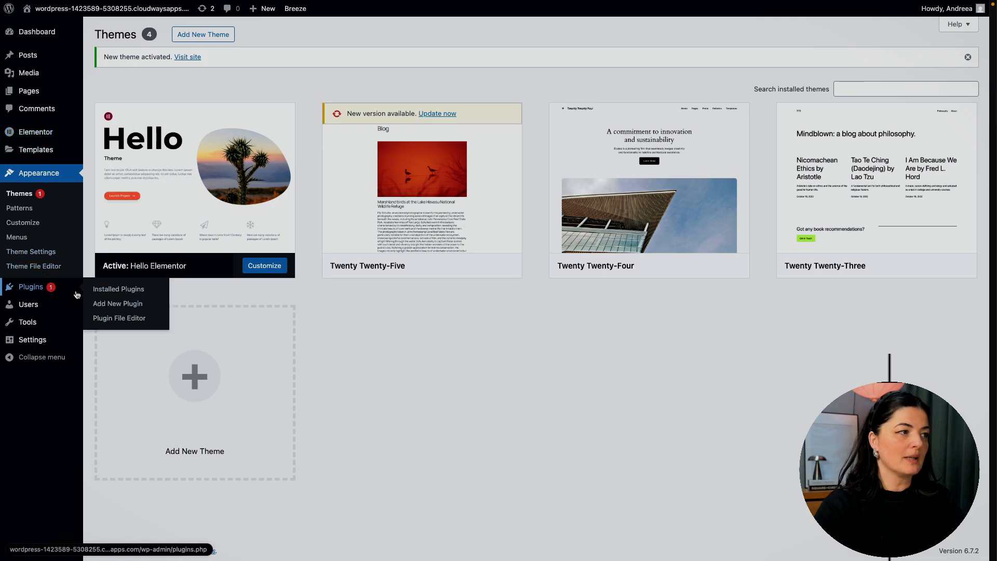
mouse_move(118, 303)
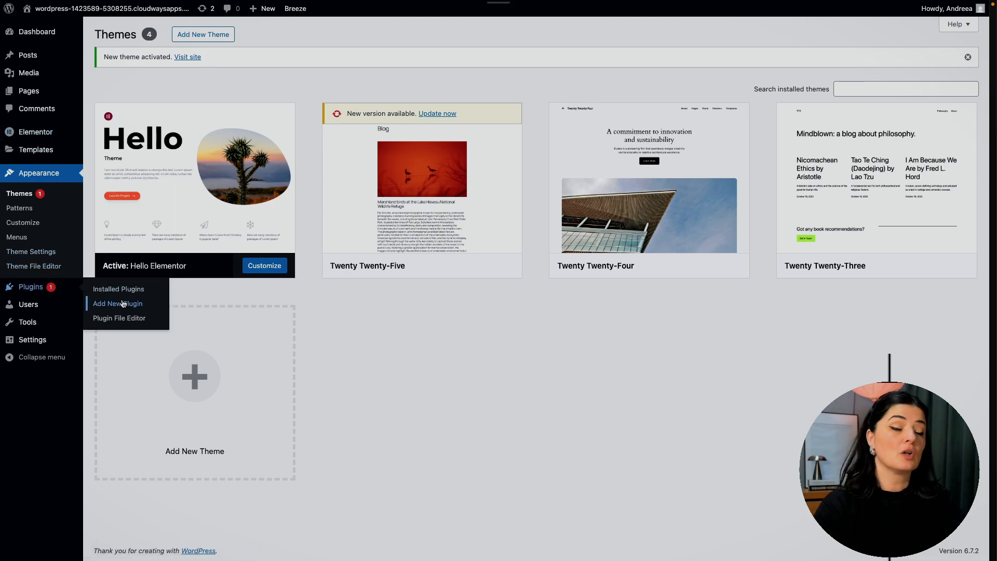
Activate the uploaded elementor-pro zip plugin and connect its Elementor Pro license
click(118, 303)
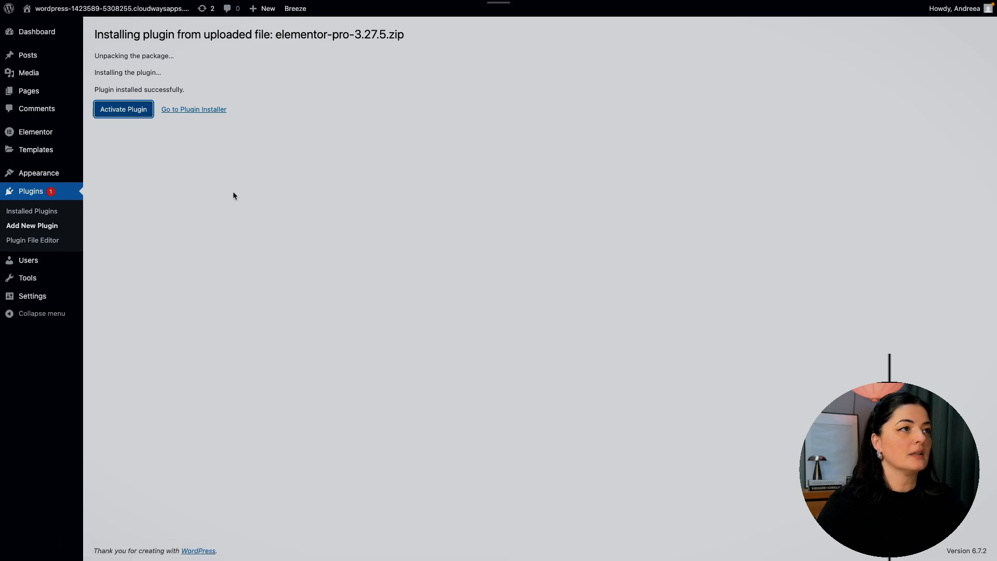
click(123, 109)
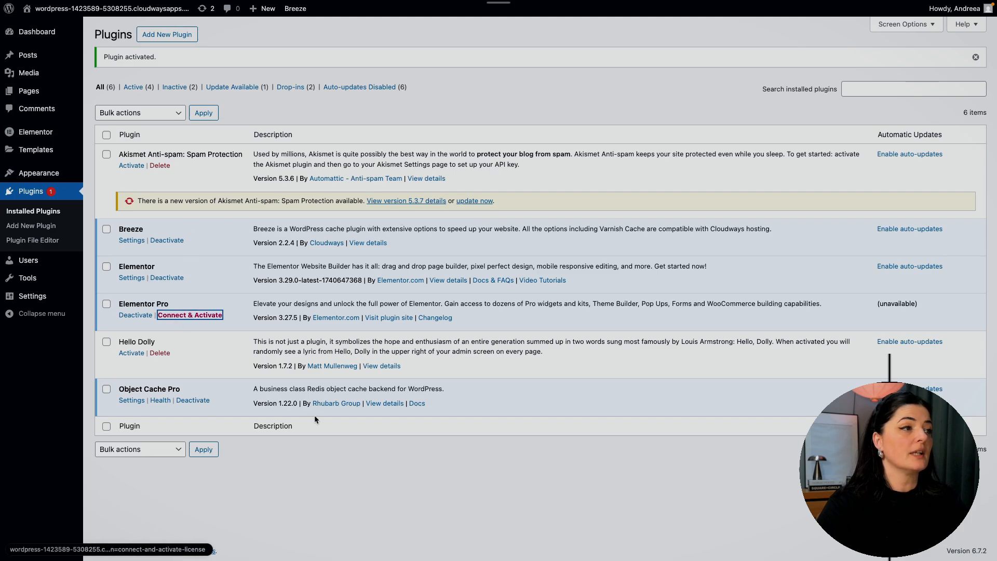
click(190, 315)
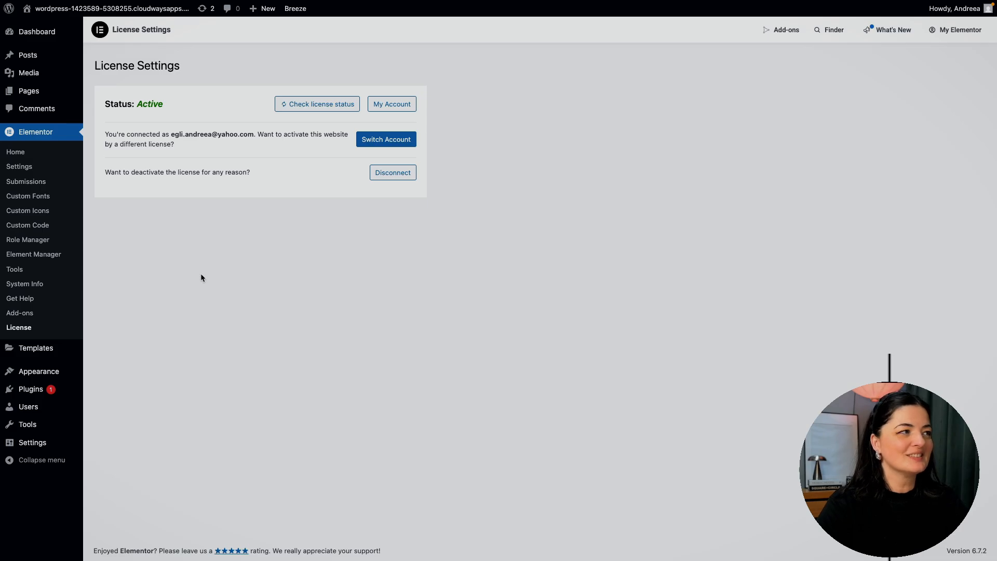
Go to Elementor Tools, Import / Export Kit, and start a kit import
click(35, 131)
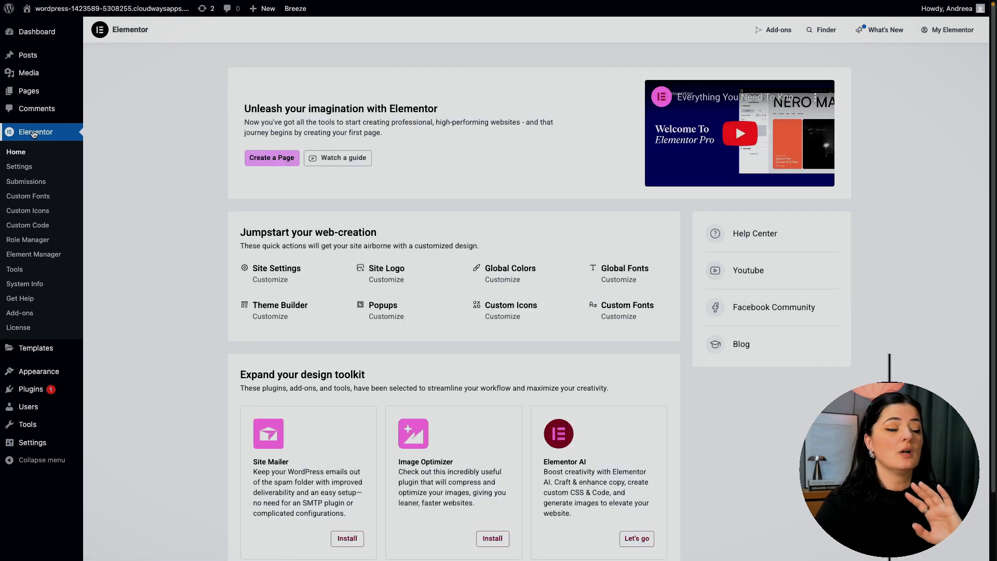
mouse_move(14, 269)
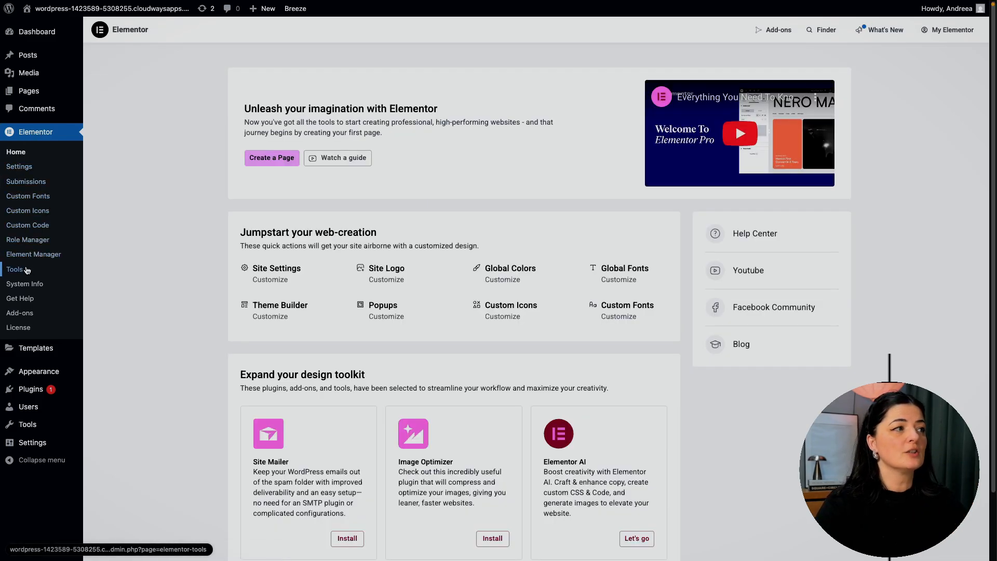
click(15, 269)
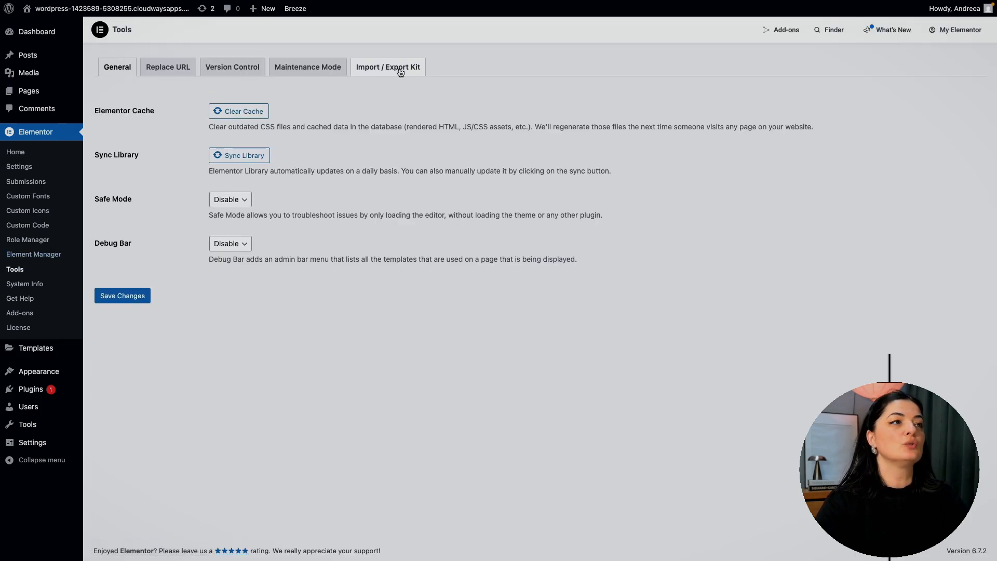
click(388, 67)
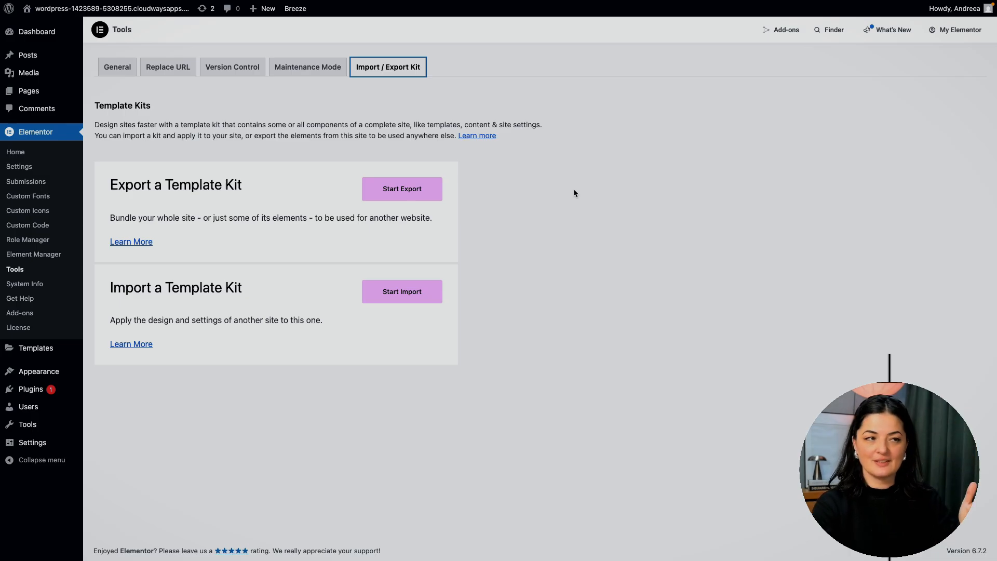
mouse_move(516, 287)
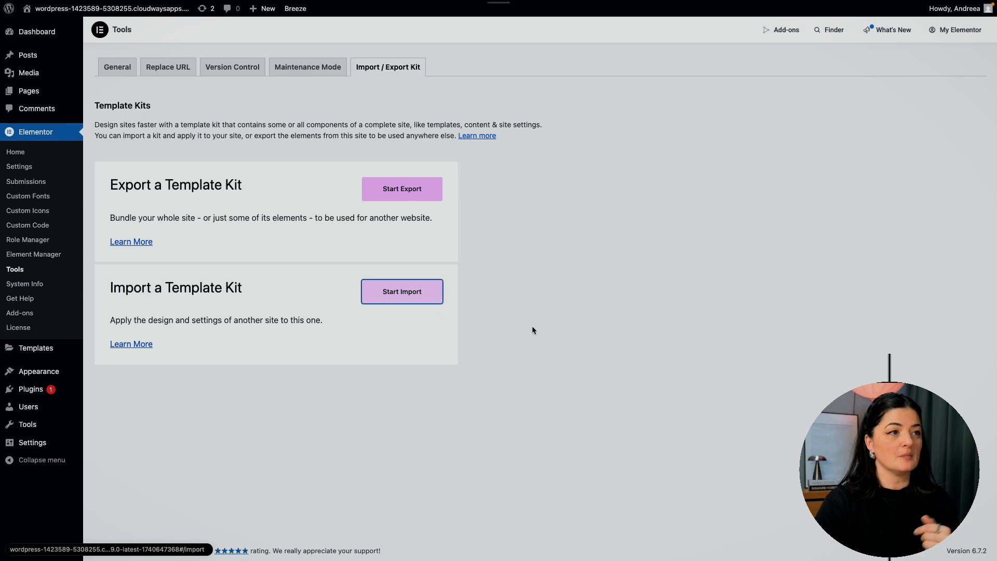
click(402, 291)
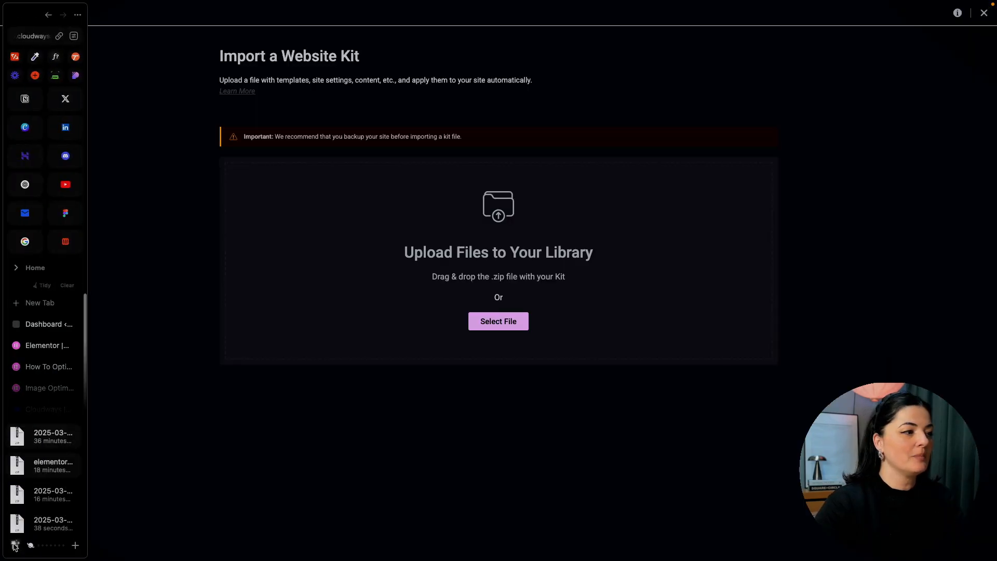
Upload the Crystal Waters kit zip and import its templates, content and site settings
click(498, 321)
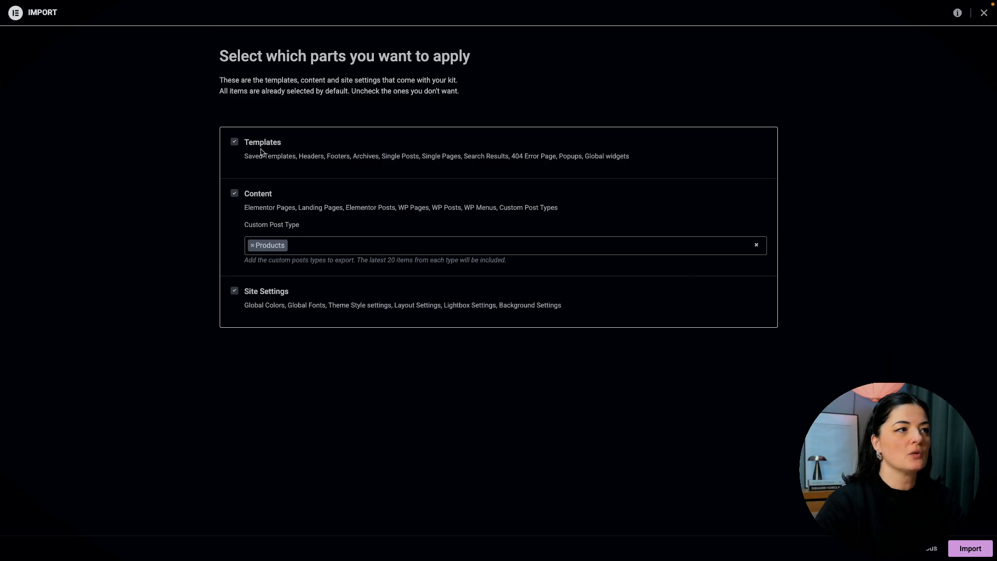
mouse_move(455, 165)
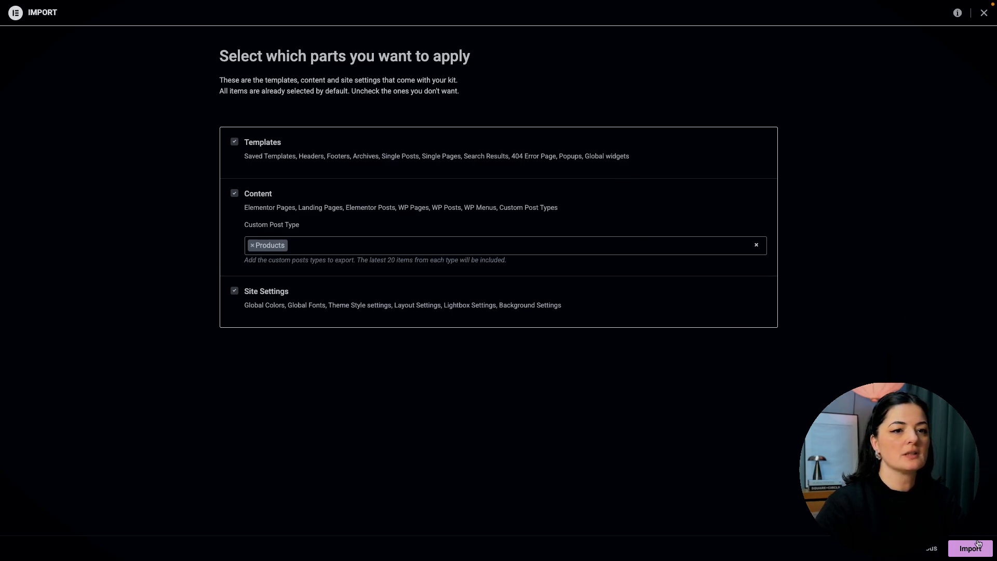
click(968, 548)
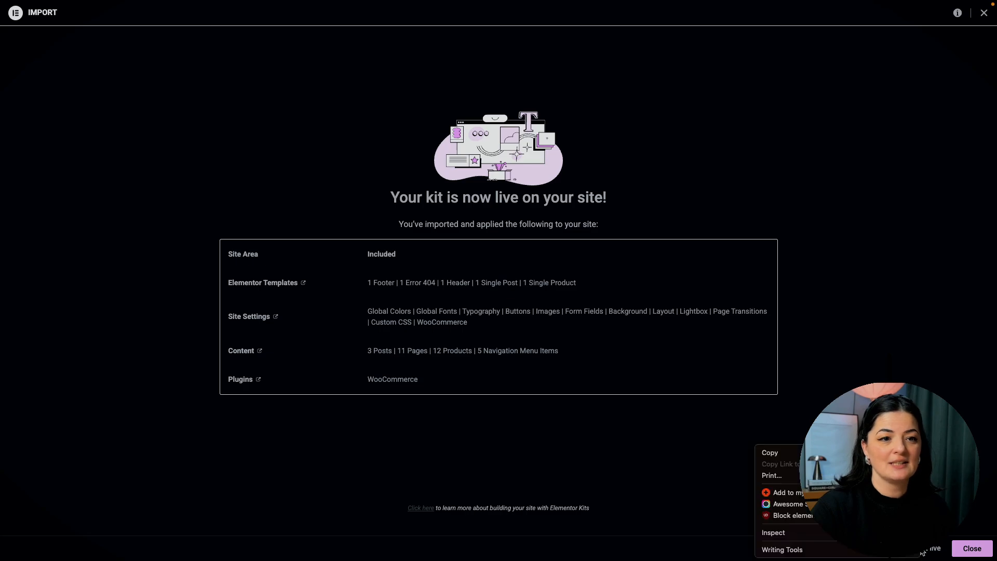
View the live Crystal Waters site and scroll the home page down to the footer
click(971, 549)
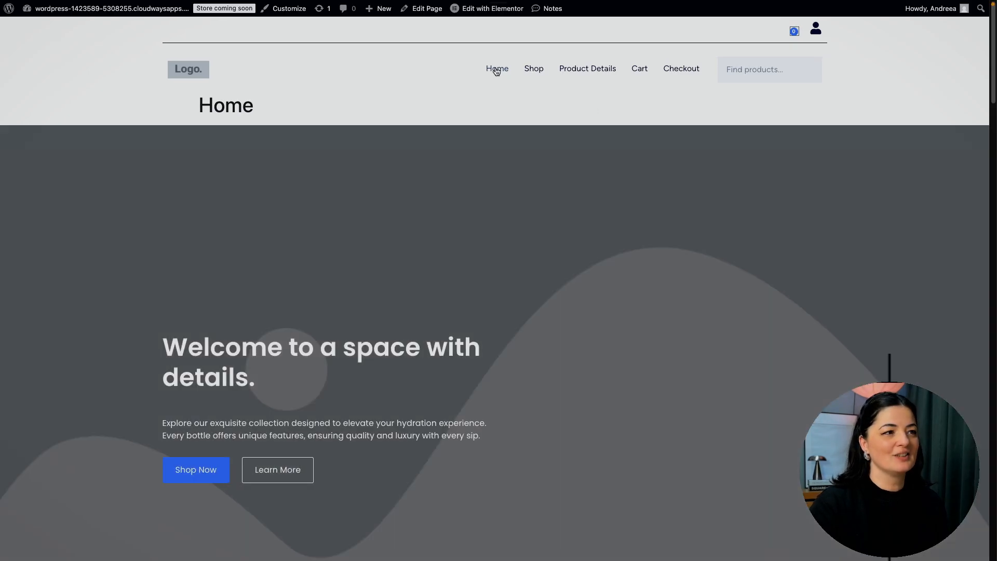
scroll(down, 3)
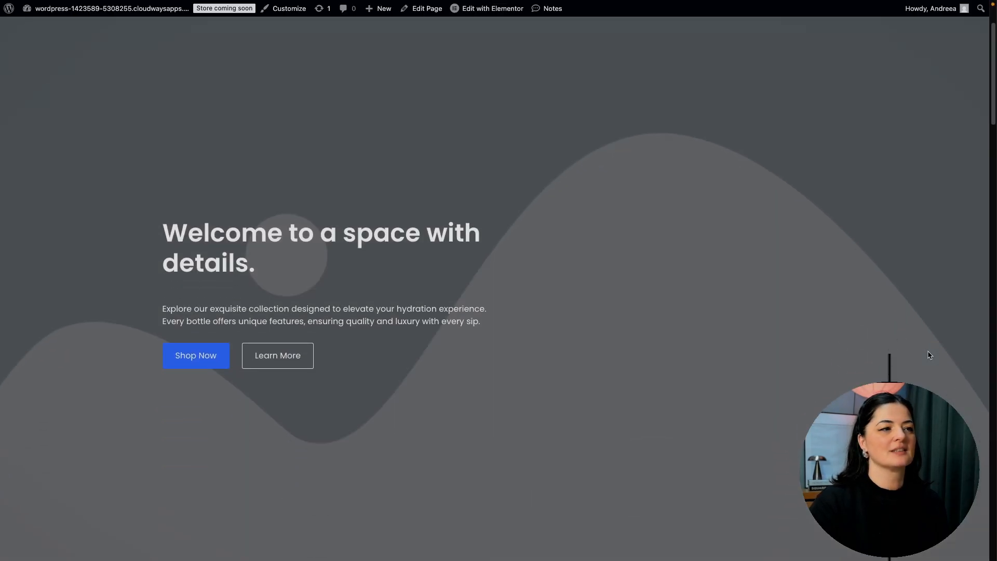
scroll(down, 3)
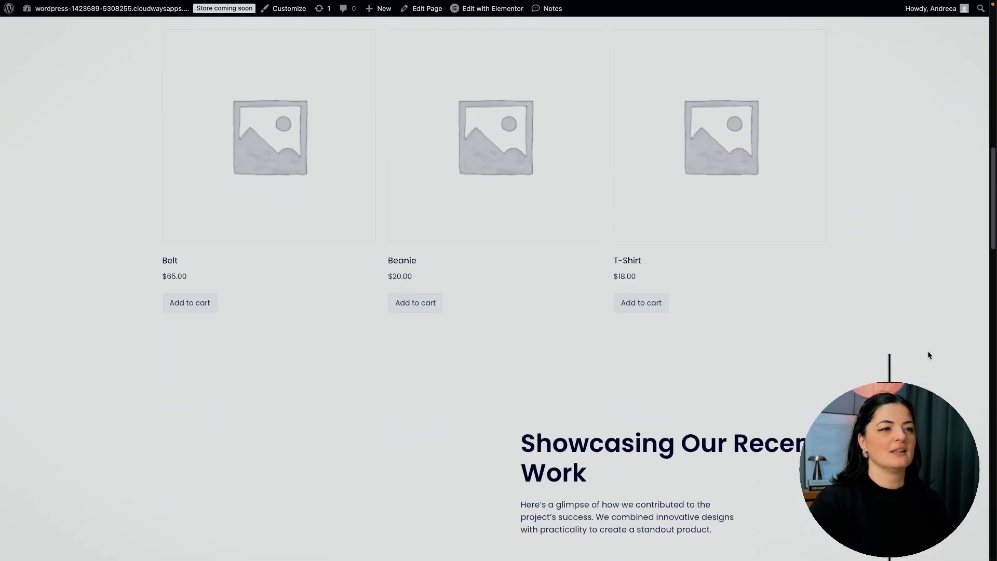
scroll(down, 3)
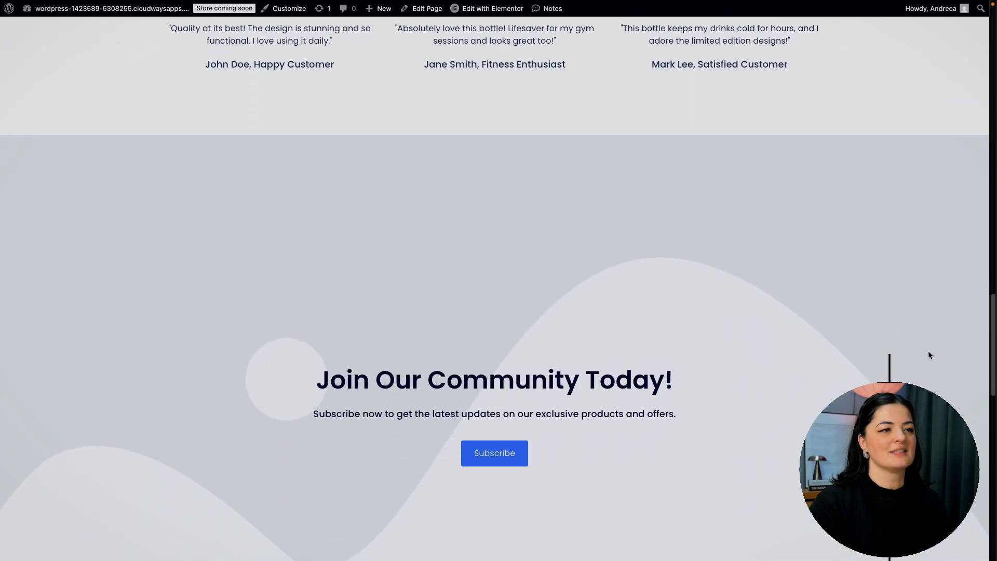
scroll(down, 3)
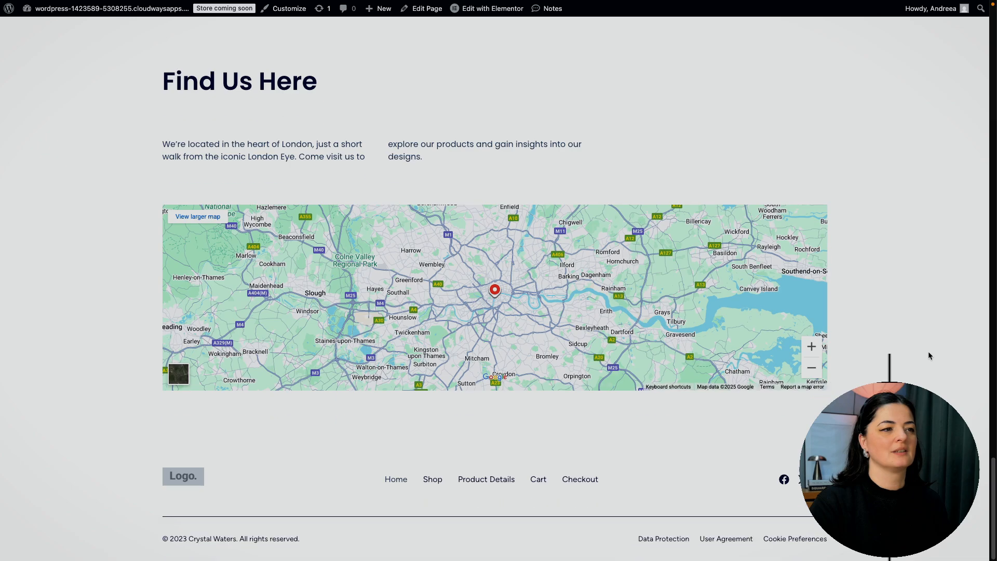
scroll(up, 3)
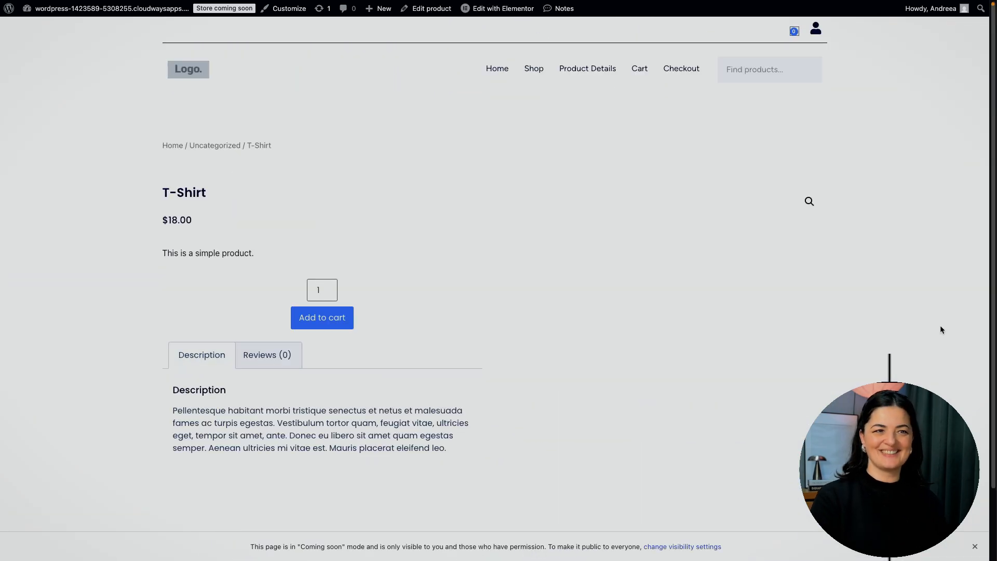
mouse_move(587, 68)
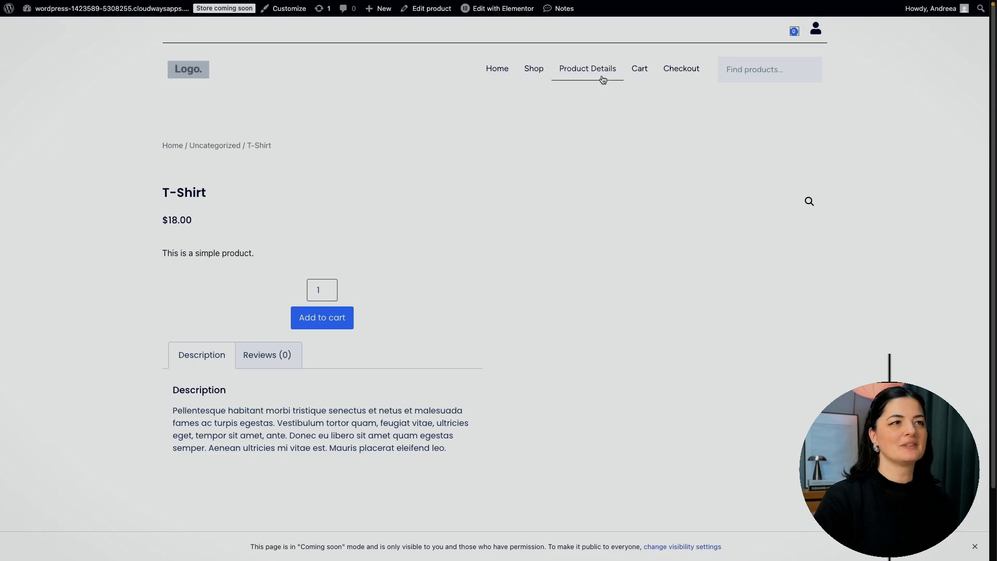
mouse_move(587, 68)
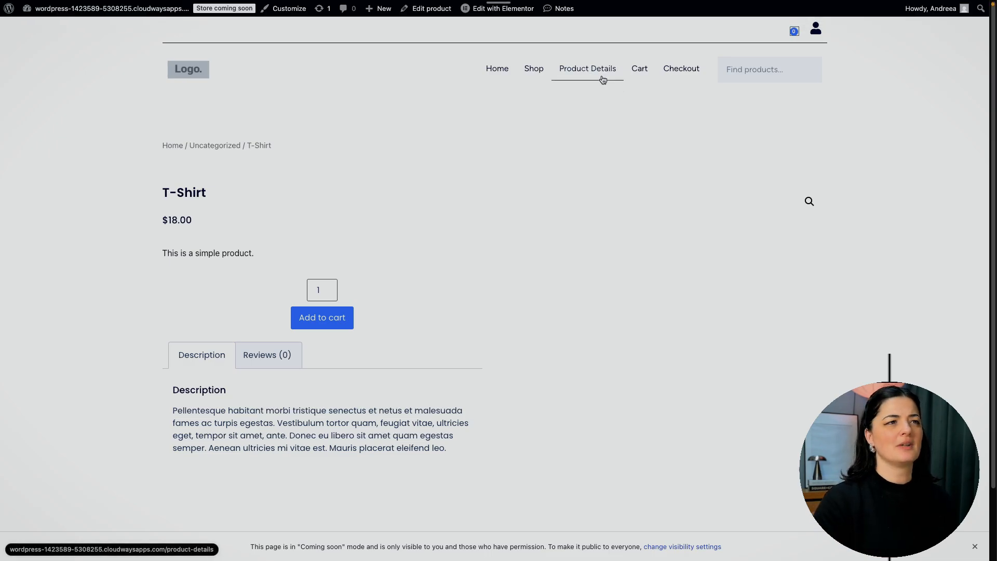
Visit the storefront's Product Details page and scroll through it
click(587, 68)
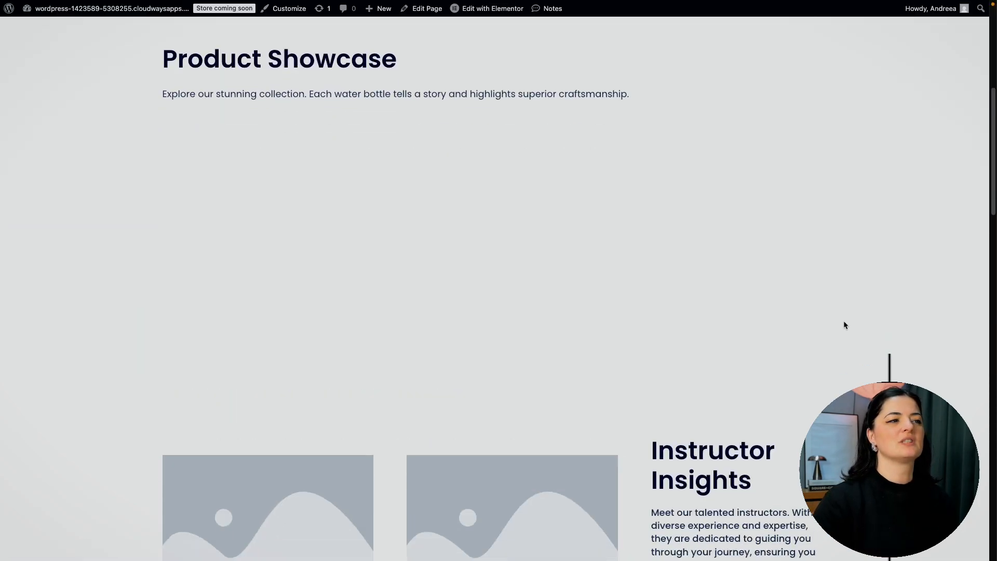
scroll(down, 3)
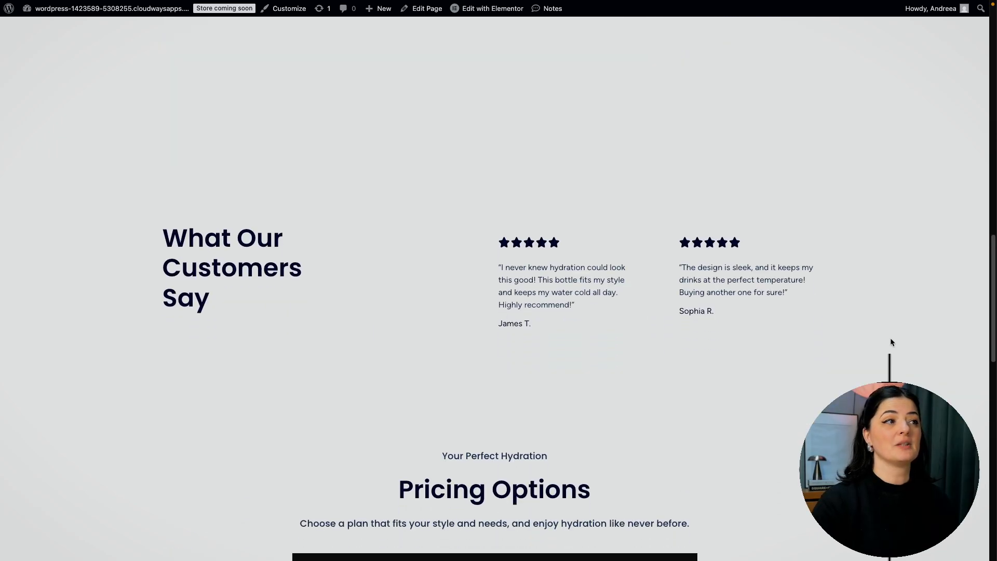
scroll(down, 3)
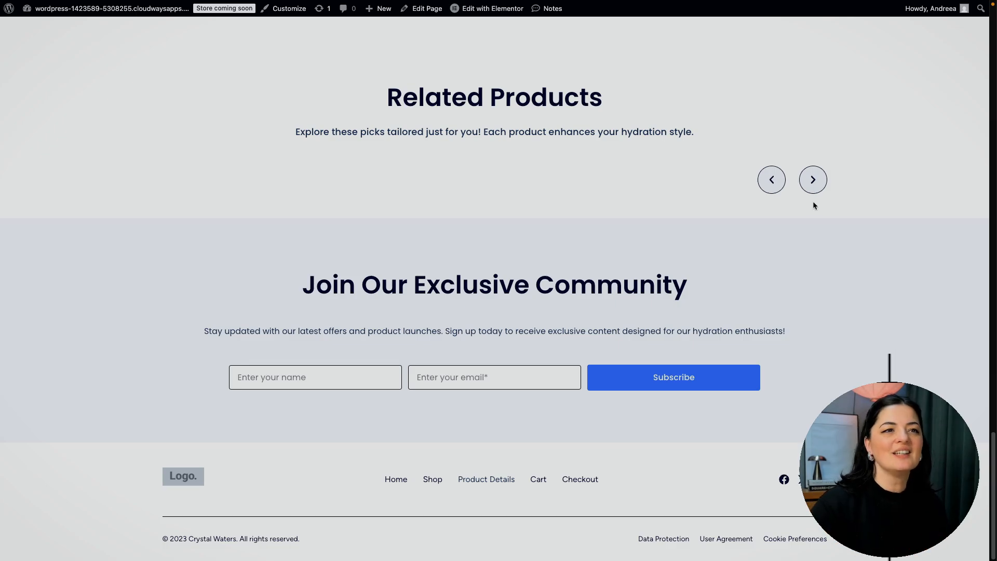
mouse_move(821, 246)
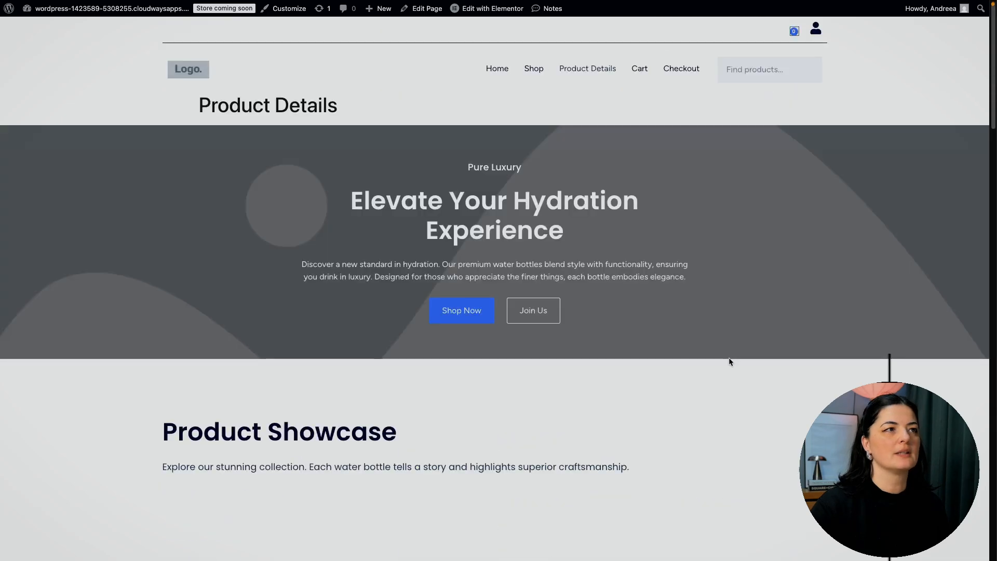
Visit the Cart page, then open the $20 Beanie product page
click(640, 68)
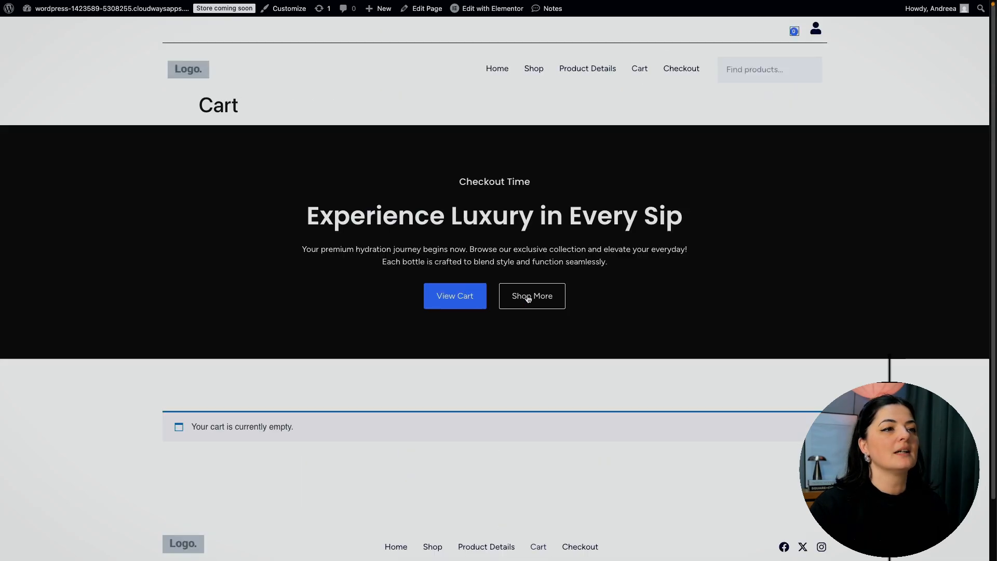
mouse_move(510, 118)
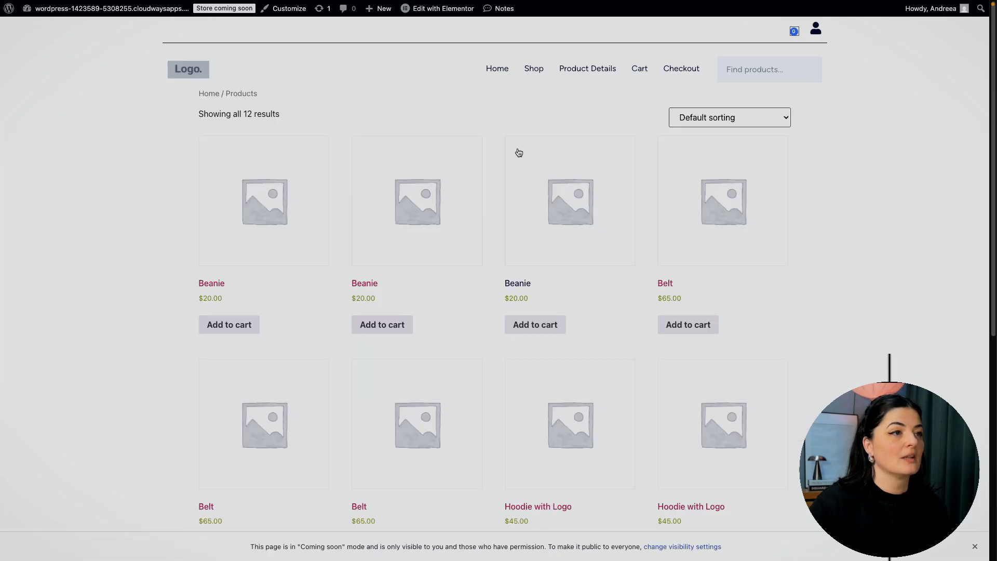
mouse_move(264, 212)
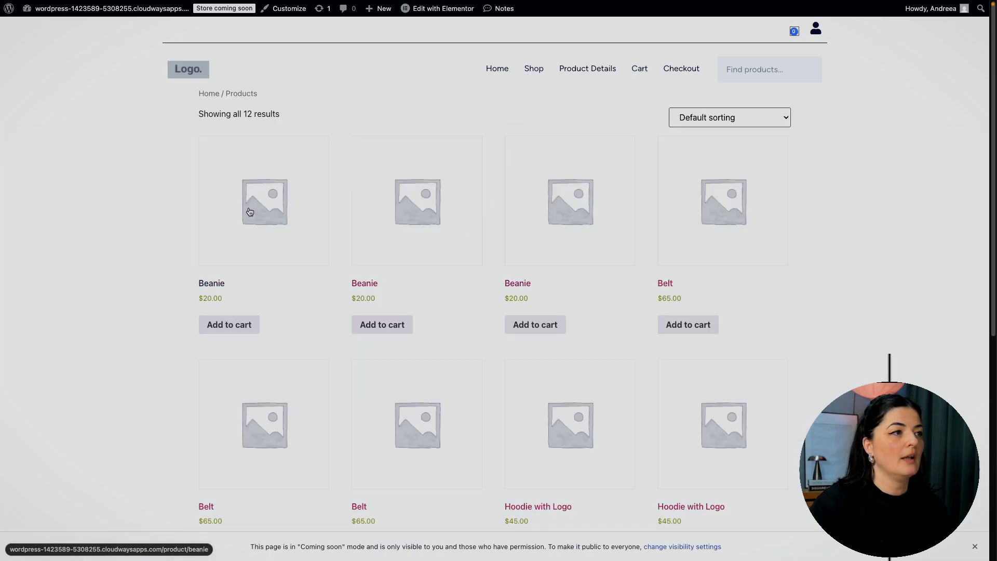
click(264, 201)
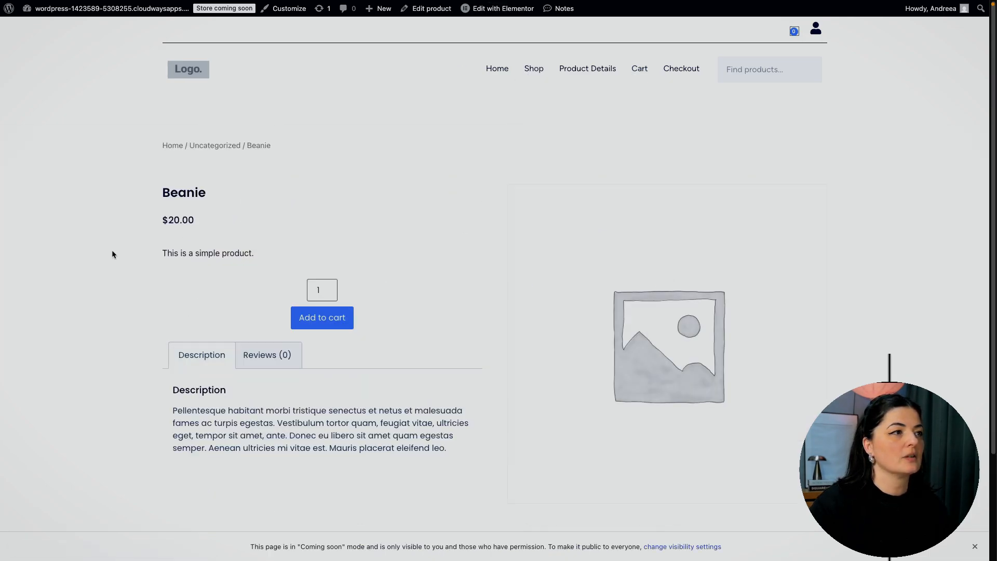
click(9, 8)
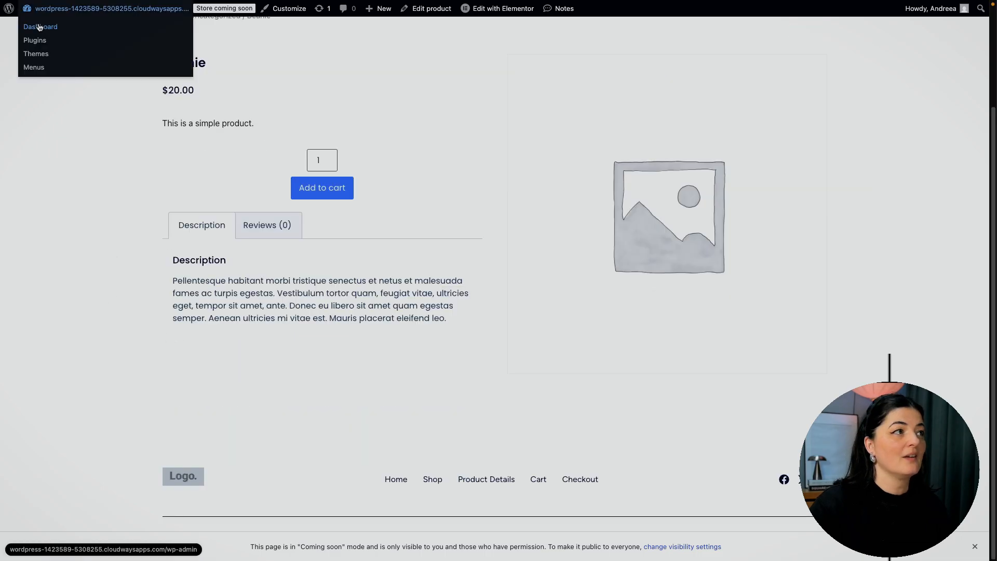
From the admin dashboard, list All Pages: 14 pages, 12 published, 2 drafts
click(40, 26)
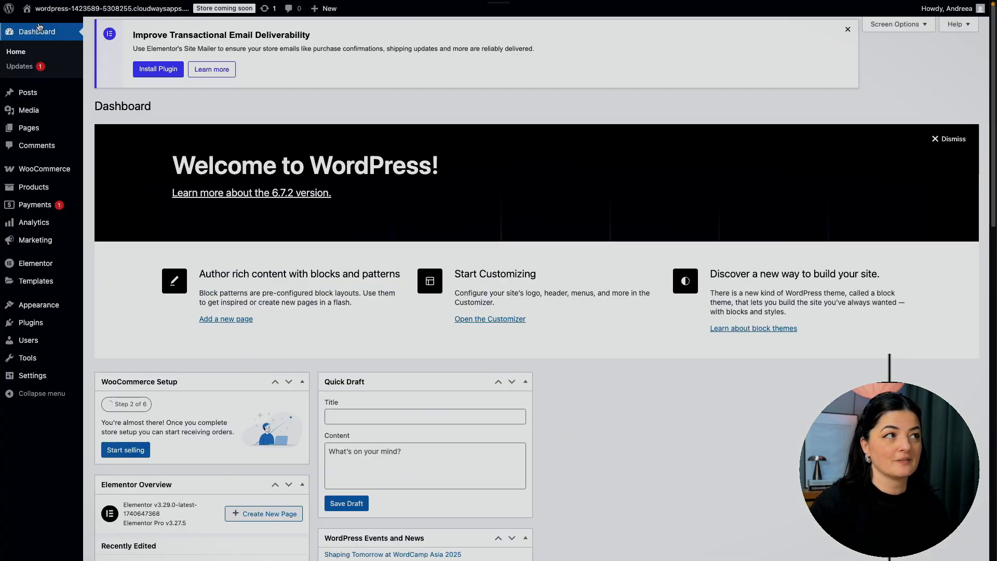
scroll(down, 3)
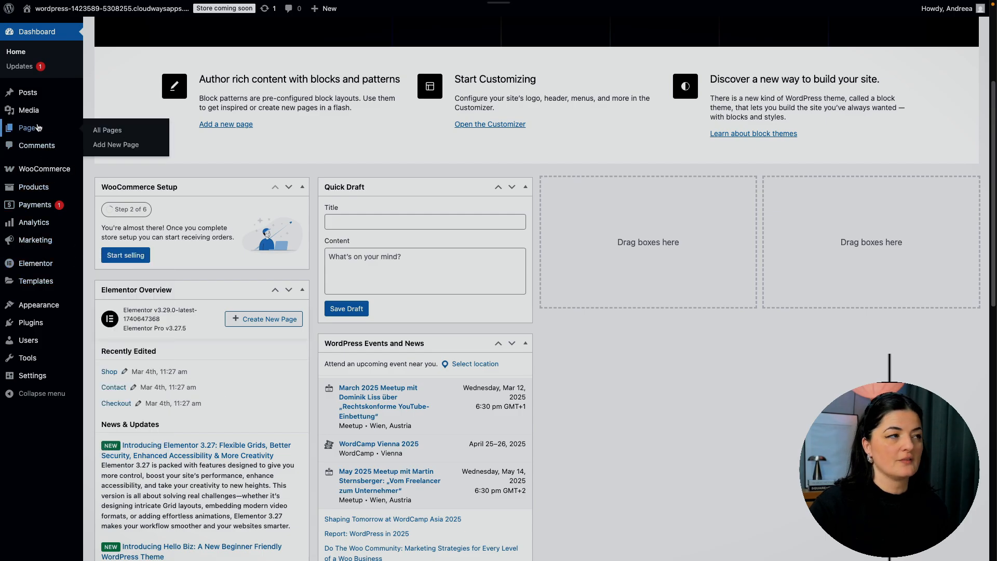
click(107, 130)
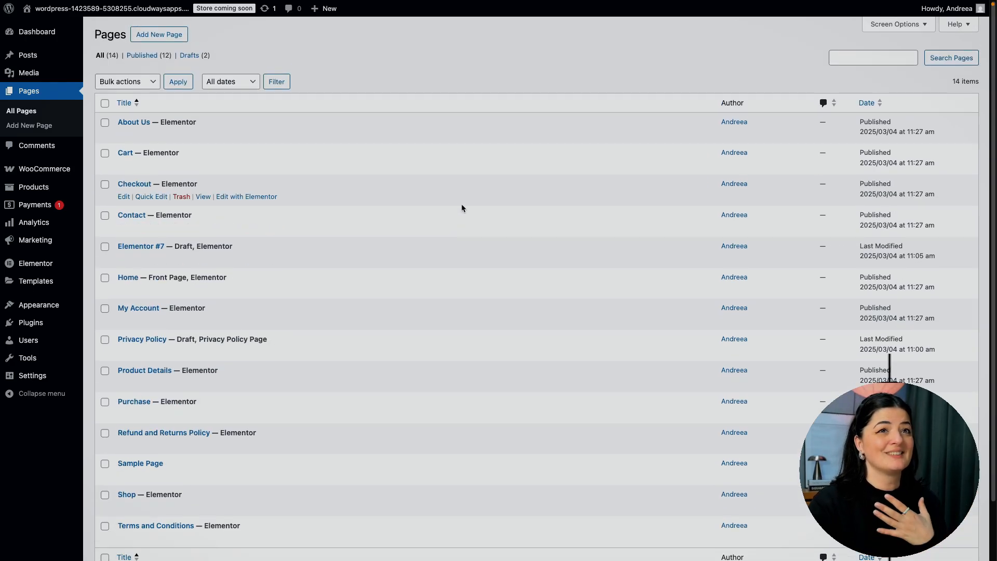
mouse_move(404, 66)
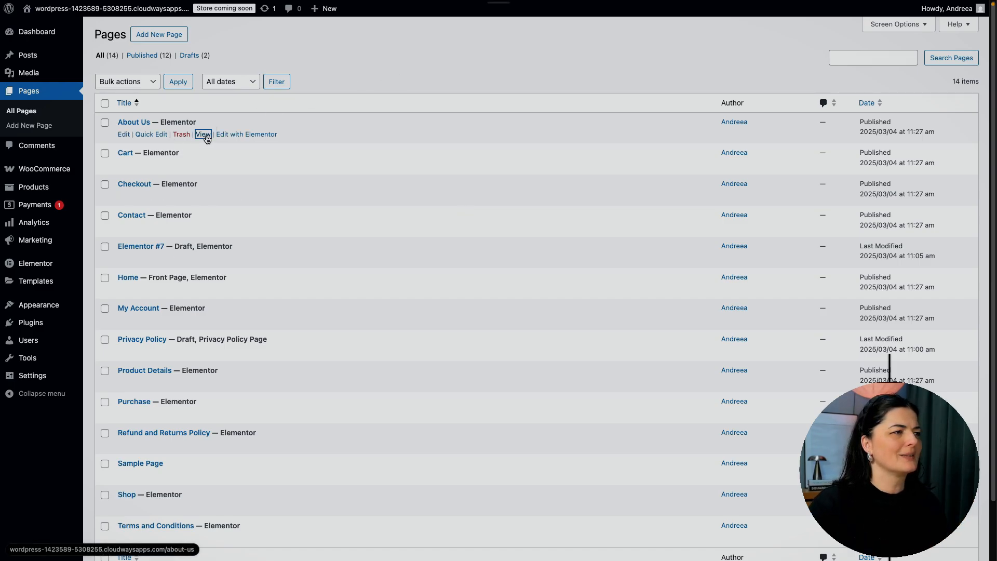
click(203, 134)
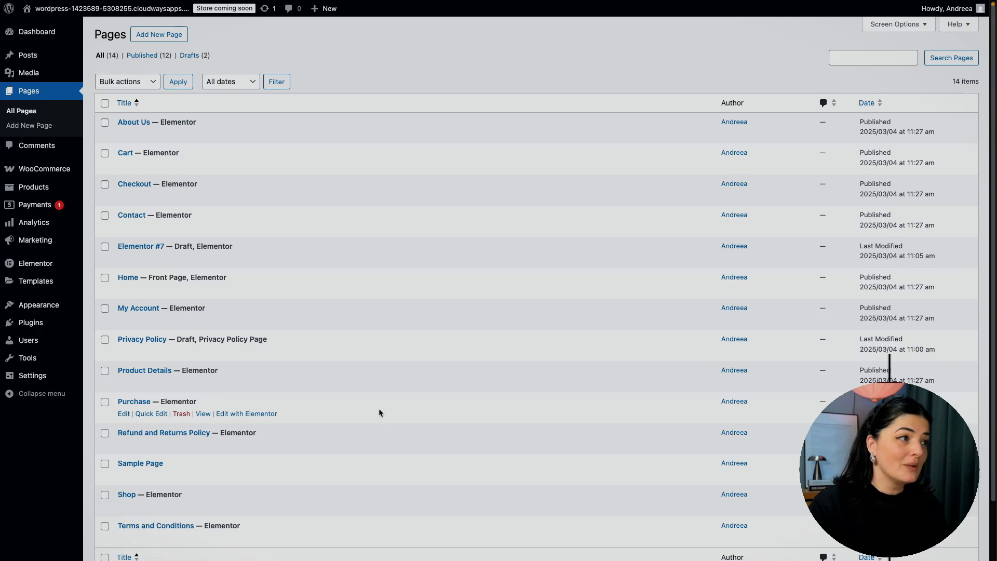
mouse_move(214, 295)
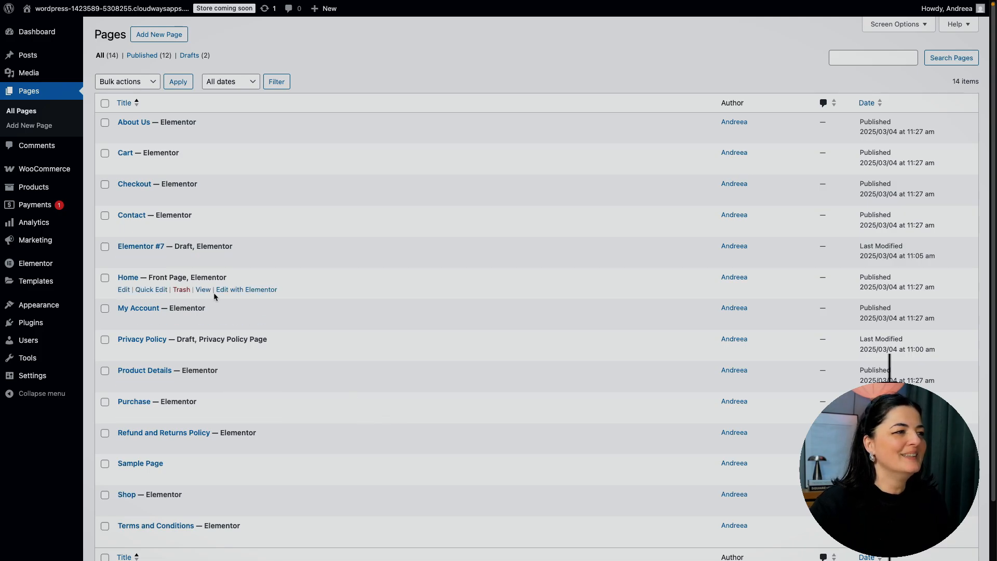
scroll(down, 3)
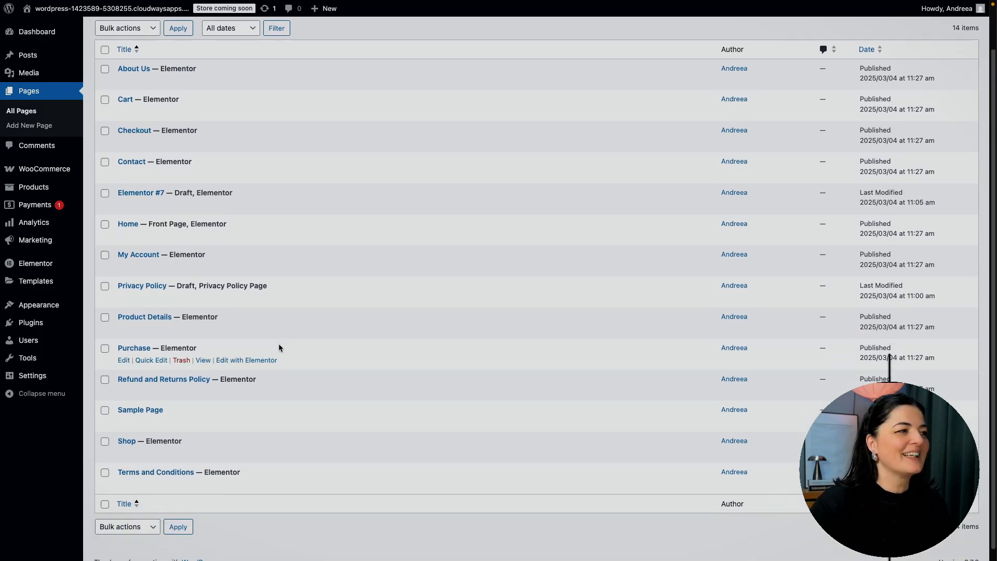
scroll(up, 3)
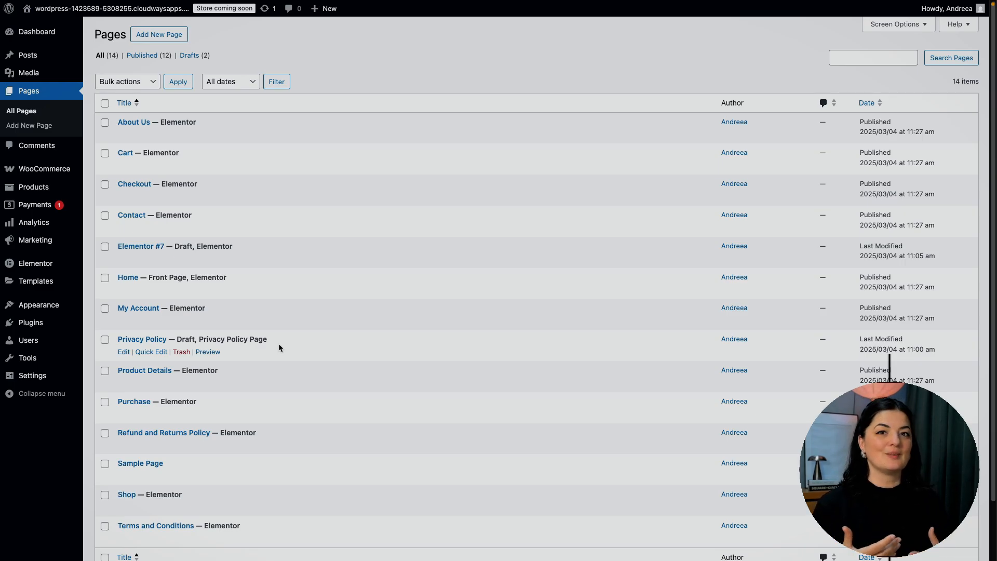
mouse_move(35, 205)
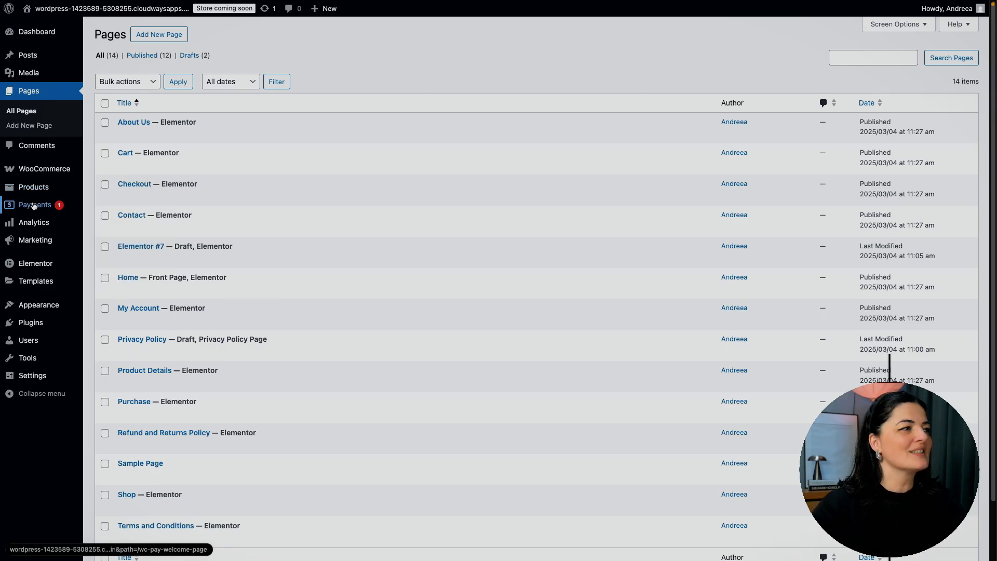
mouse_move(30, 322)
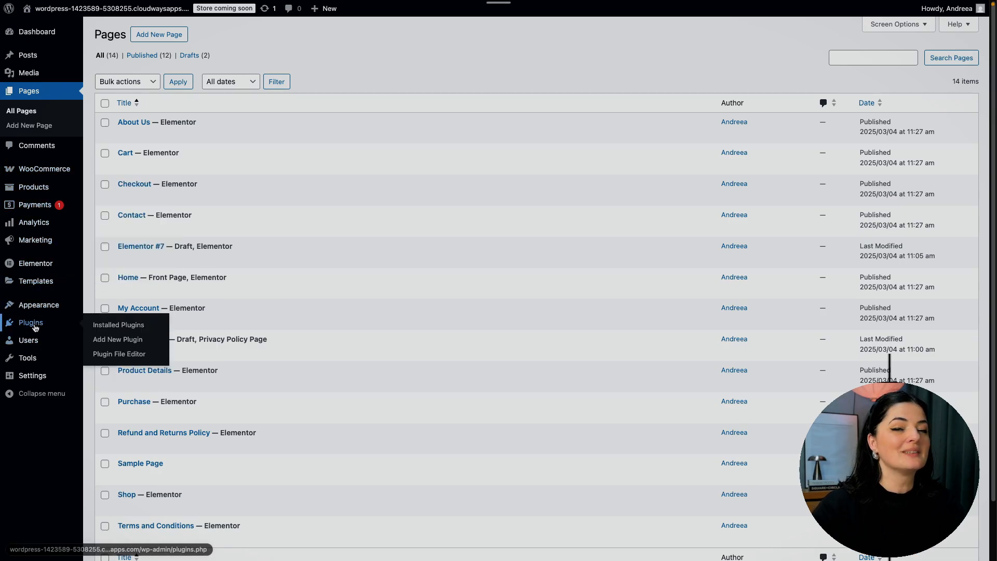
View Installed Plugins: Elementor, Elementor Pro and WooCommerce active
click(119, 326)
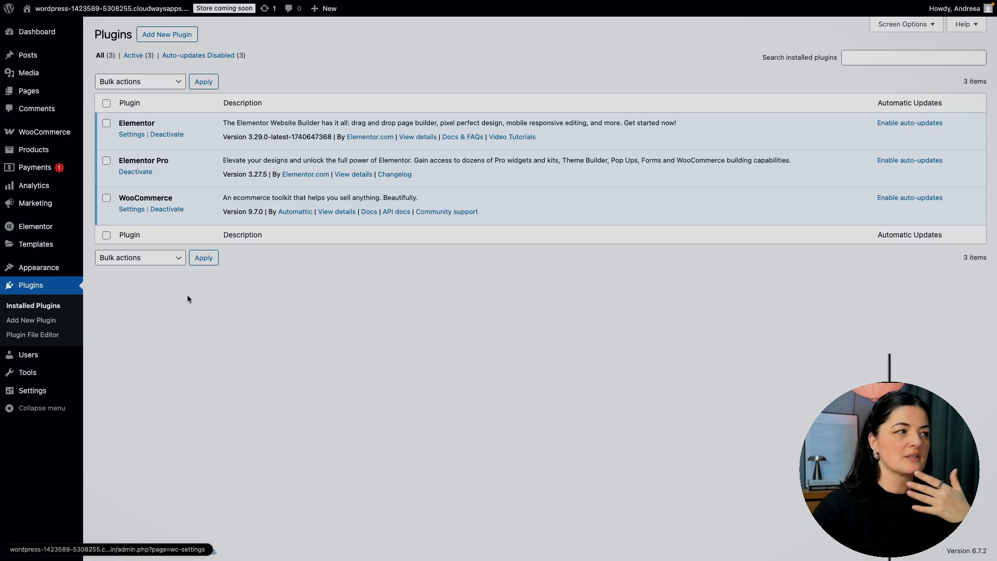
mouse_move(19, 190)
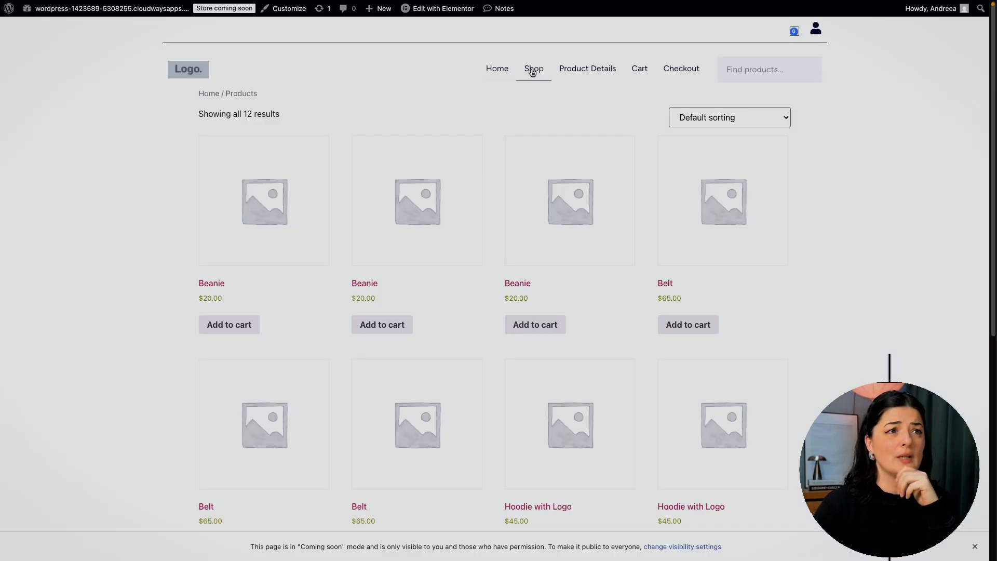
mouse_move(586, 68)
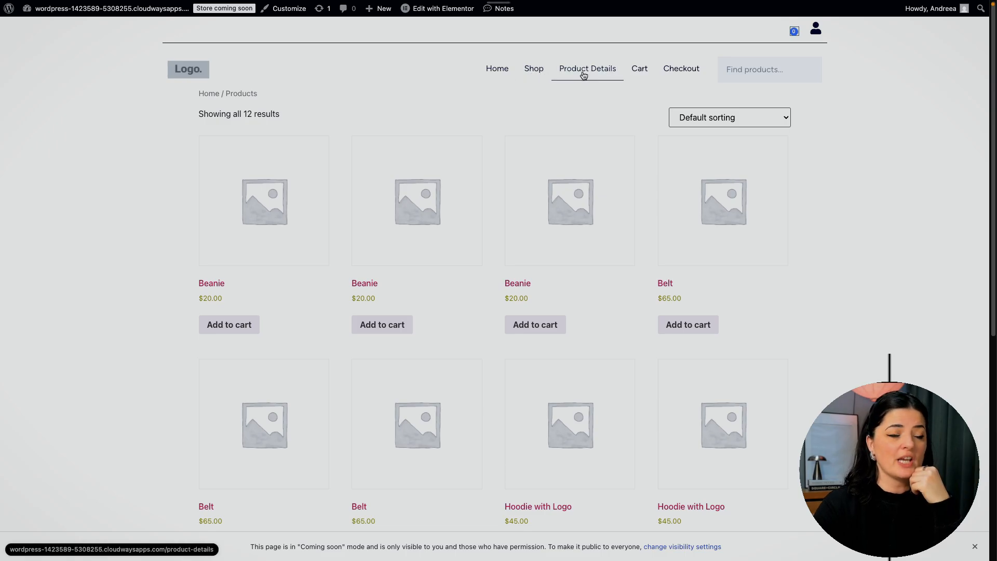
Visit the Checkout page, then Home, scrolling to the featured water bottles
click(587, 68)
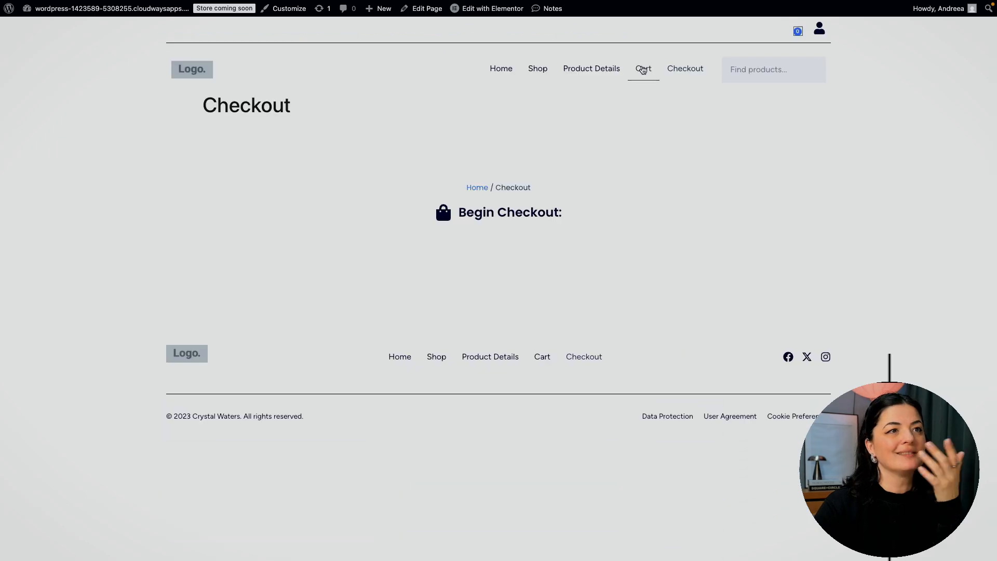
click(497, 68)
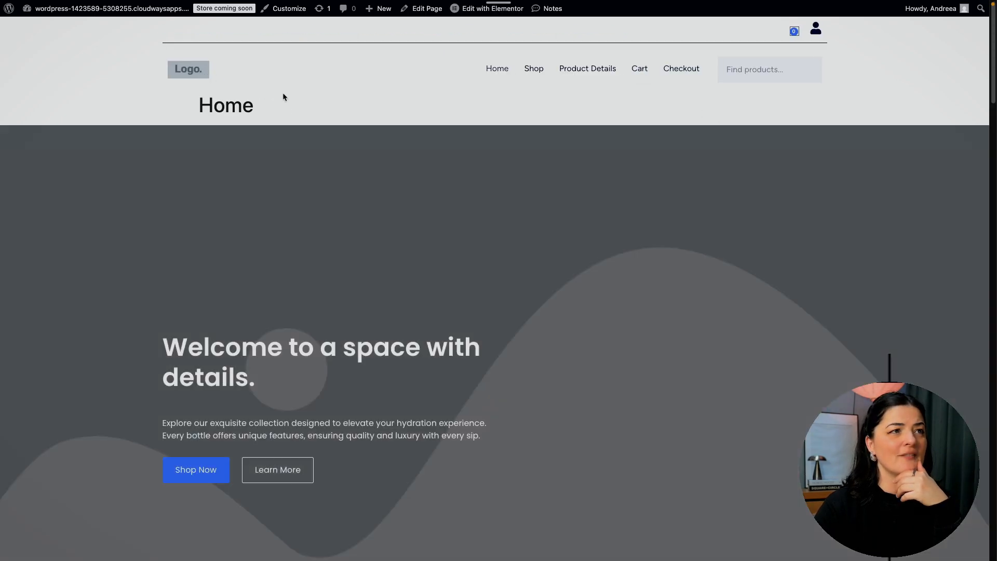
scroll(down, 3)
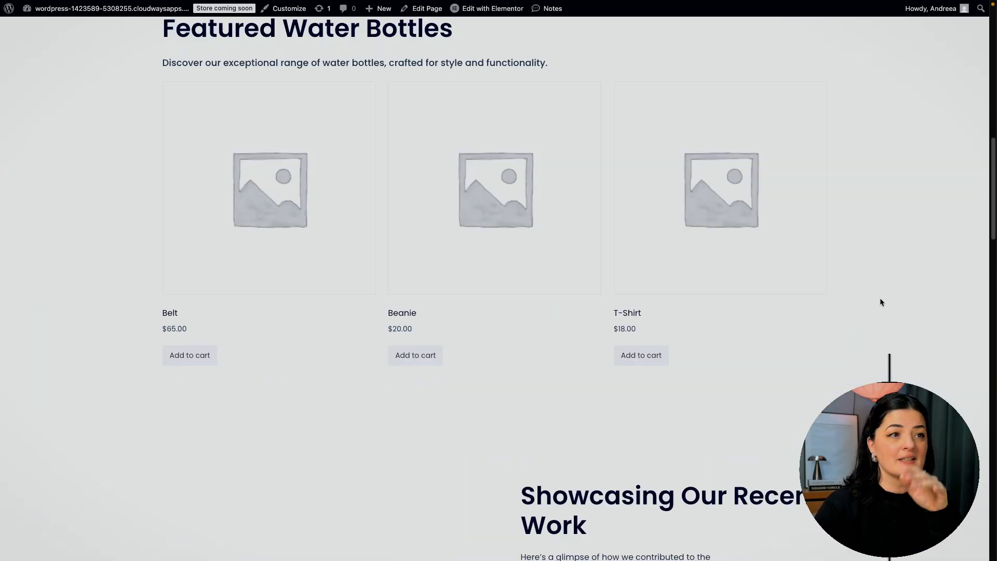
mouse_move(753, 209)
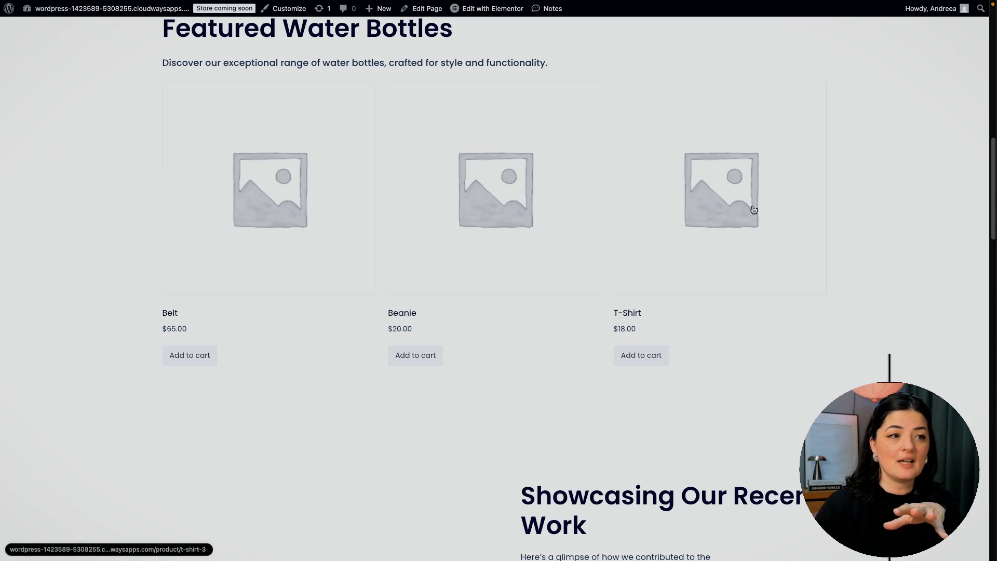
scroll(down, 3)
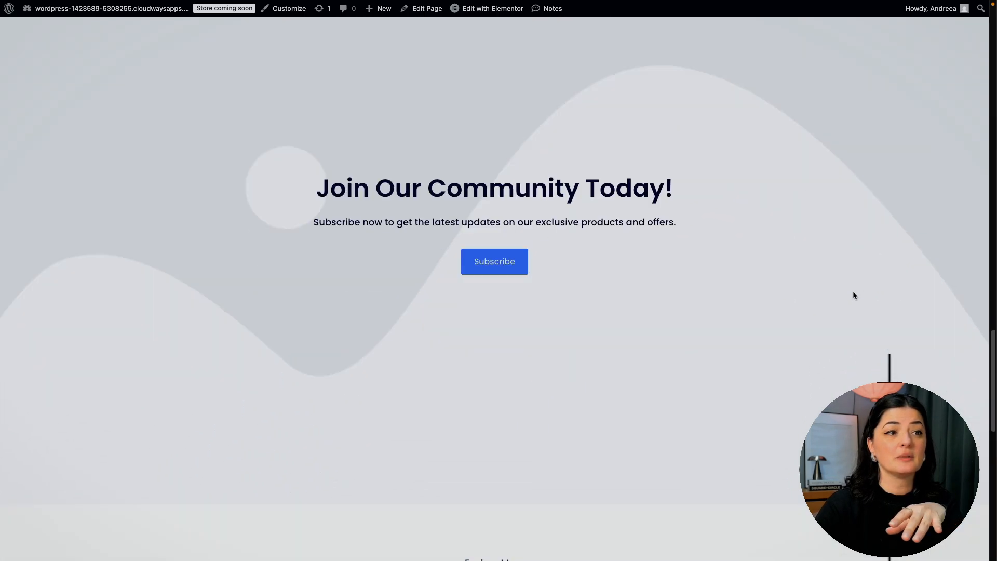
scroll(down, 3)
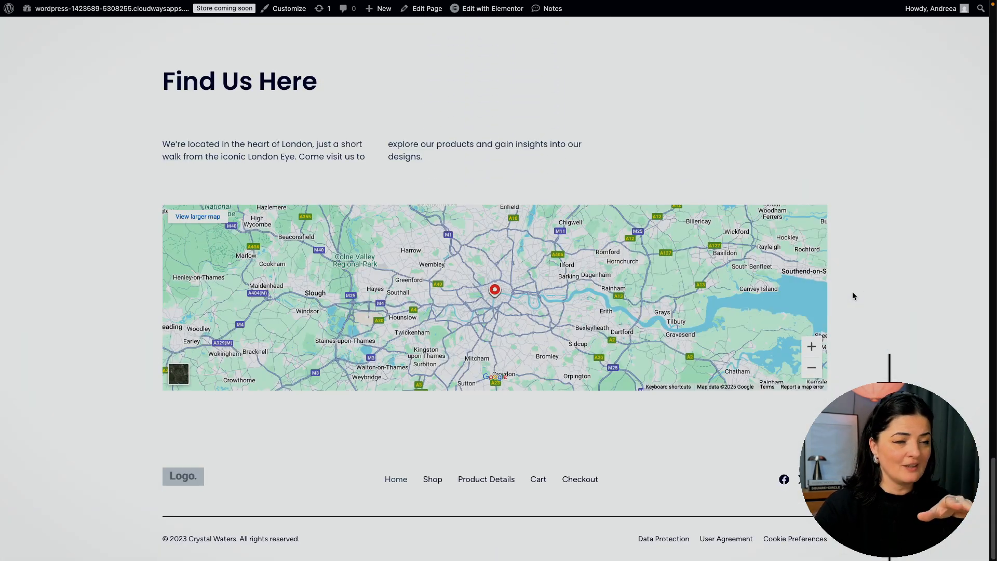
scroll(up, 3)
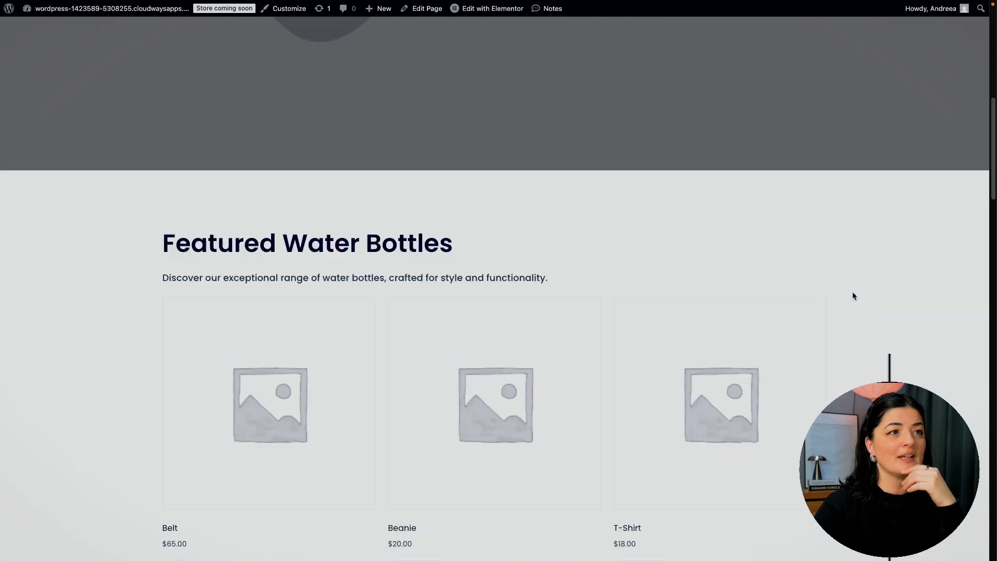